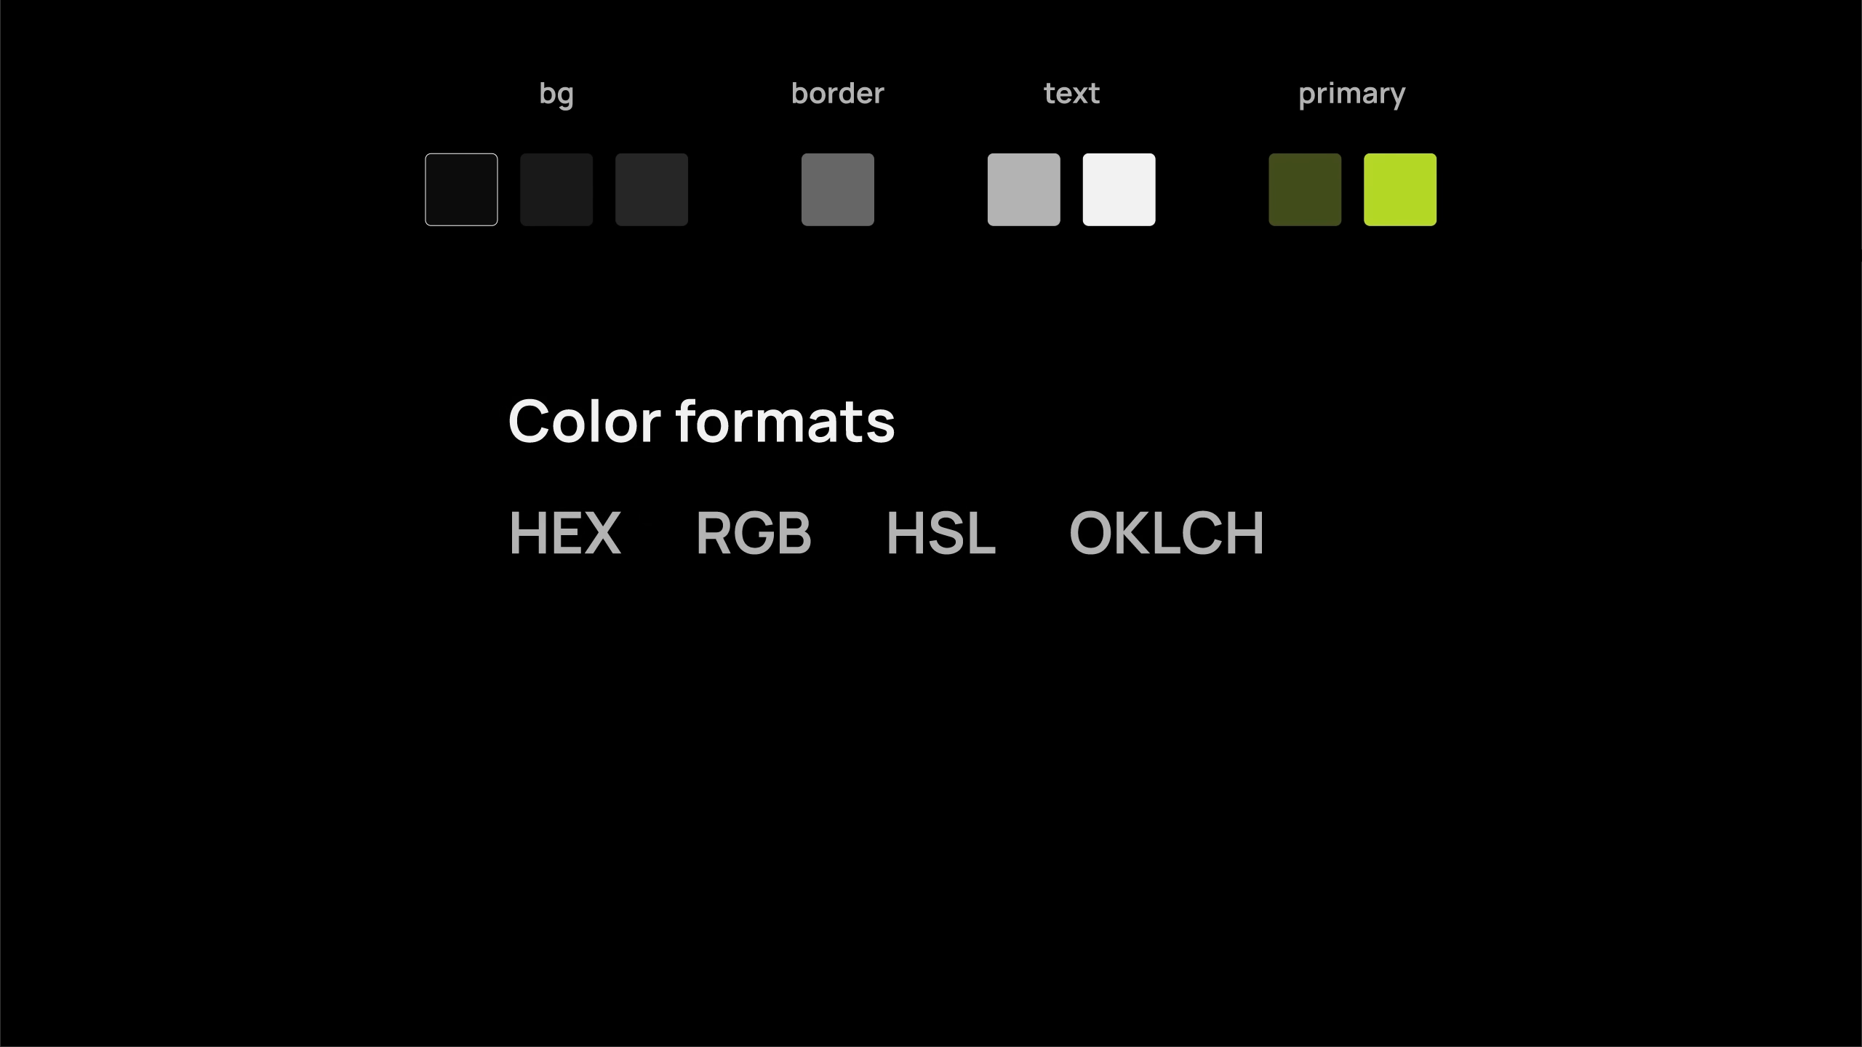
Set the Correlation slider to -1.0 and check the answer
click(752, 534)
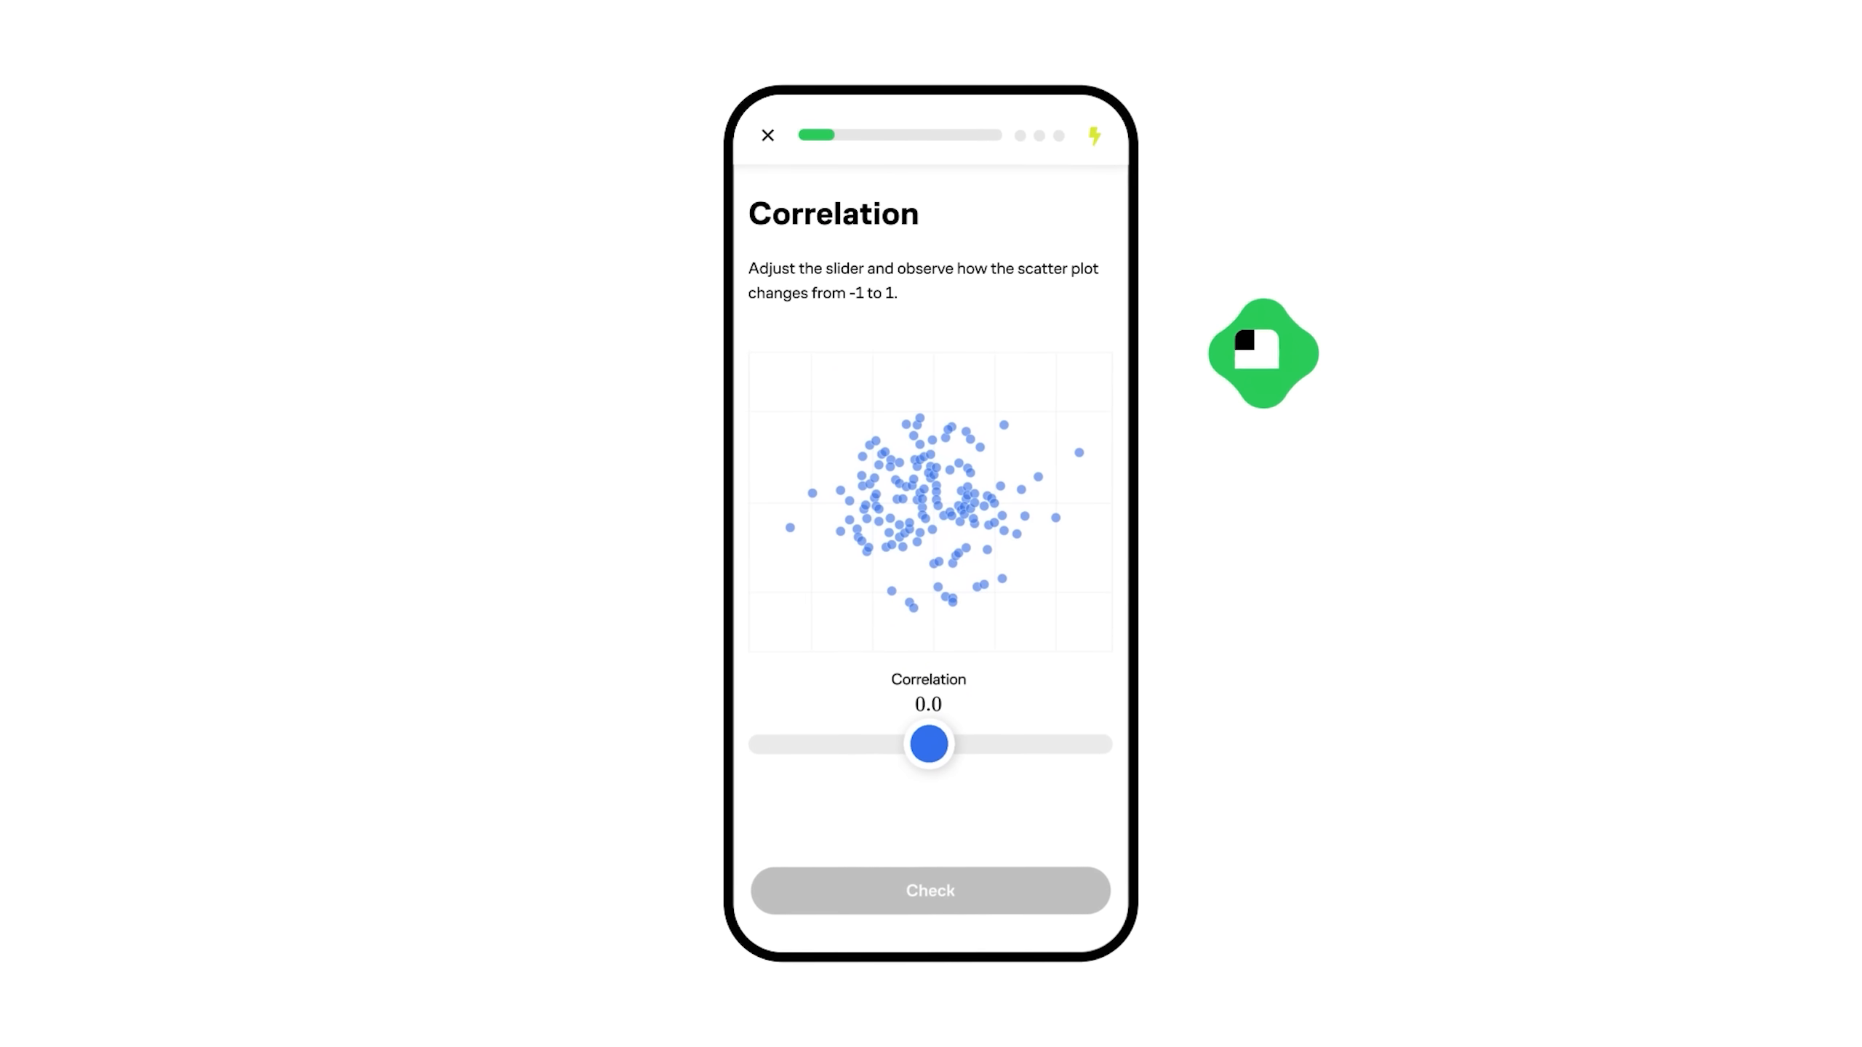
drag(928, 743, 783, 743)
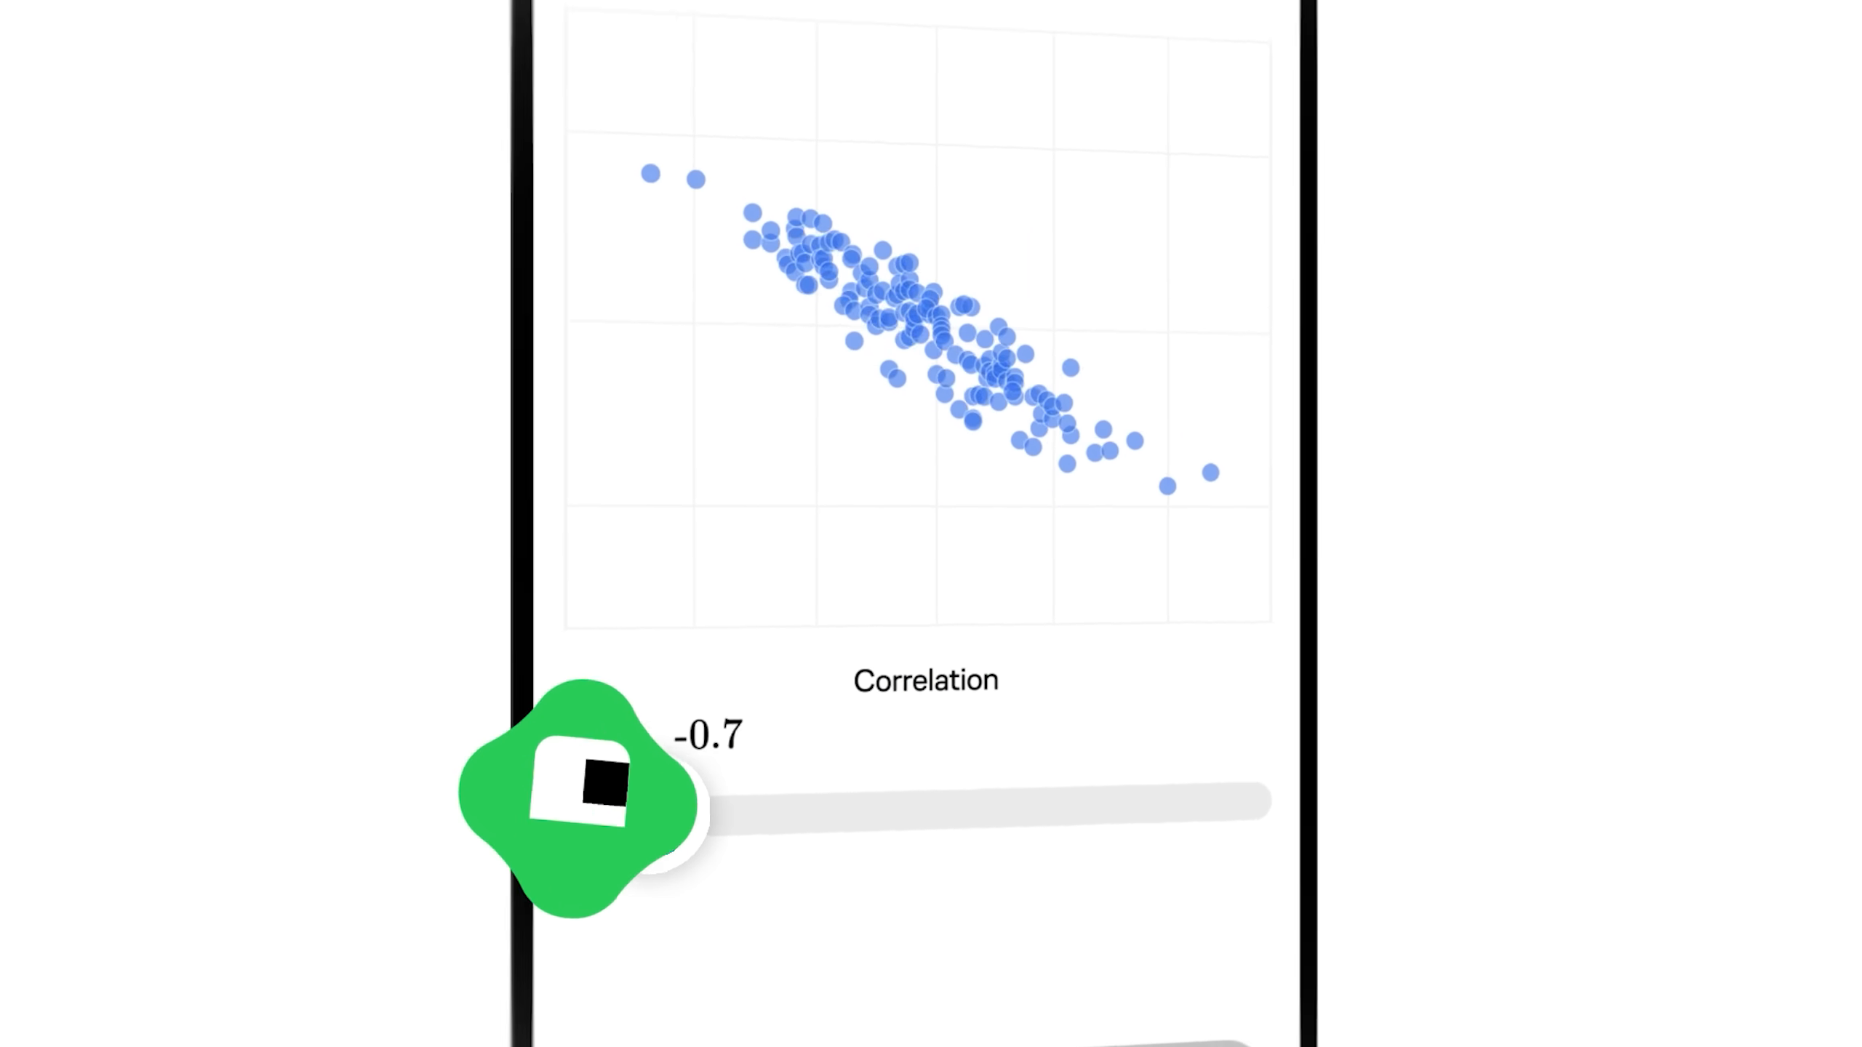
drag(676, 804, 428, 190)
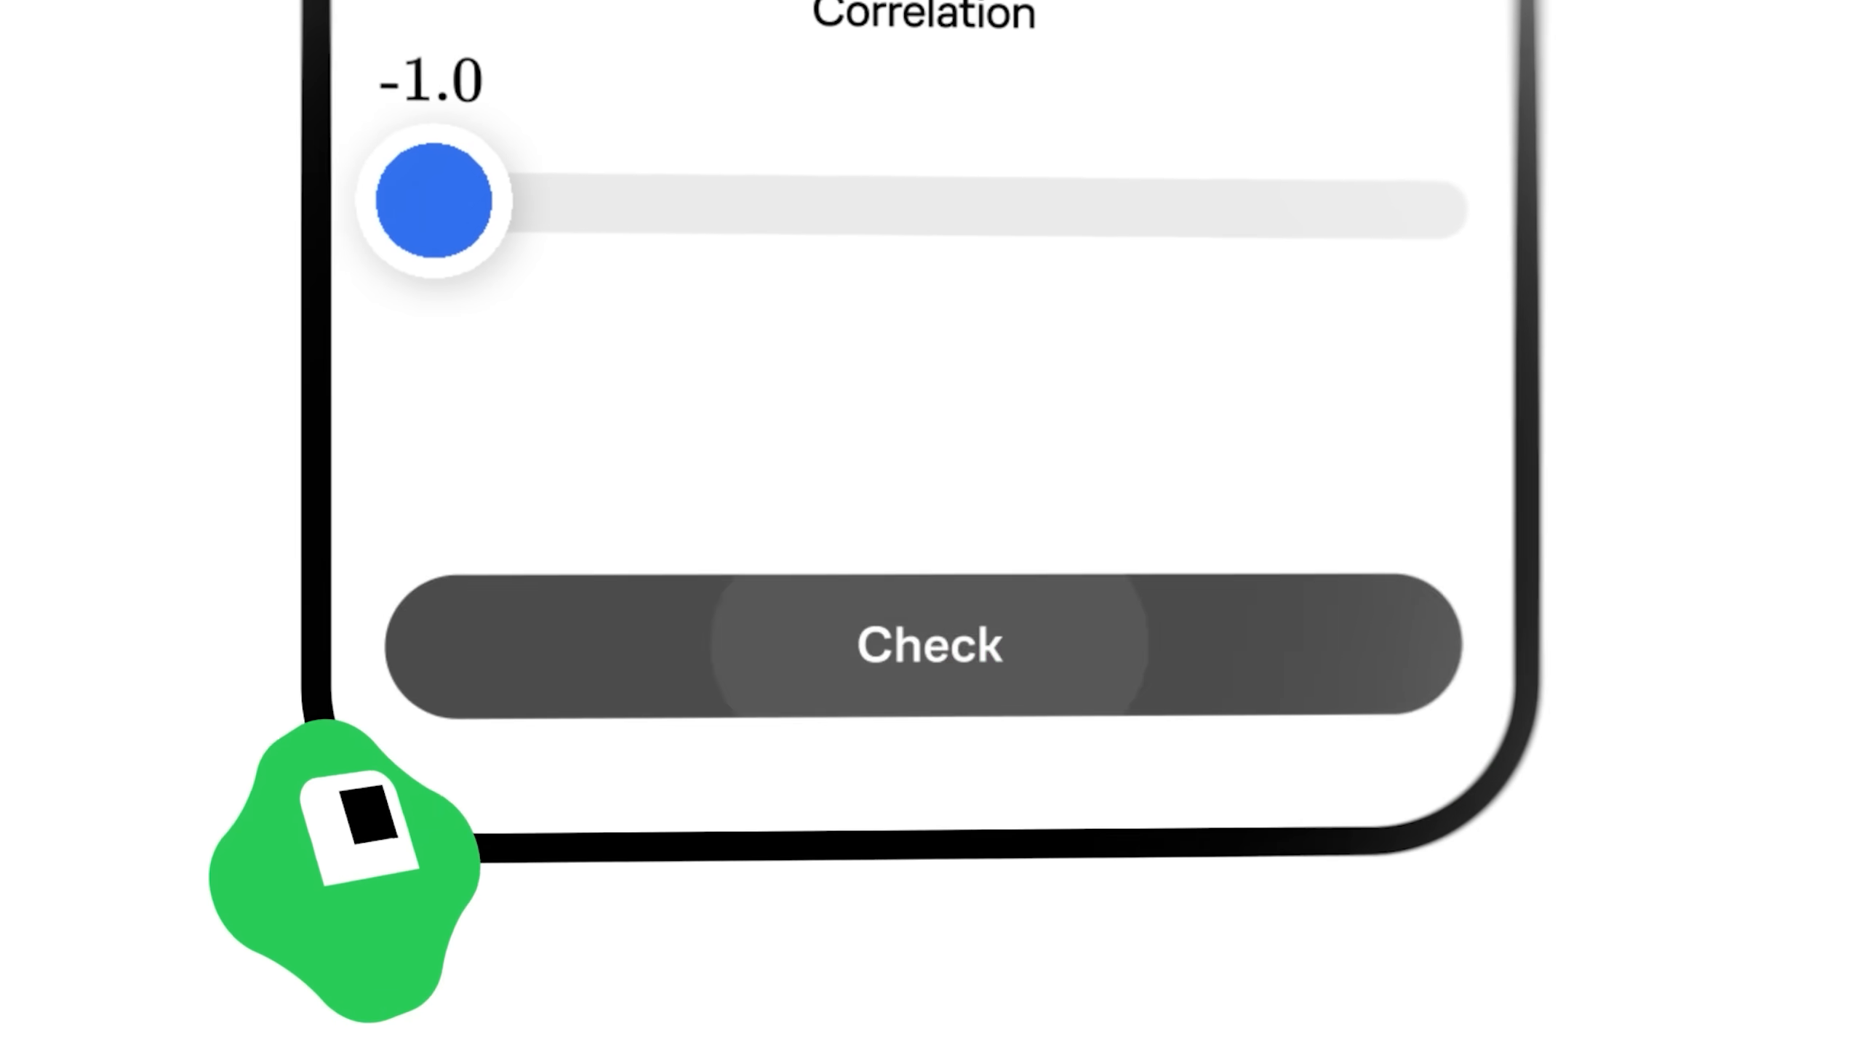
click(1147, 861)
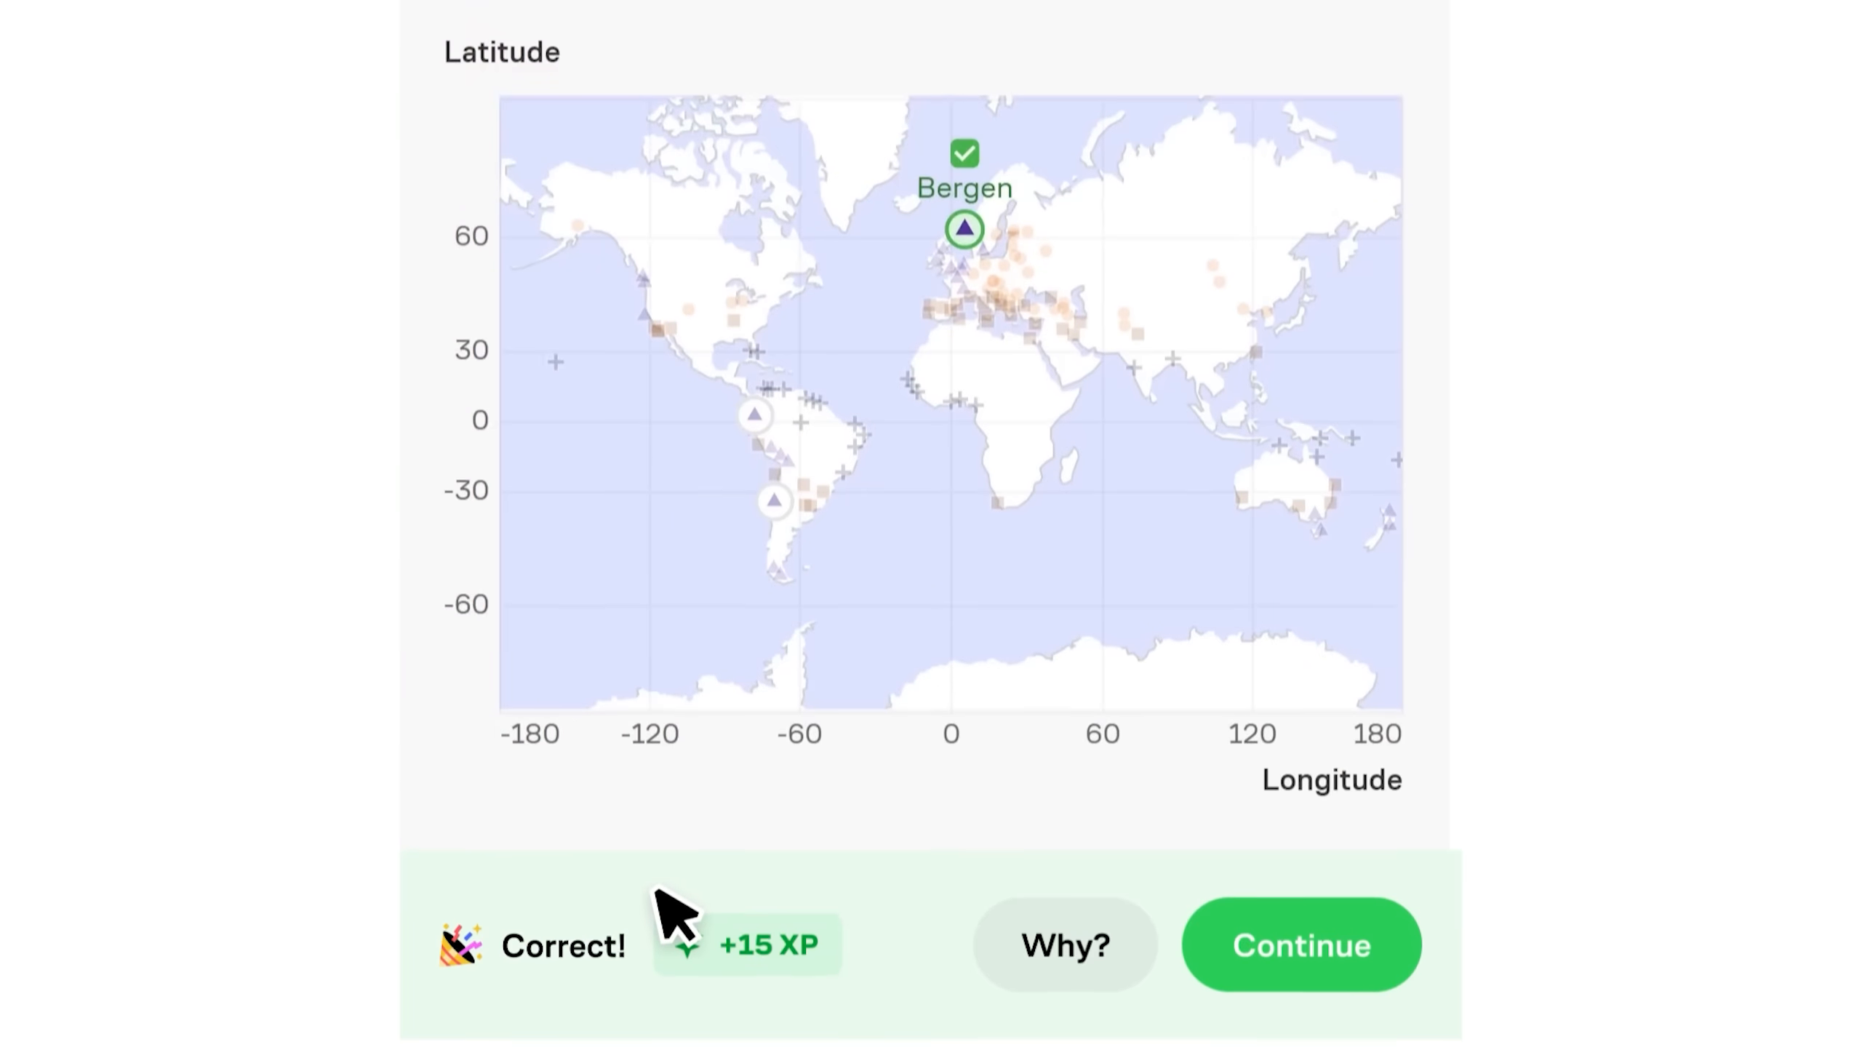
Continue to the weather-data plot, switch variable pairs, and raise the next-word Temperature slider
click(1299, 946)
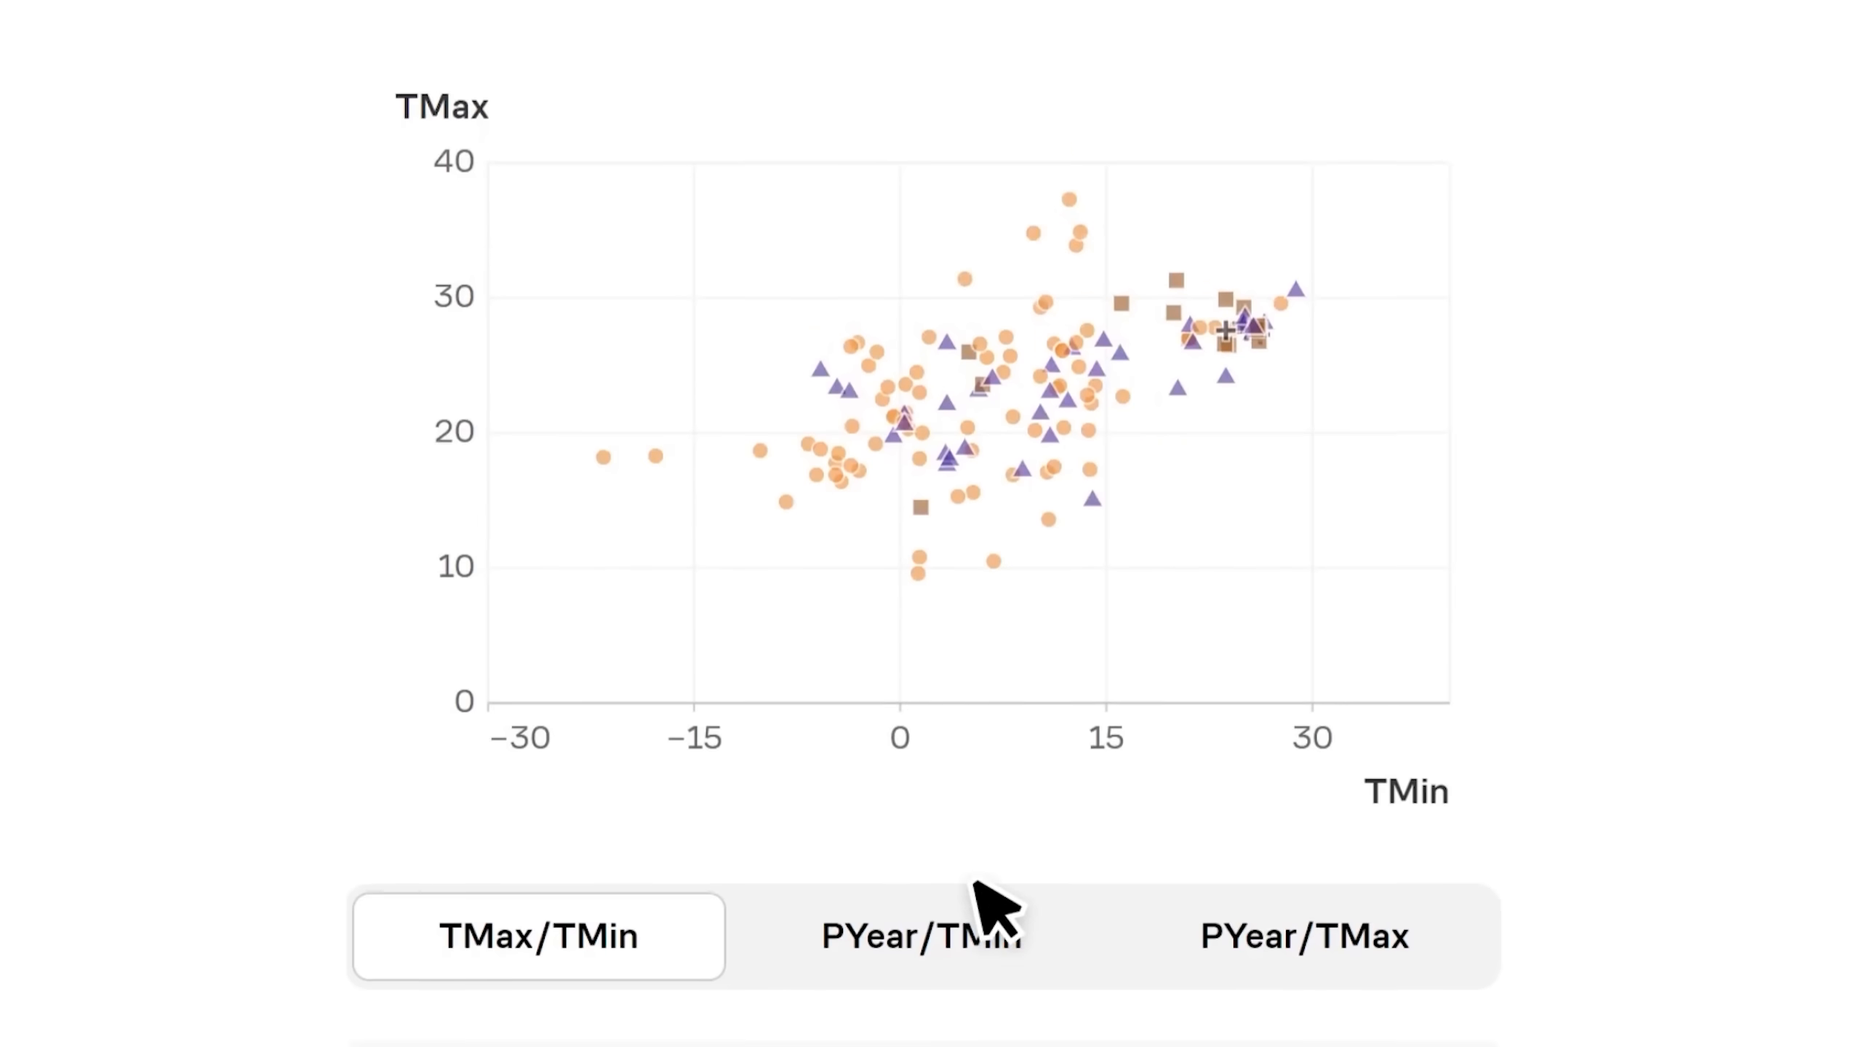
click(1304, 936)
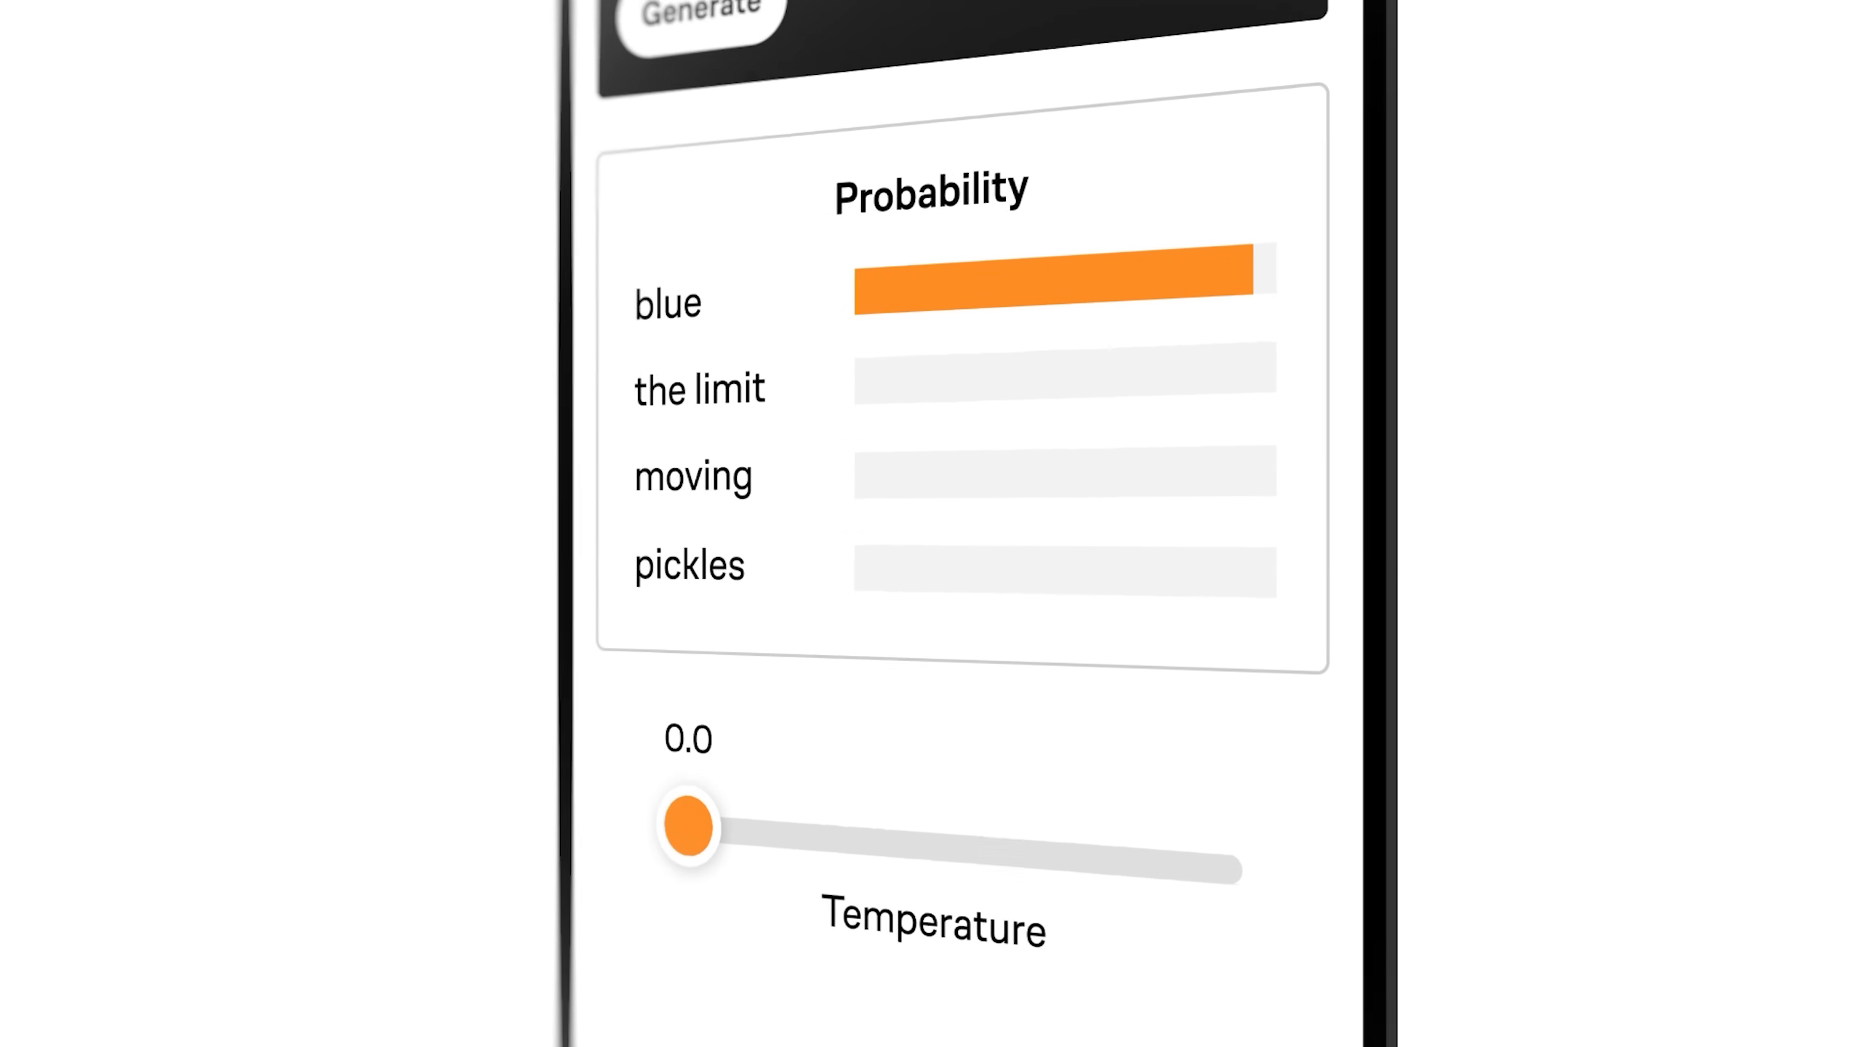
drag(686, 824, 1082, 941)
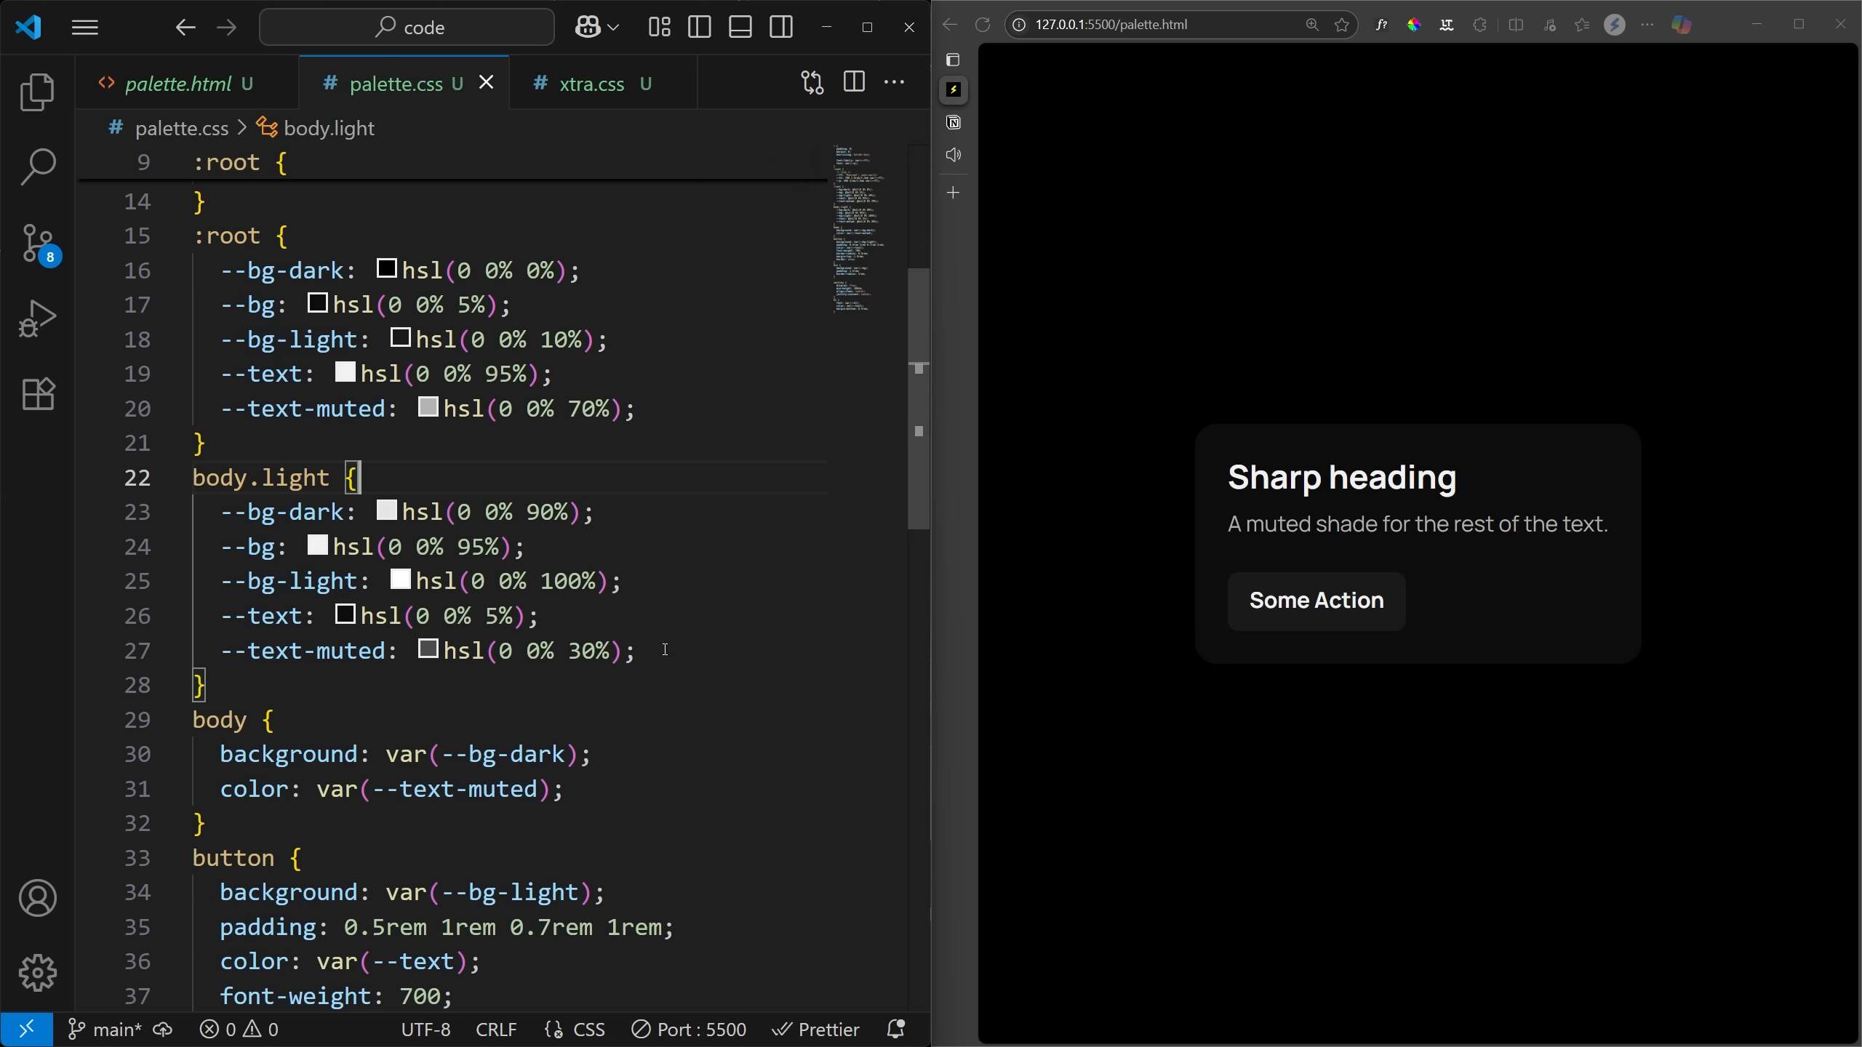
click(178, 83)
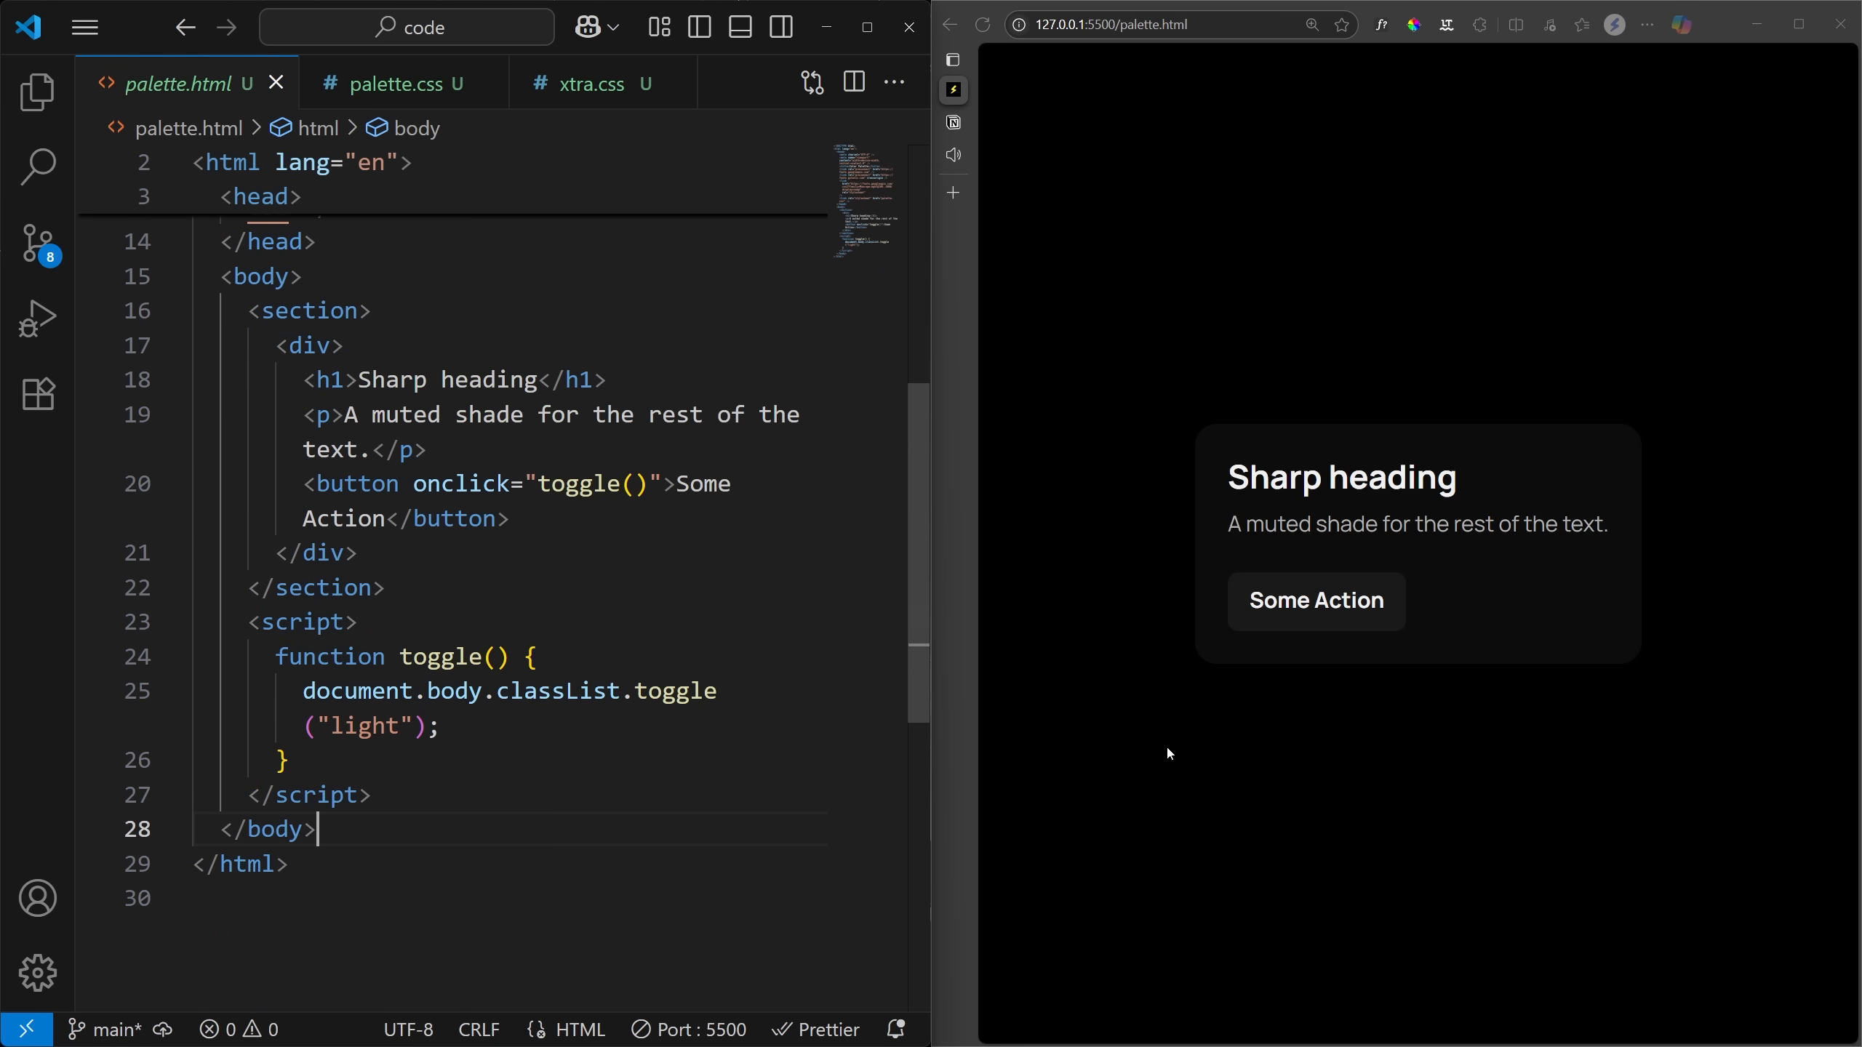
click(403, 83)
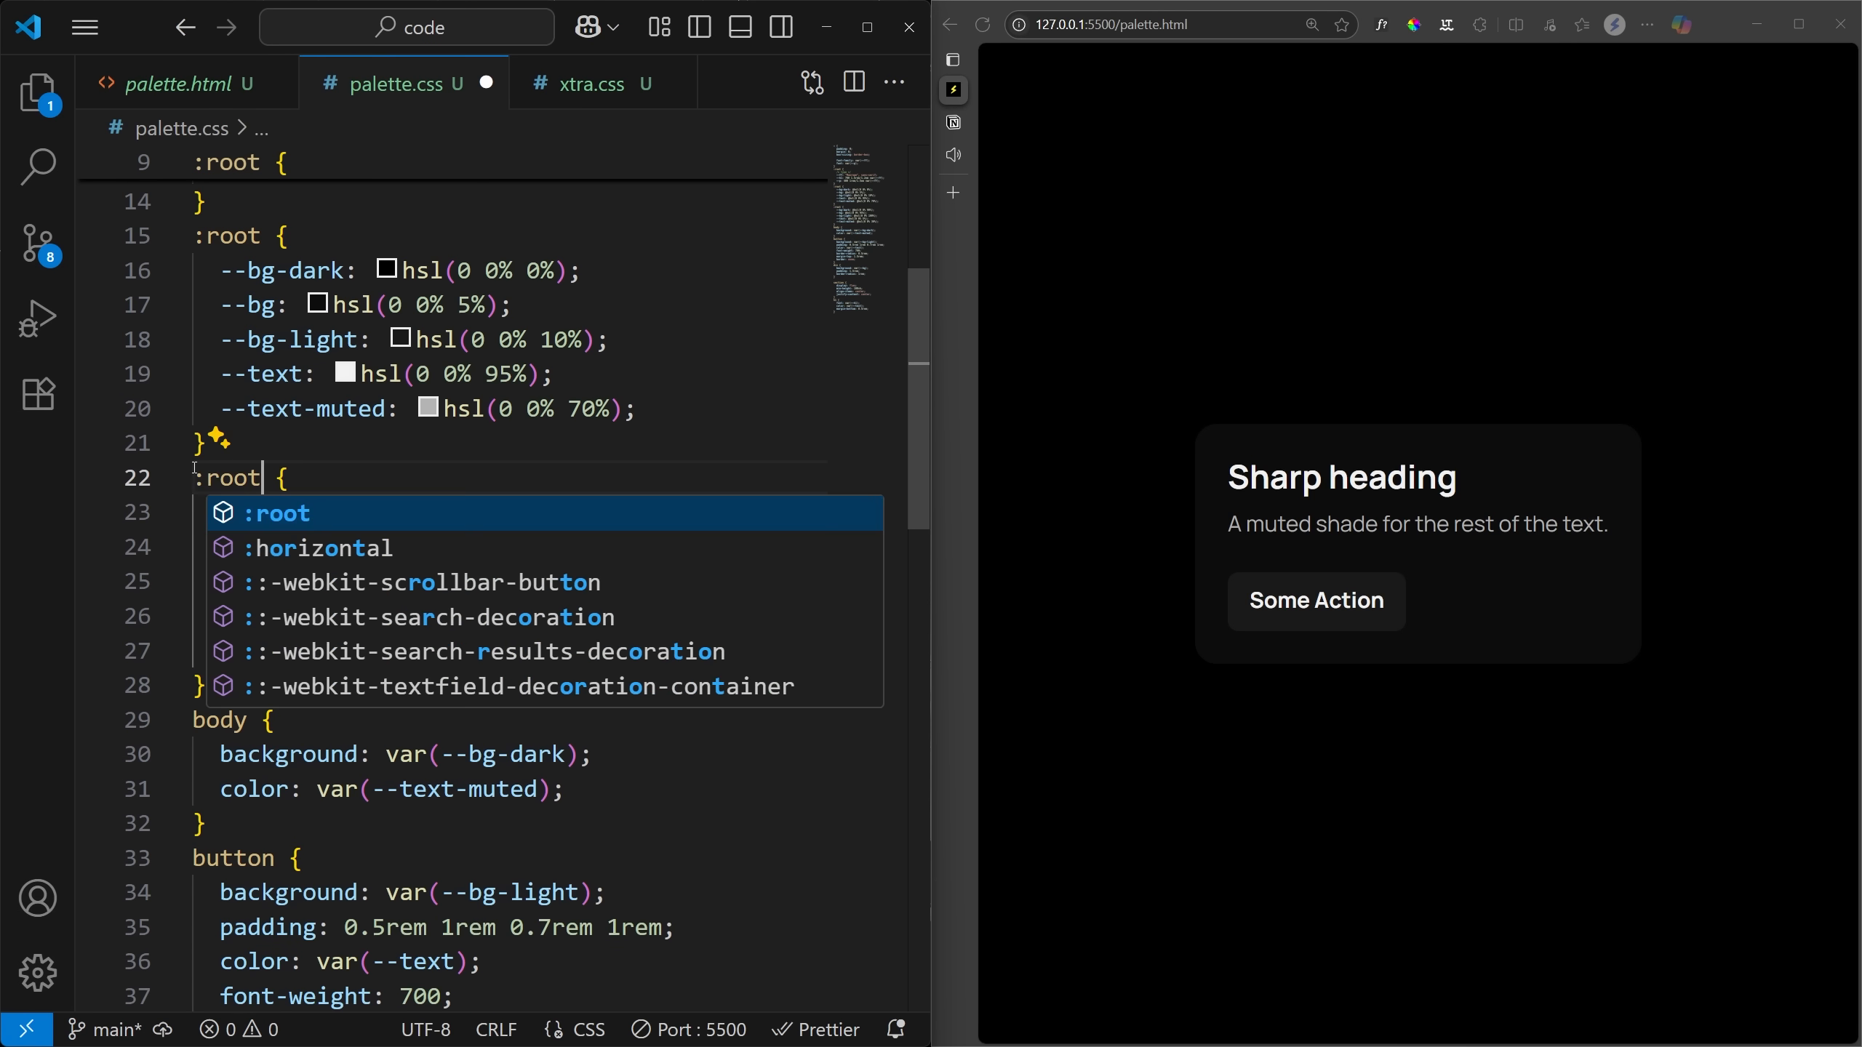
text([data)
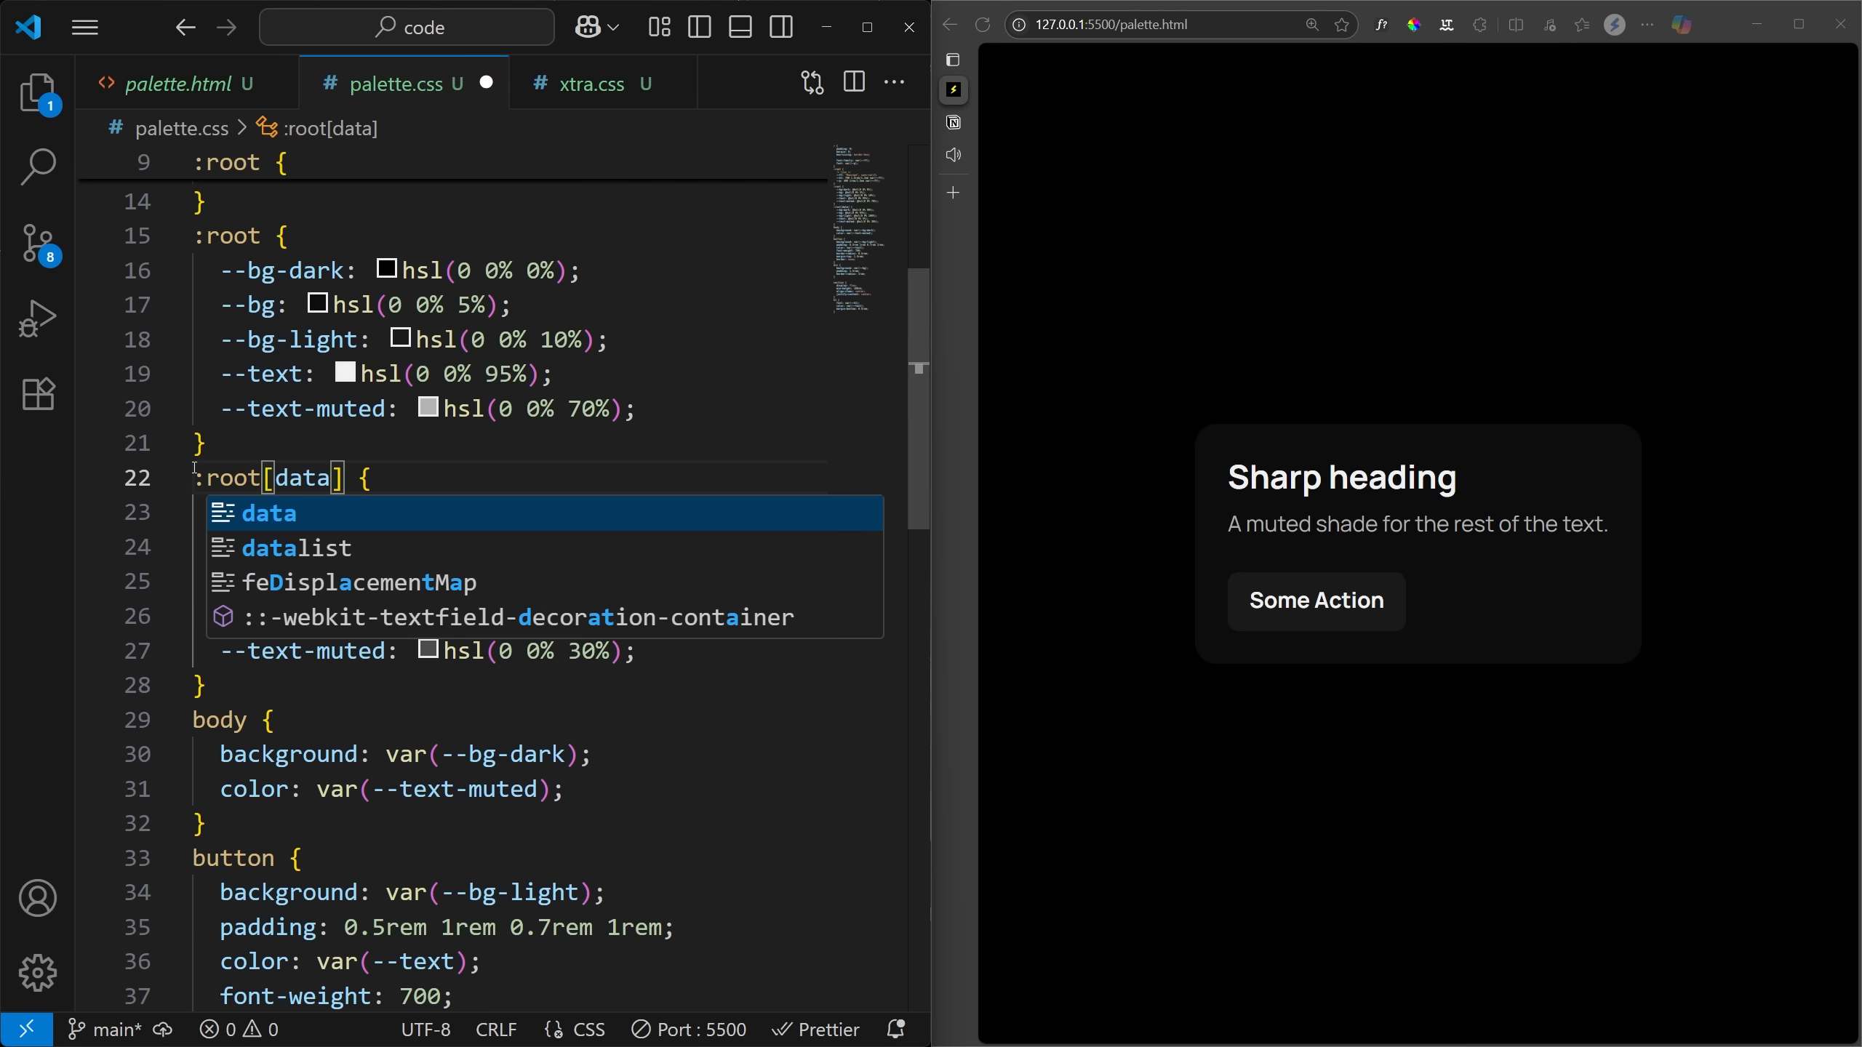
text(-theme="light)
click(511, 236)
text([)
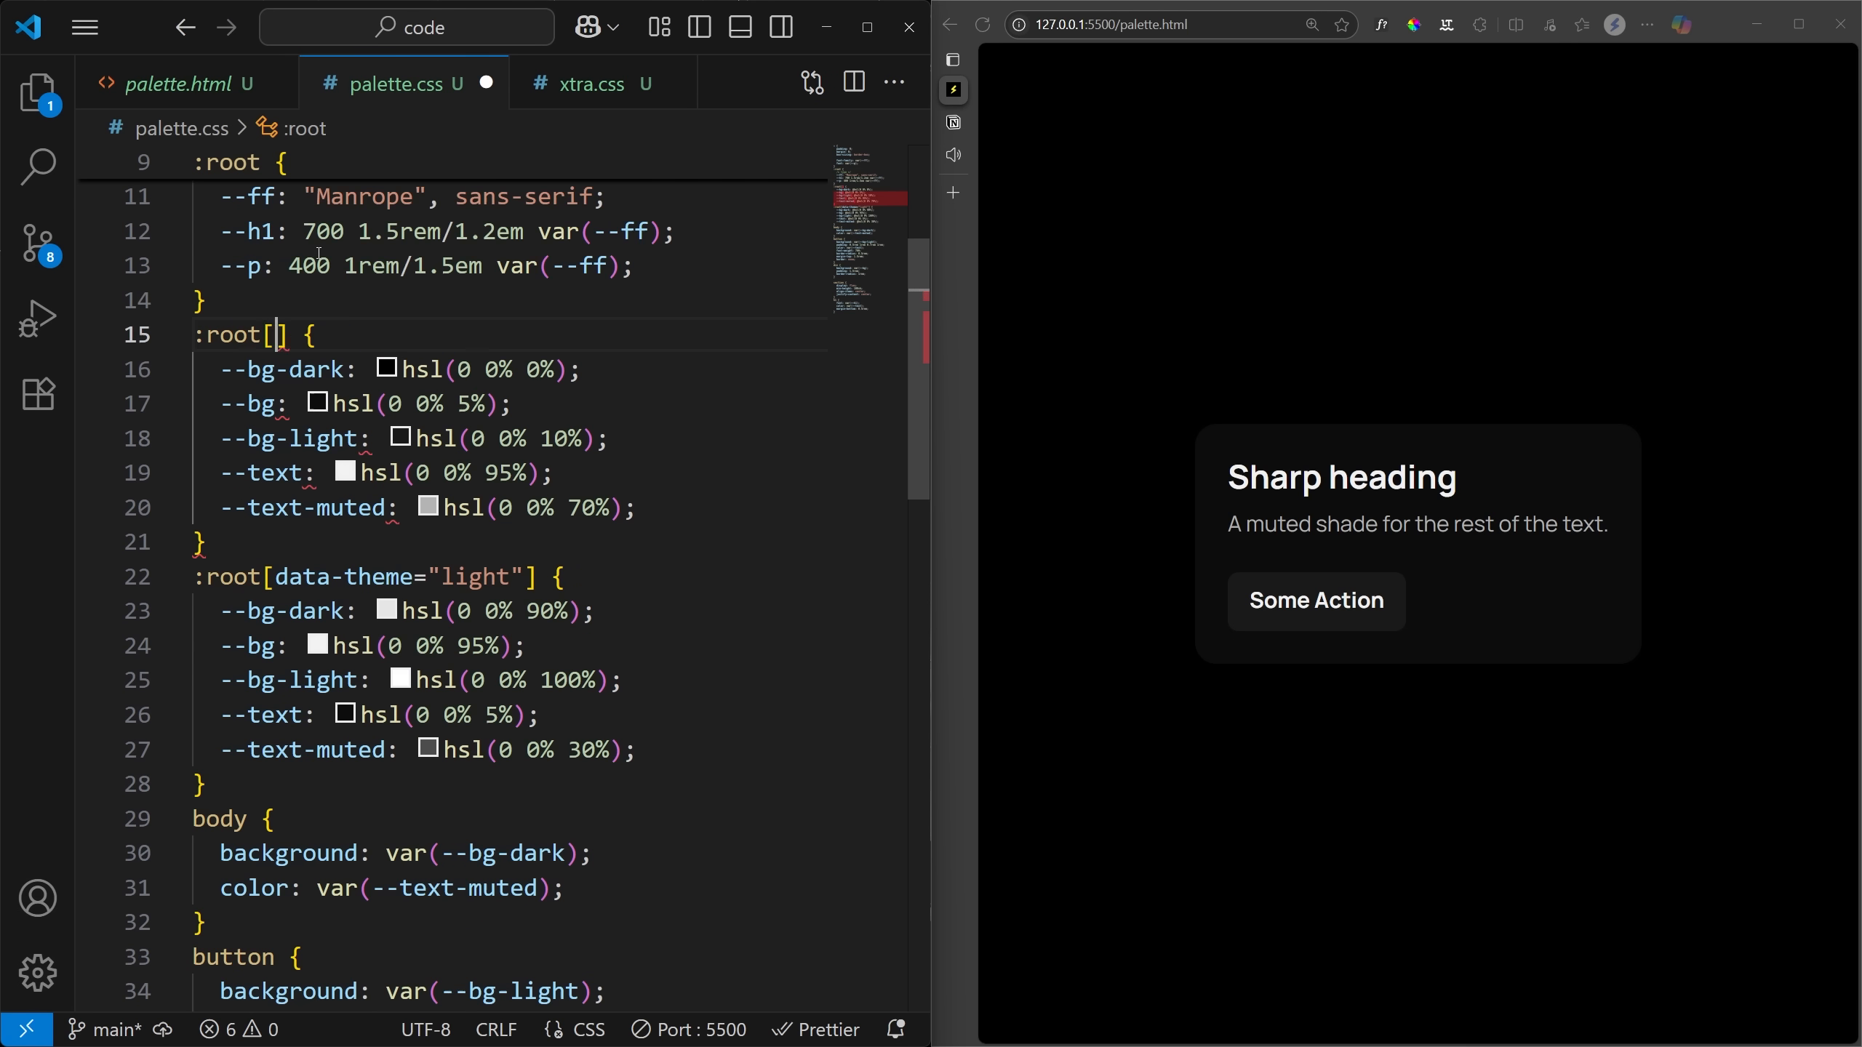
text(data-theme=")
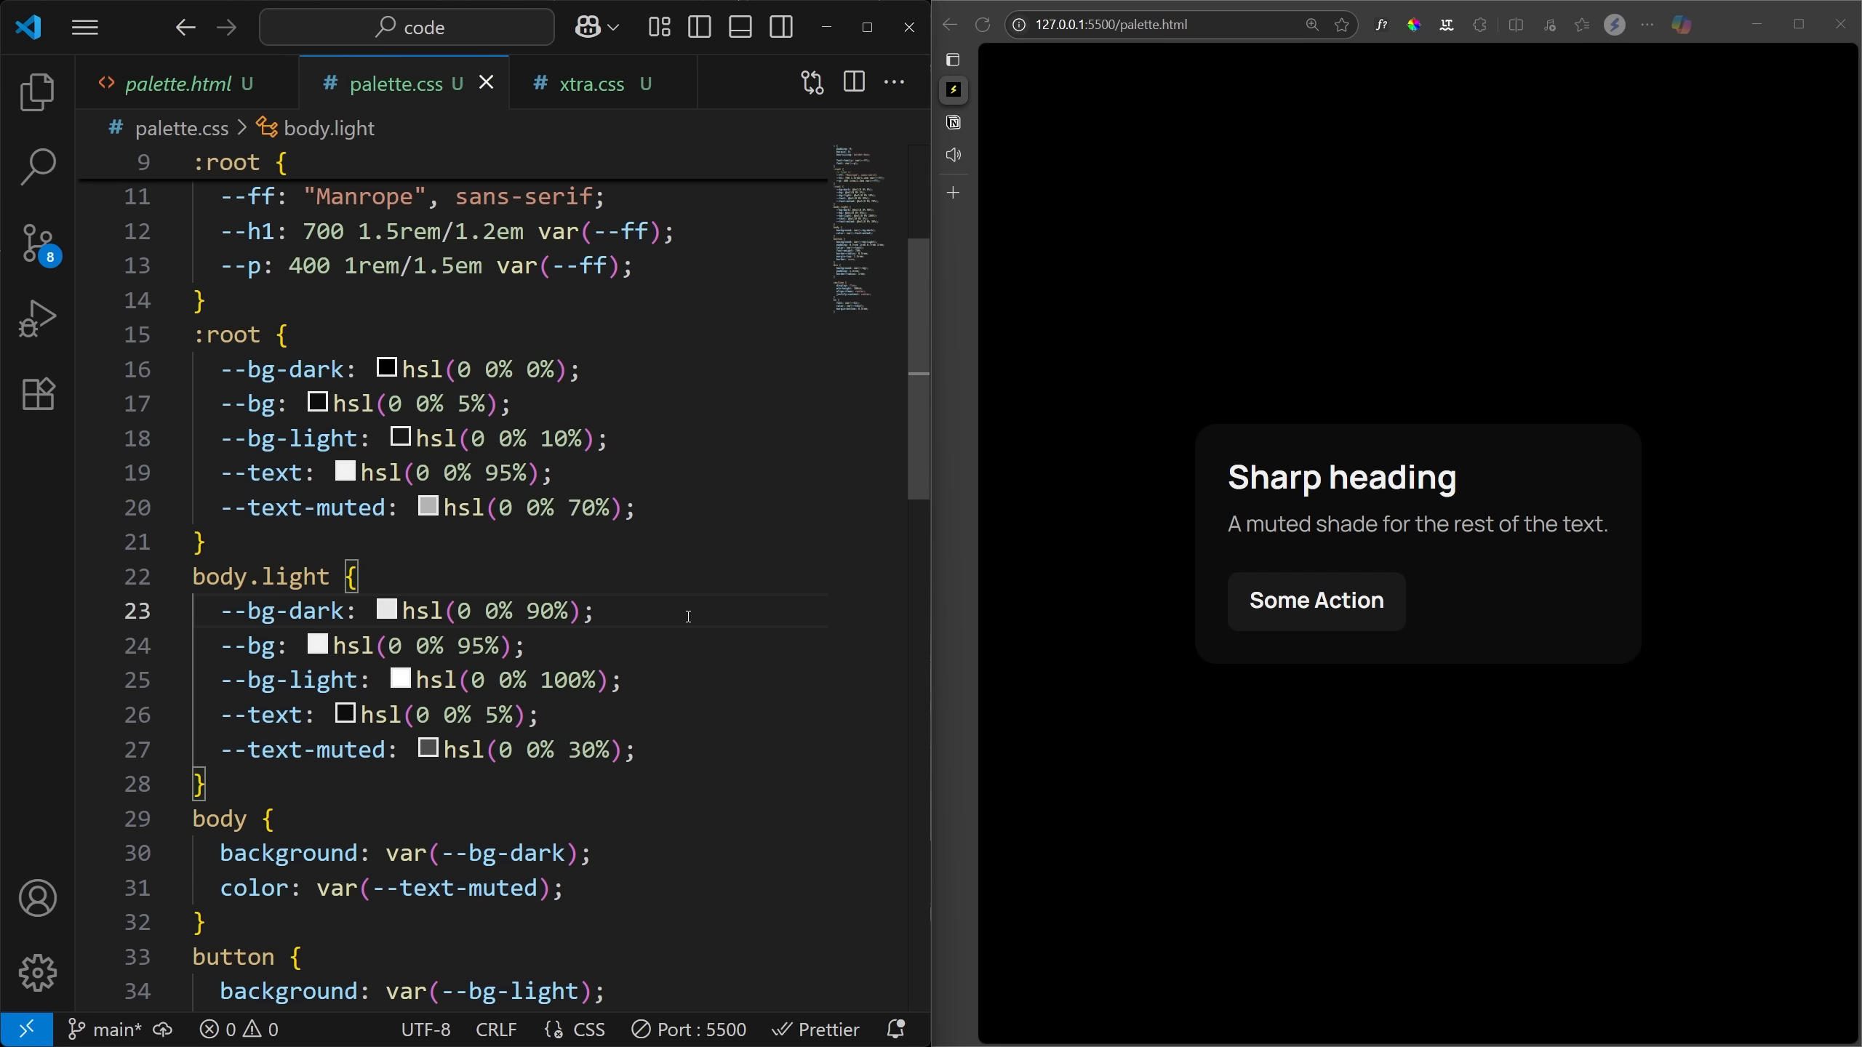
scroll(down, 3)
text(--border: hsl(0 0% 30%);)
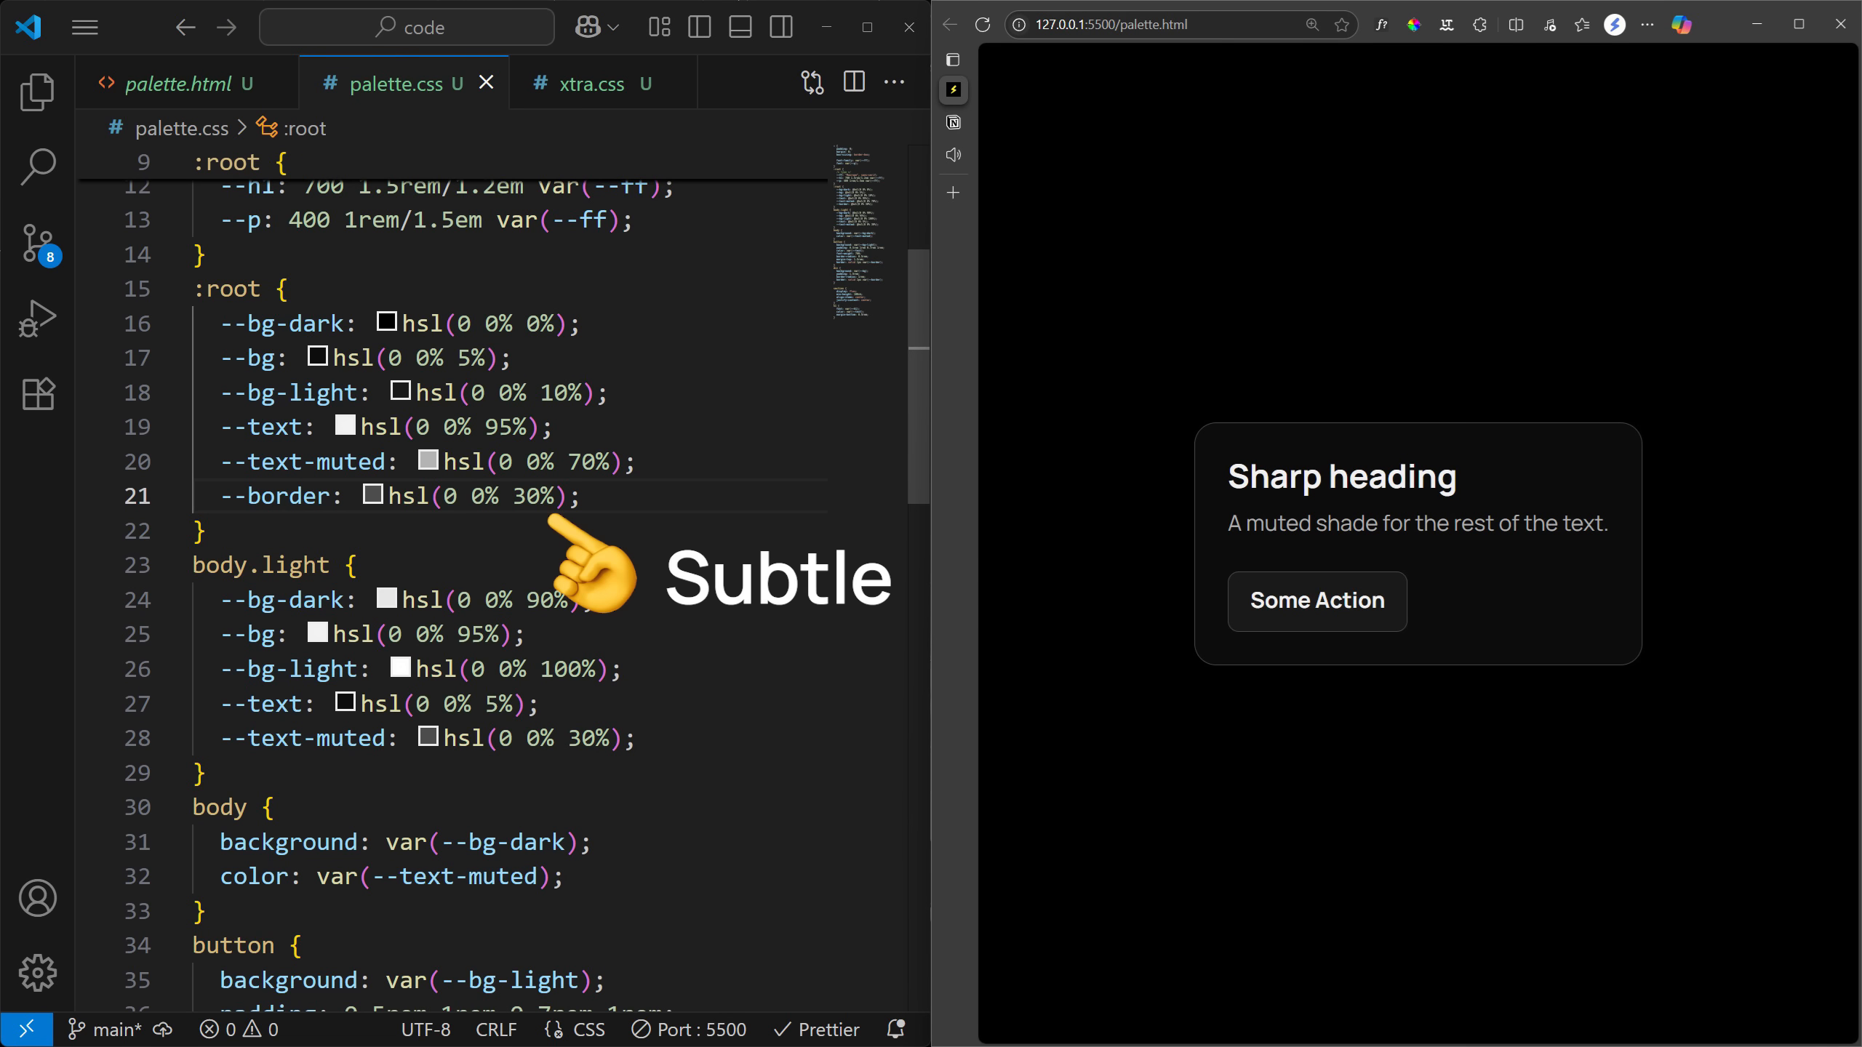
Add --gradient from --bg to --bg-light, a --gradient-hover variant and a 95% --highlight
text(--gradient: linear-gradient(0deg, var(--bg), var(--bg-light));)
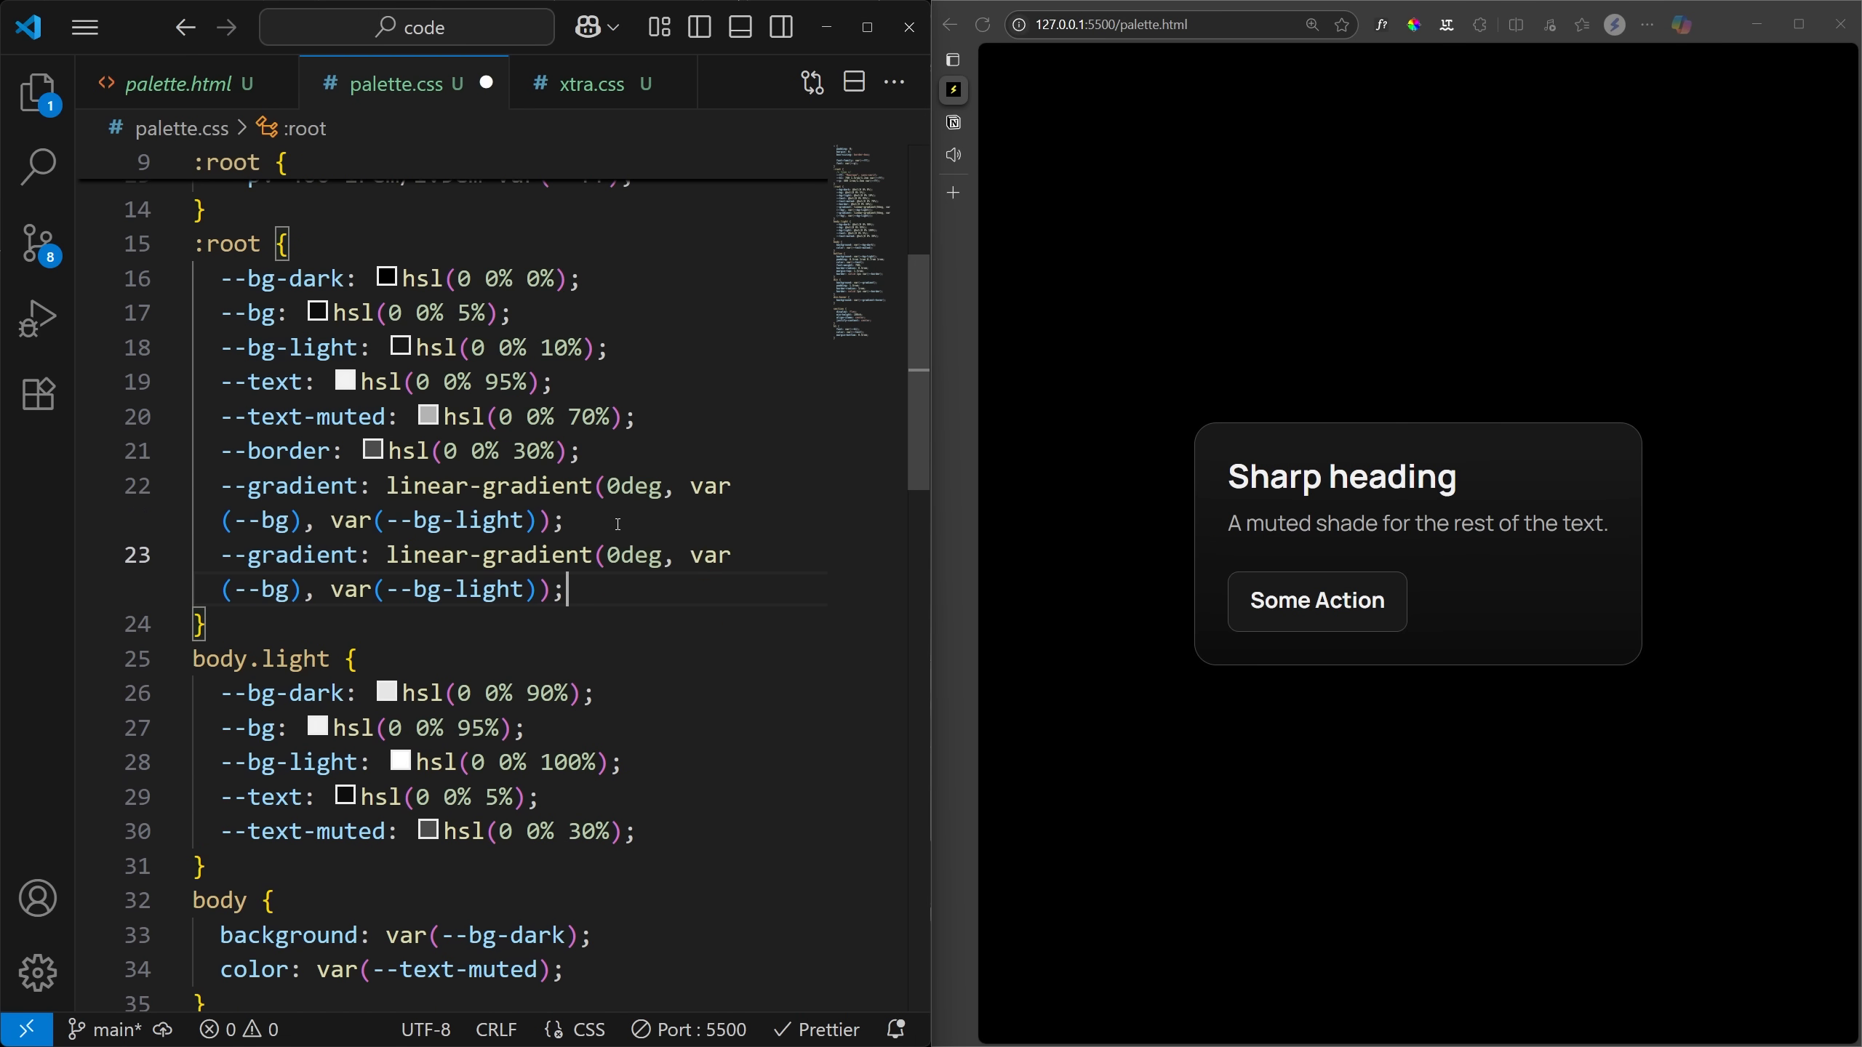
text(-hover)
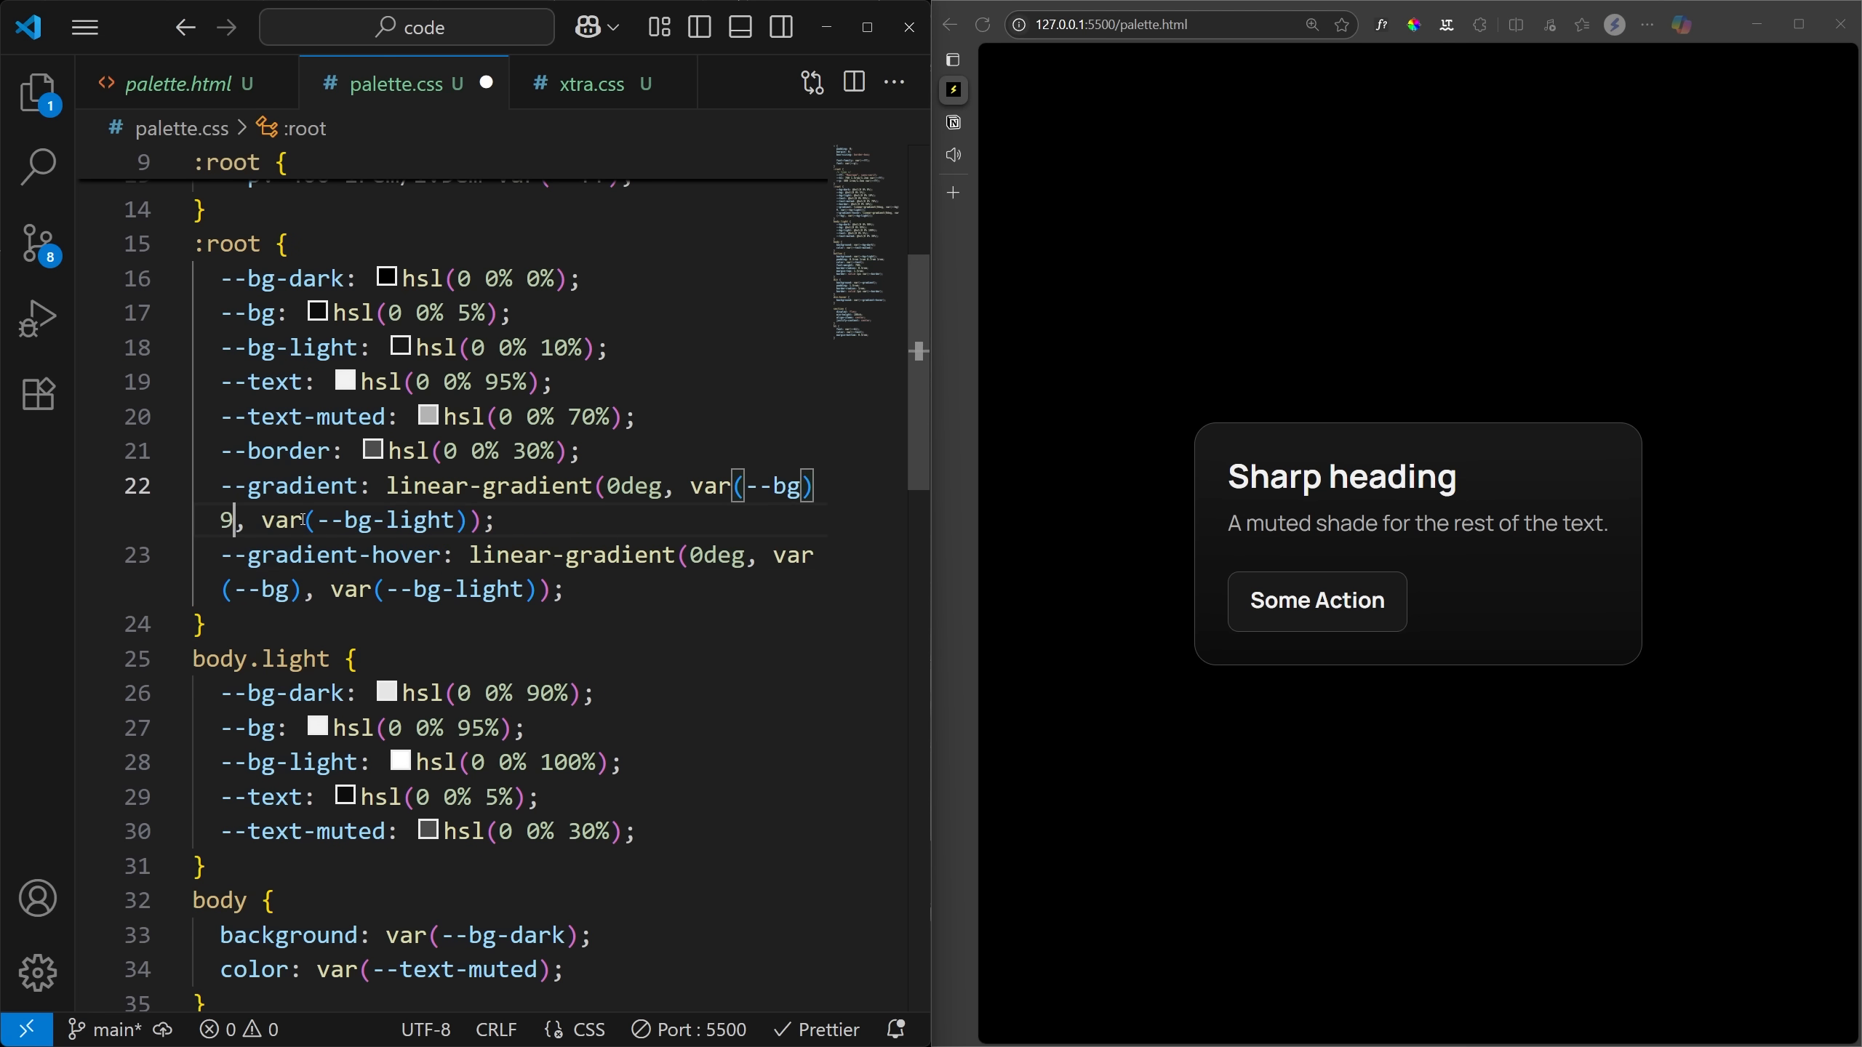
text(95%)
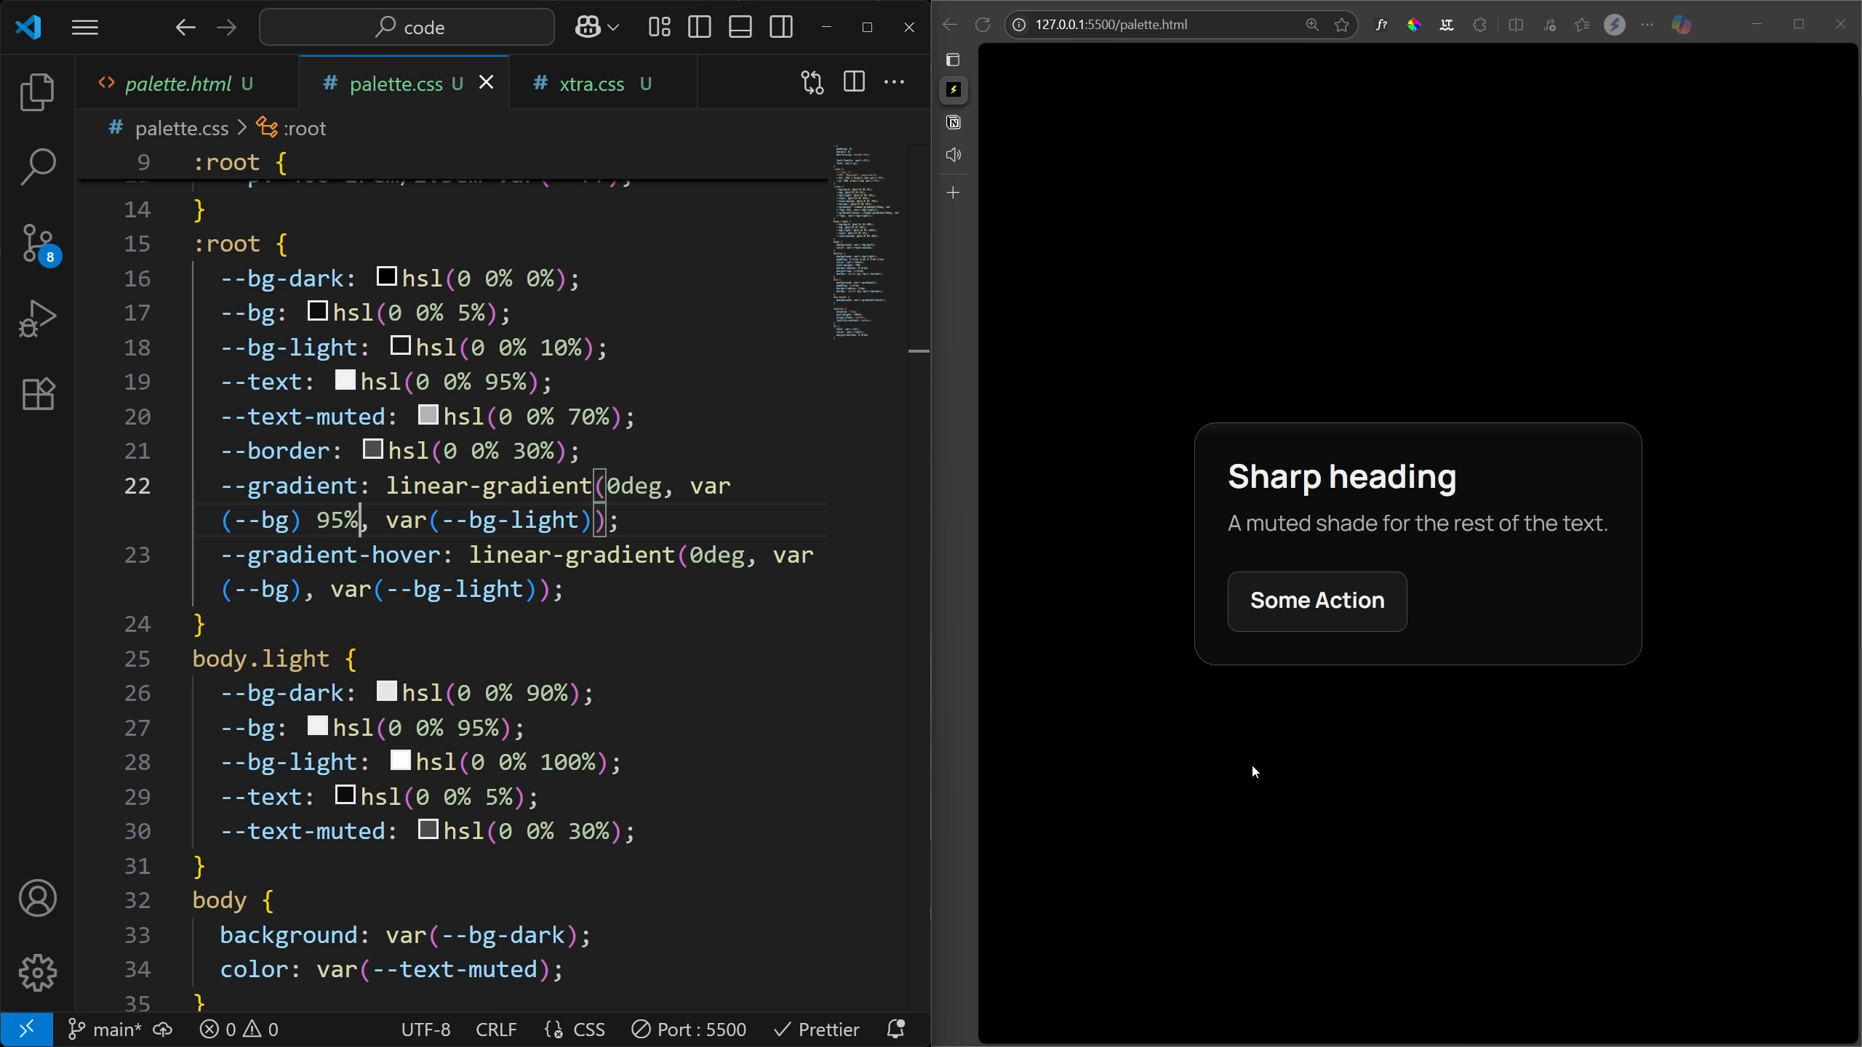
Give the div a border and border-top: solid 1px var(--highlight)
text(border-top: solid 1)
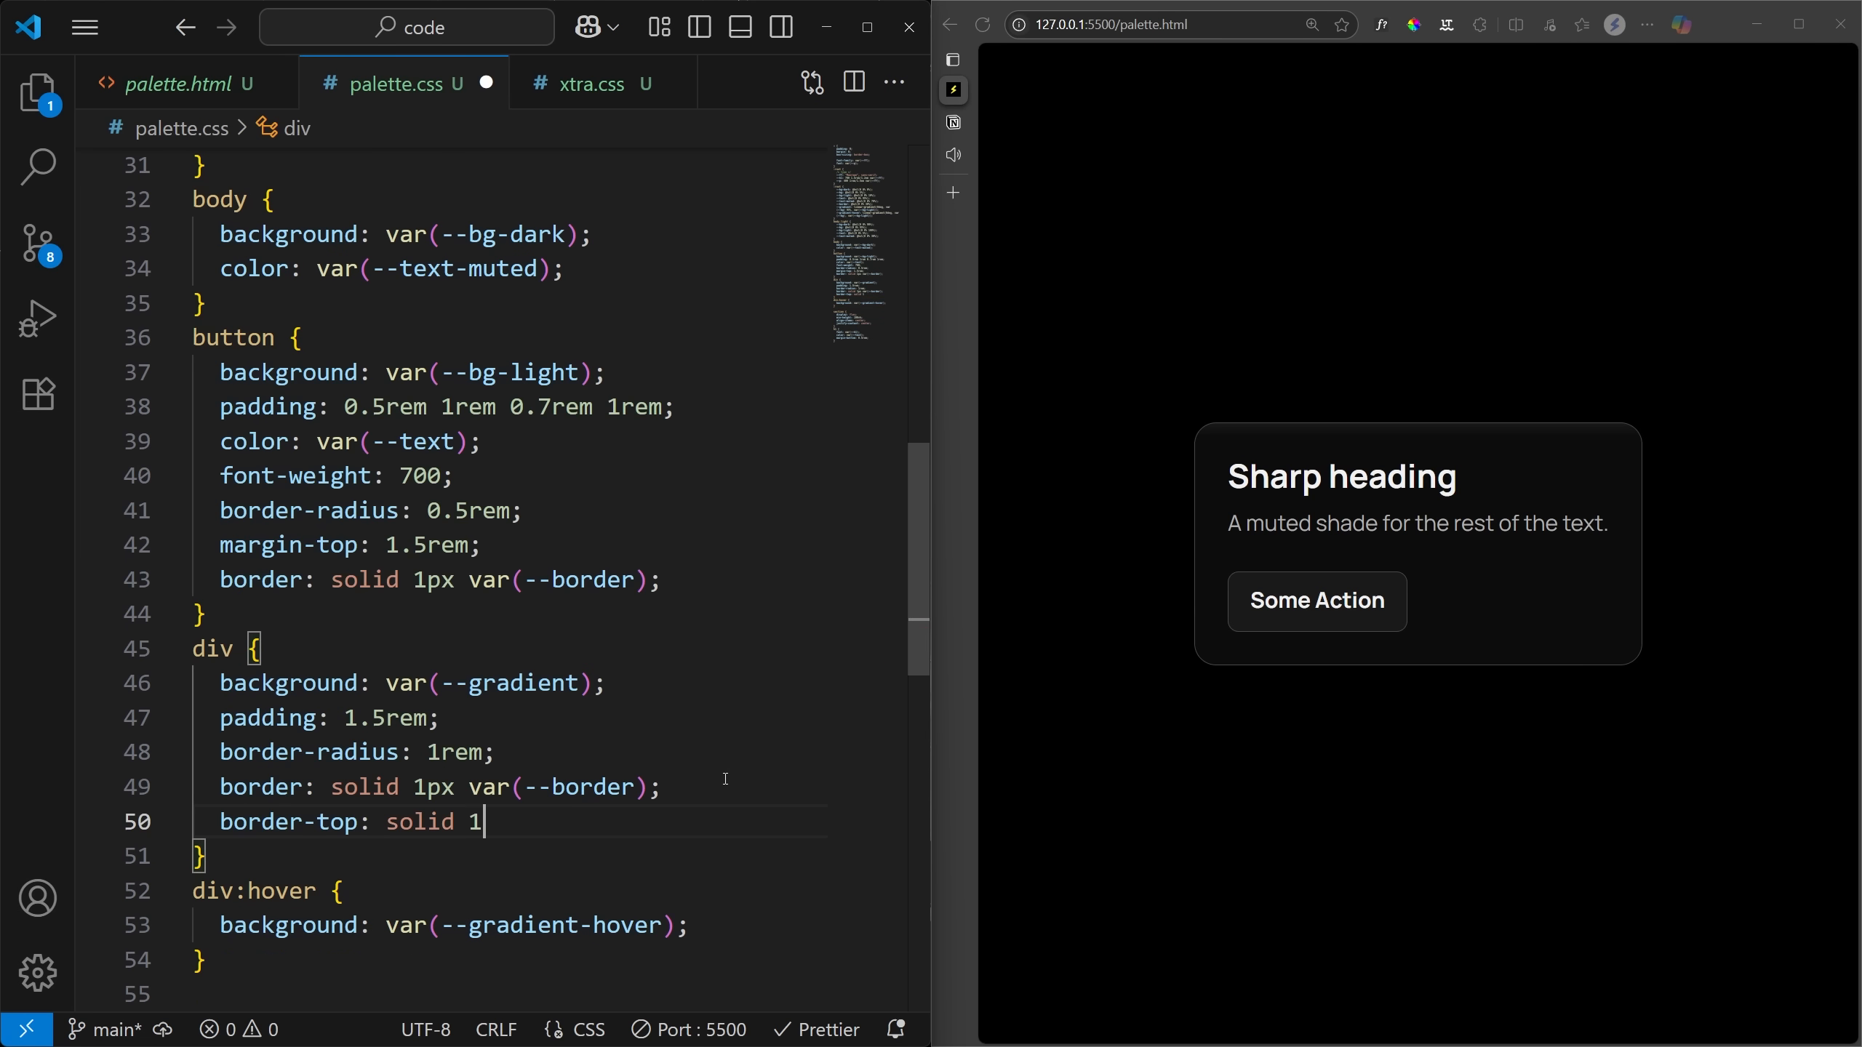
text(px var(--)
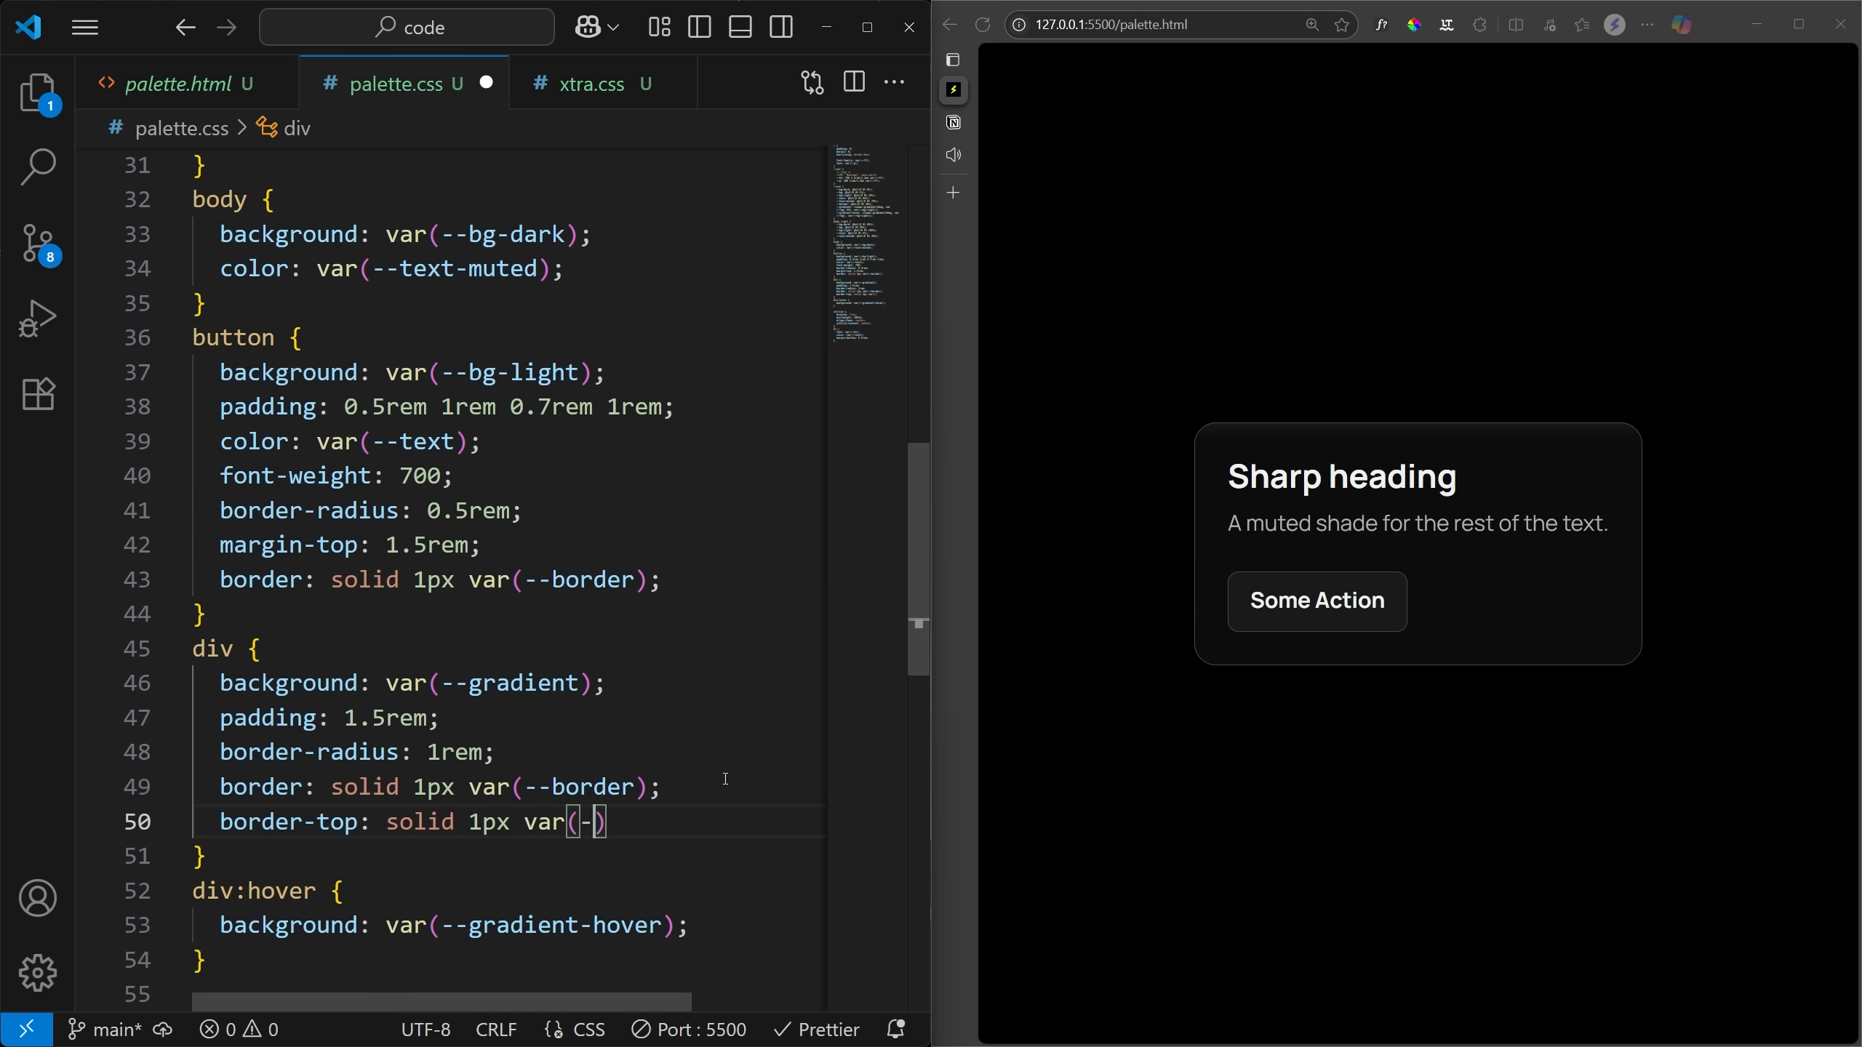
text(highlight: hsl(0 0% 60%);)
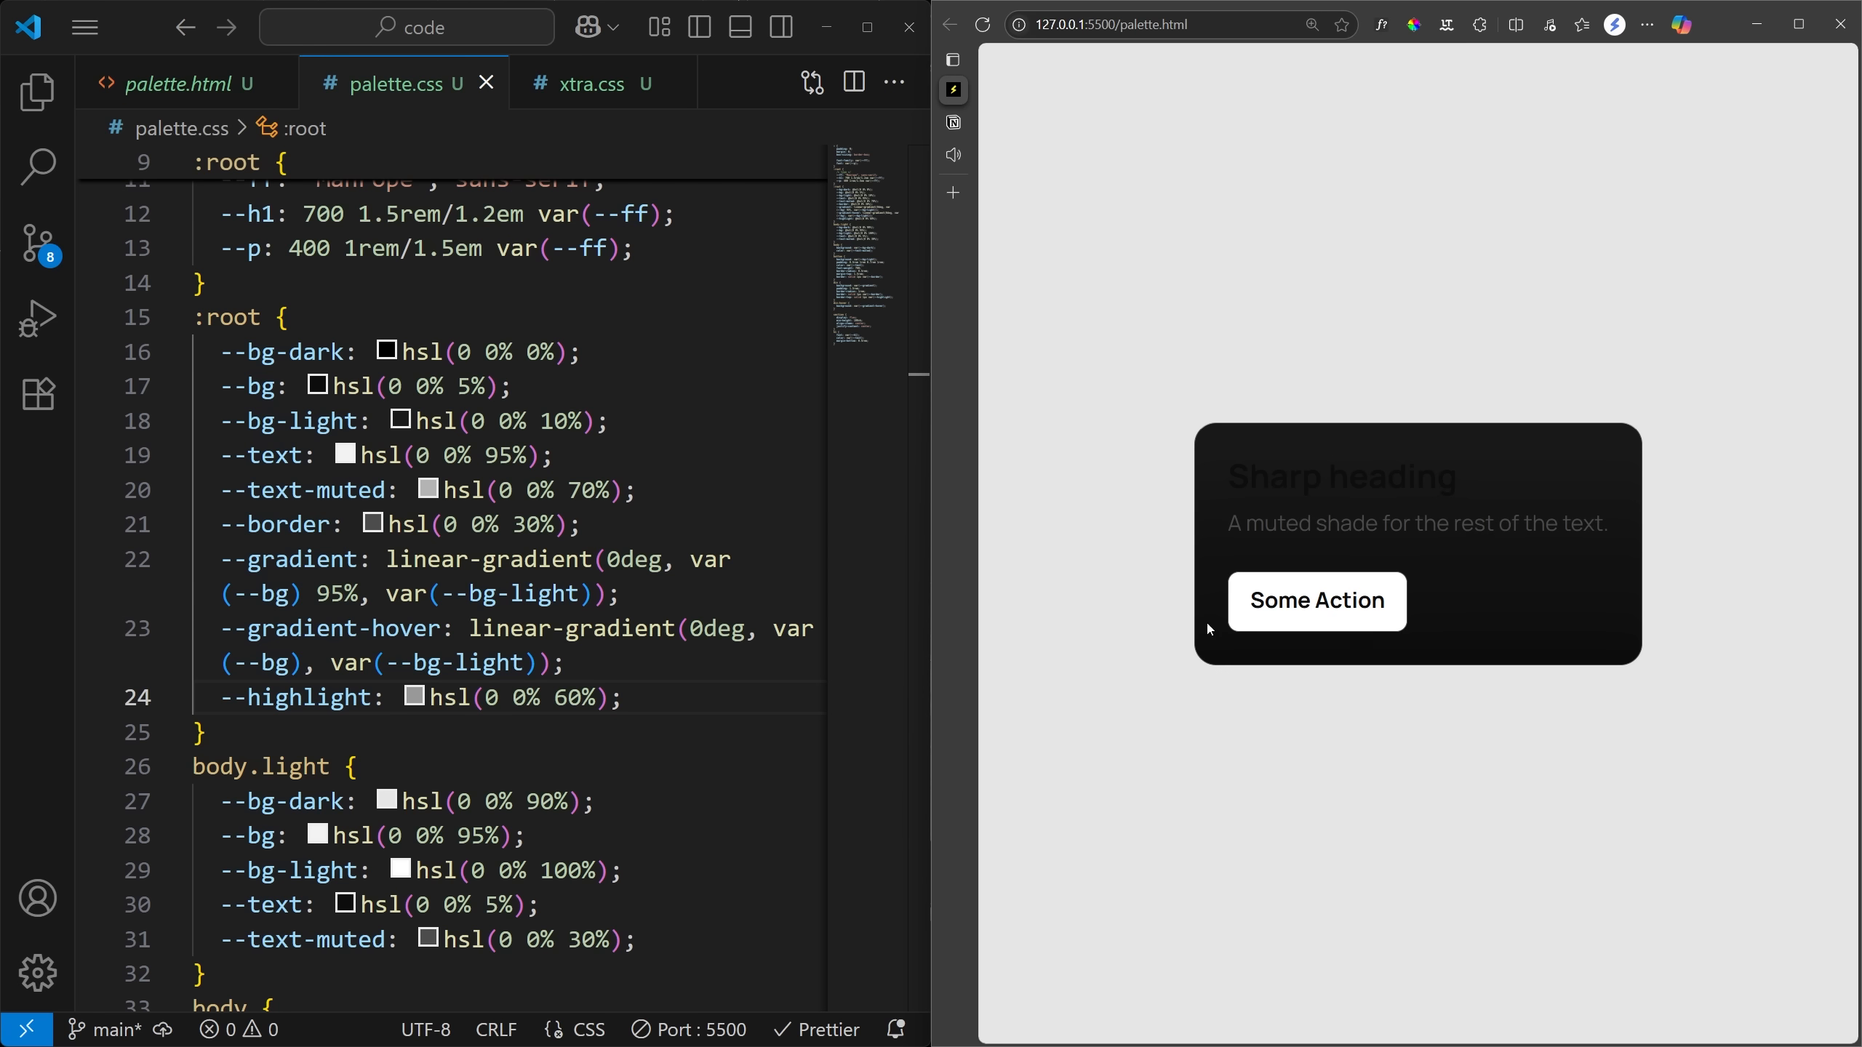
Copy the border, gradient and highlight variables into body.light with highlight lightness 100%
drag(410, 592, 617, 697)
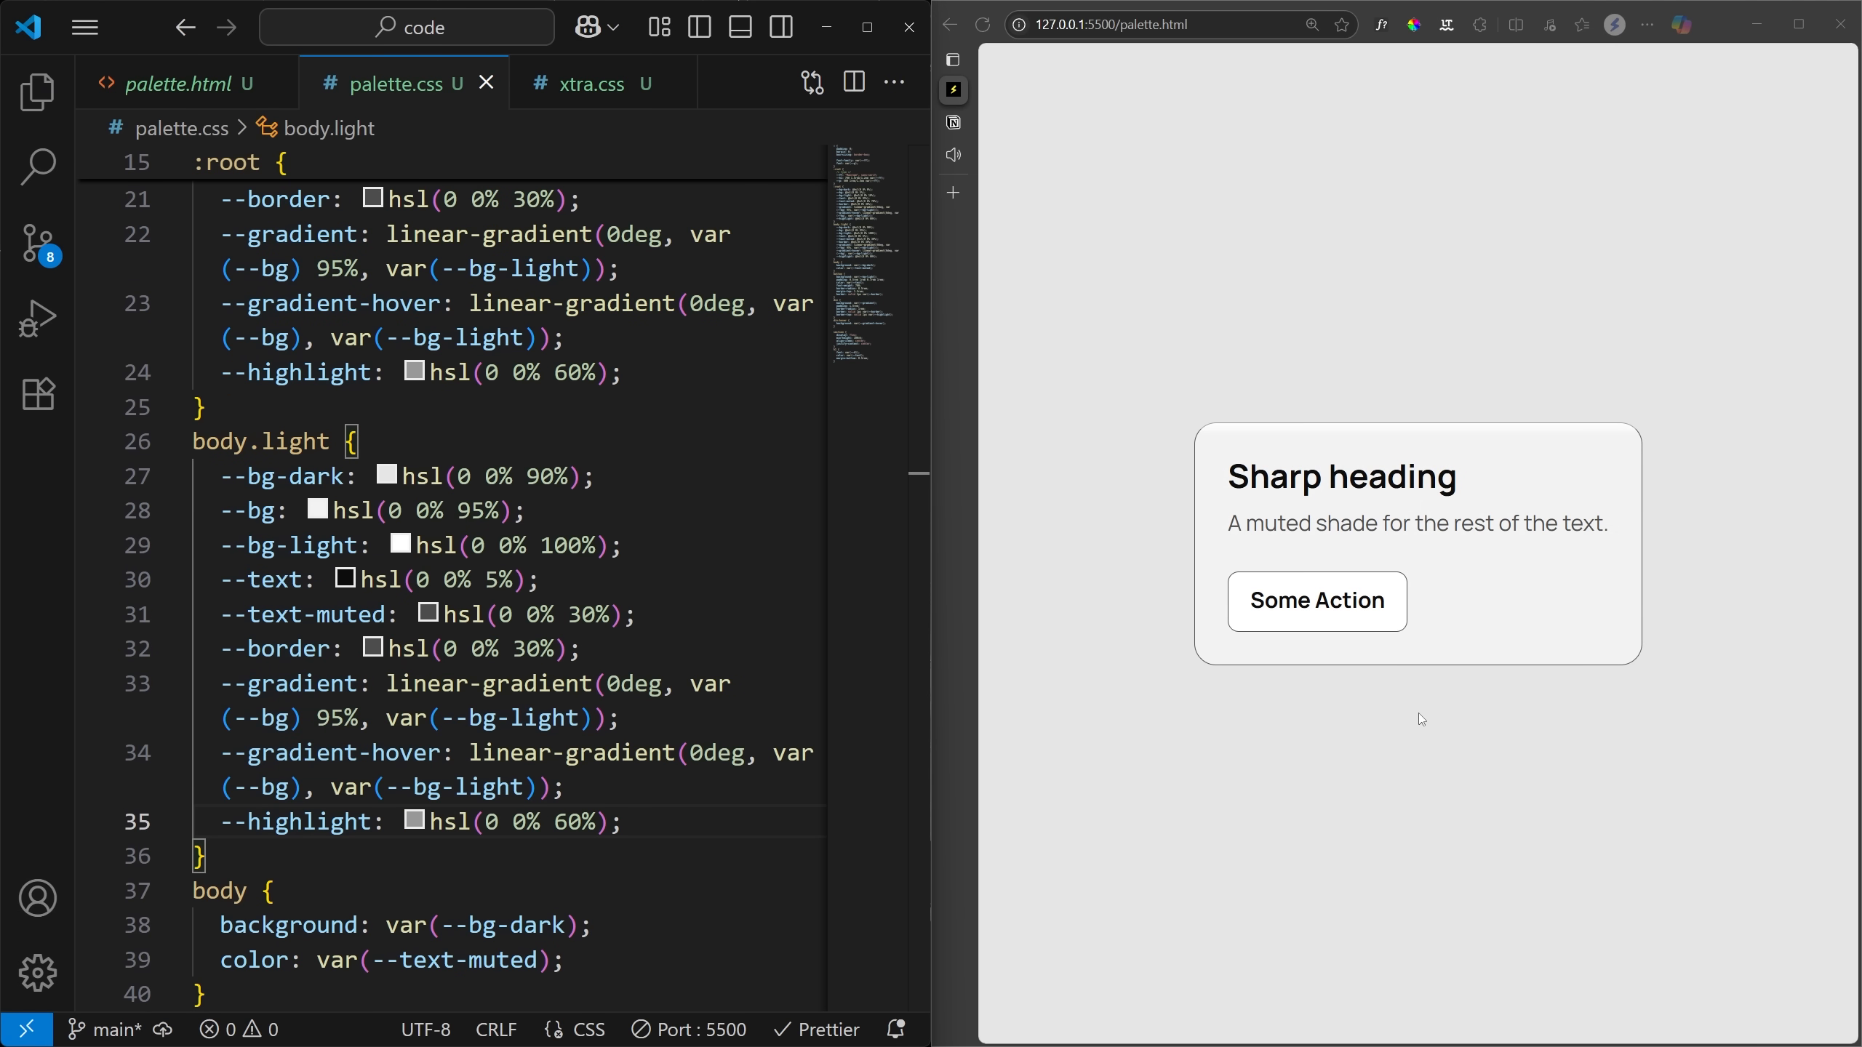
scroll(down, 3)
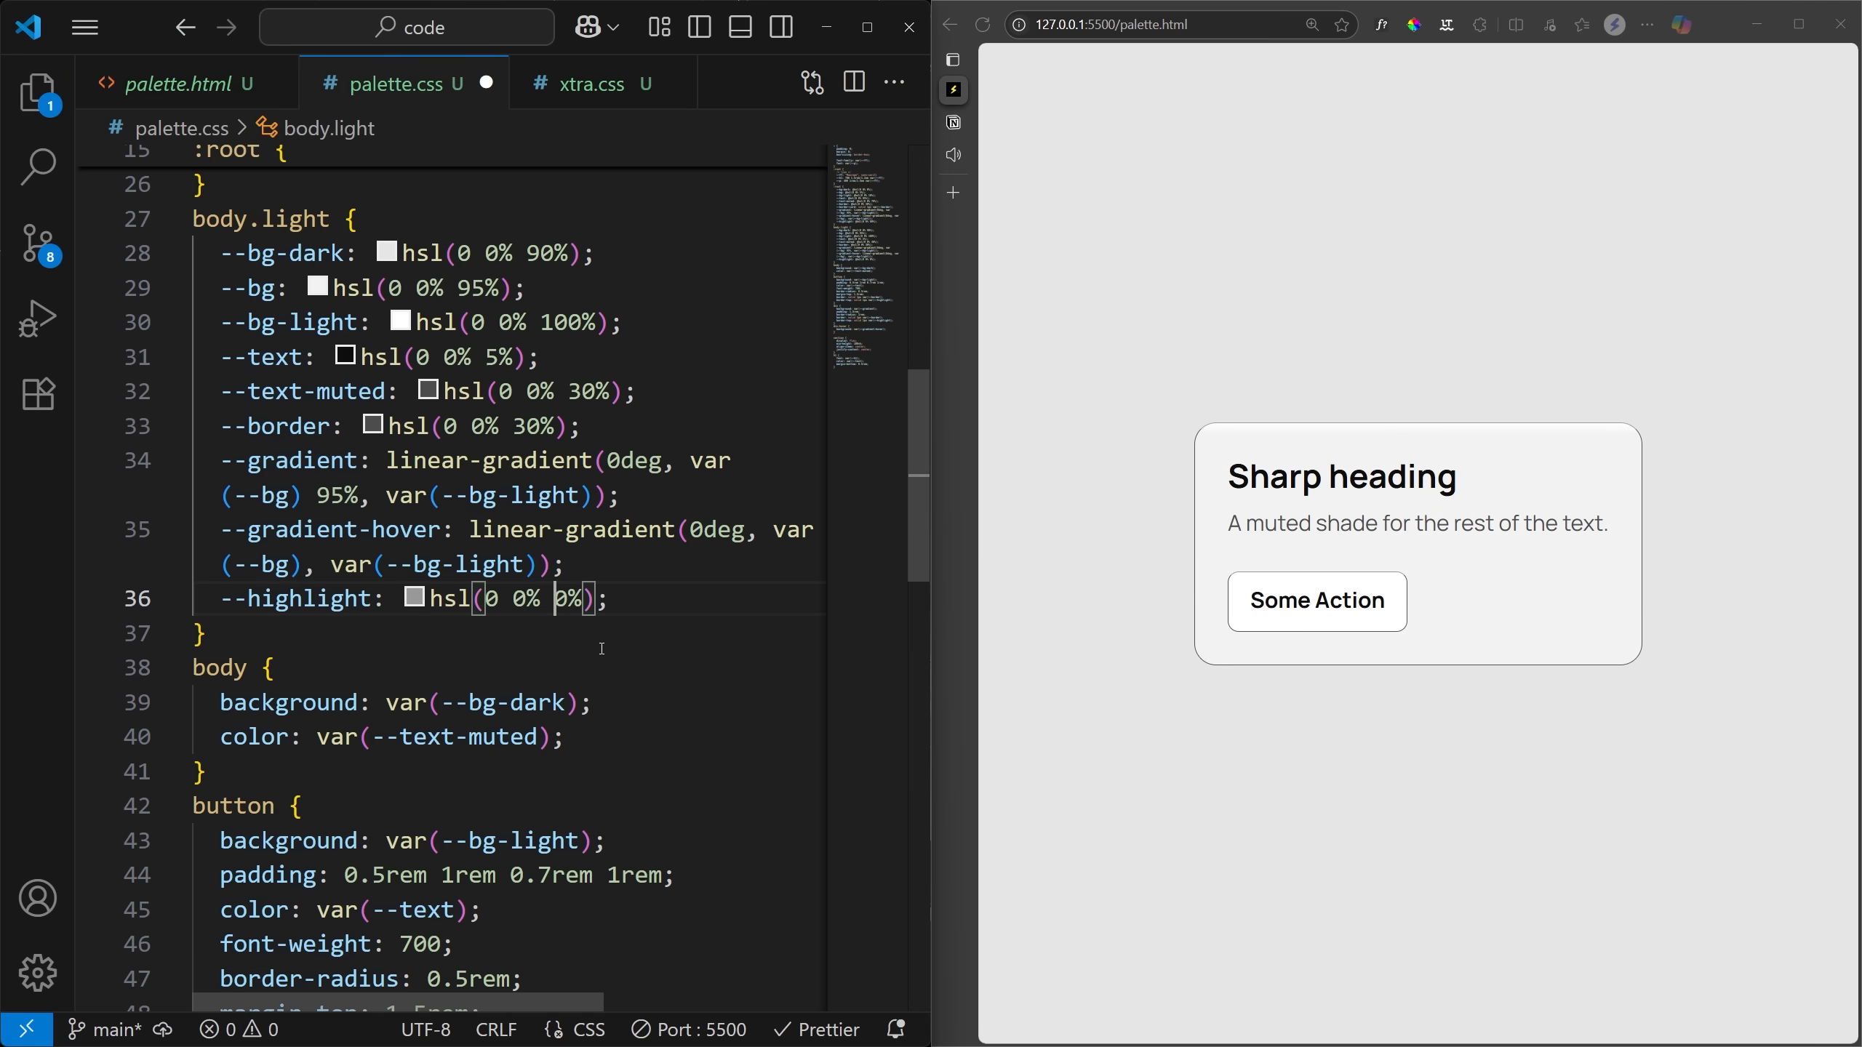
text(100)
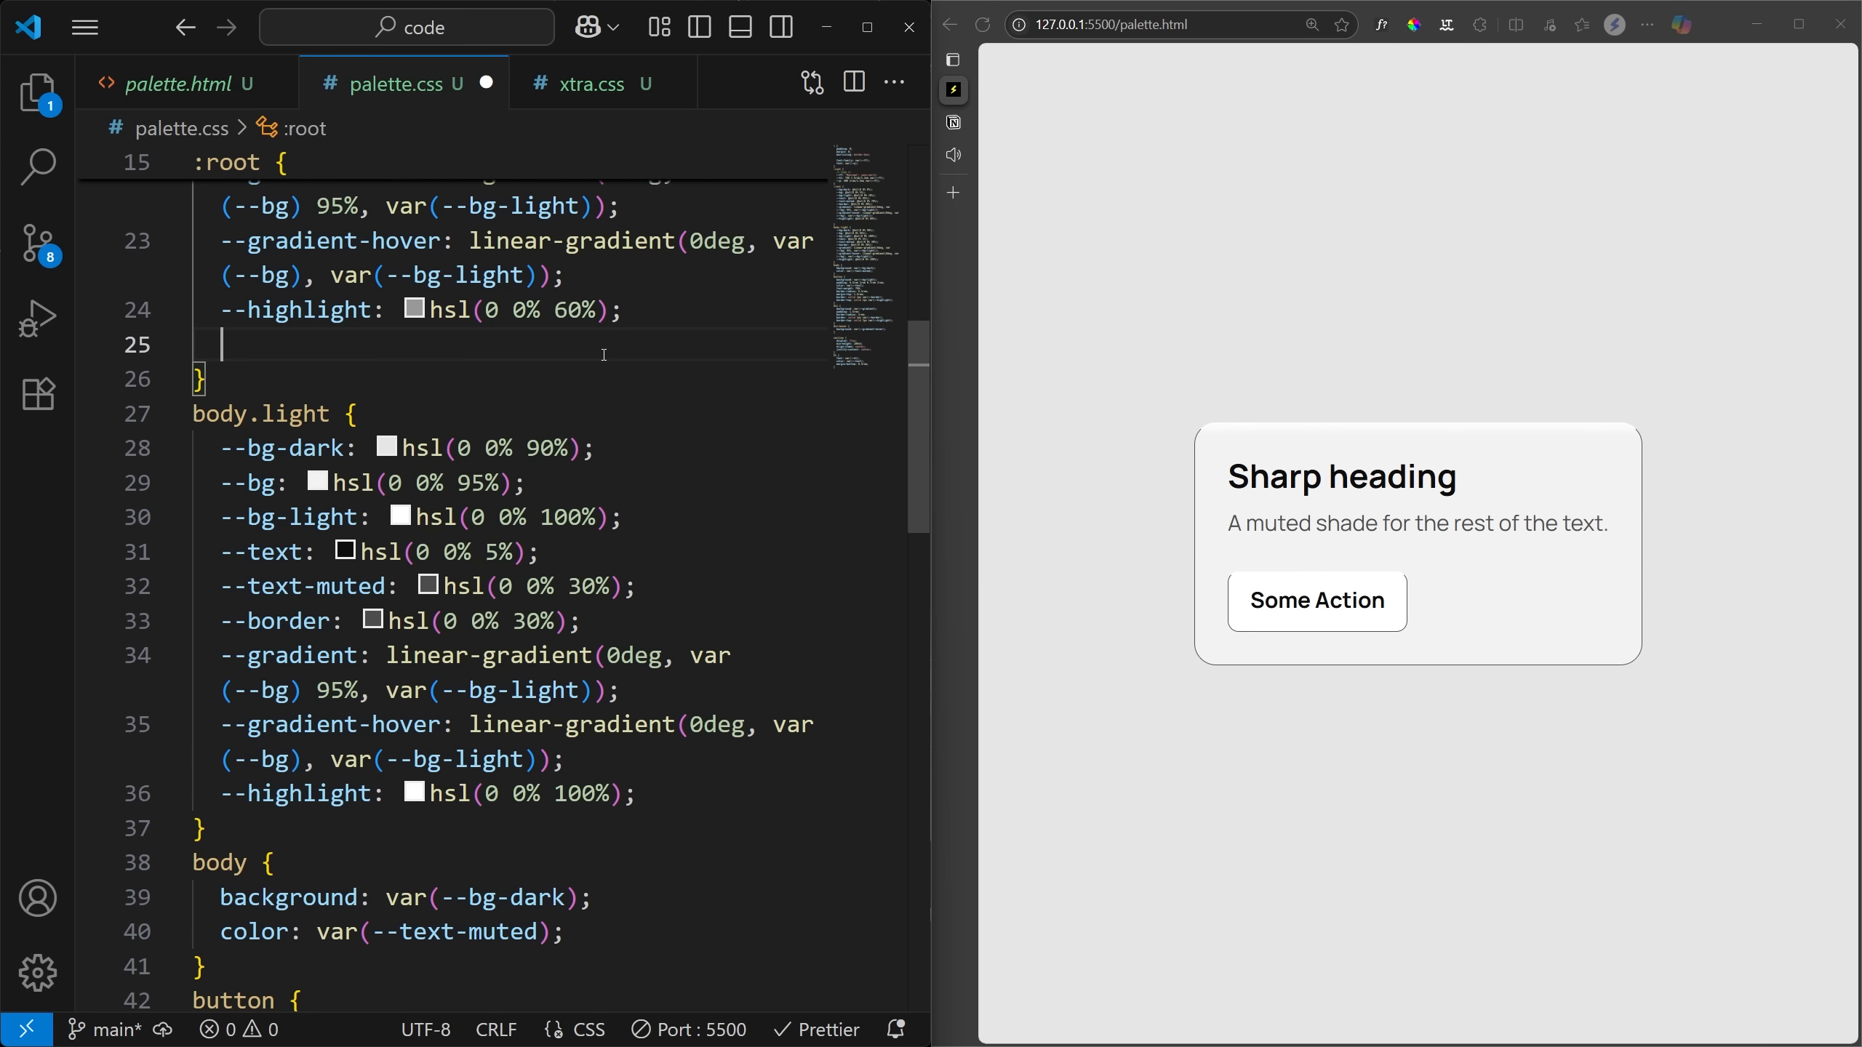
Add --border-card: solid 1px var(--border), using --bg for the light theme's card border
text(--border-card: solid 1px var(--border);)
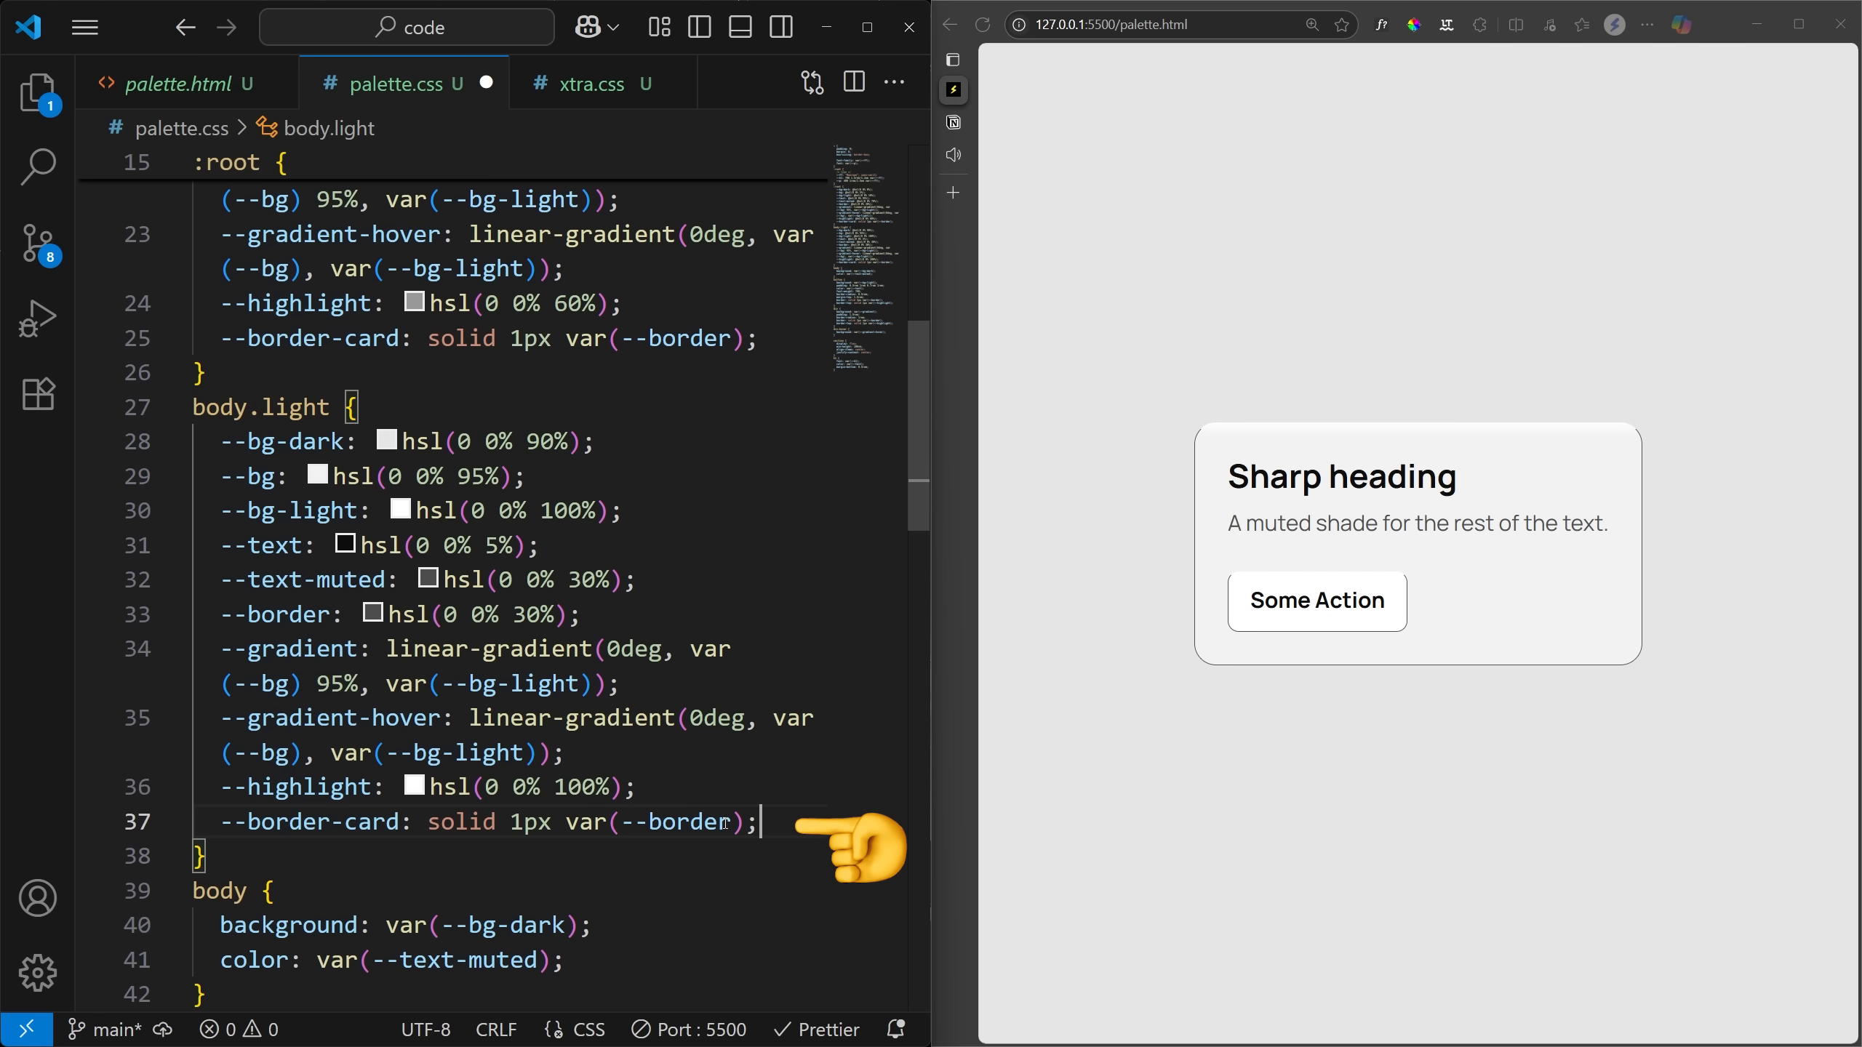
double_click(682, 822)
text(g)
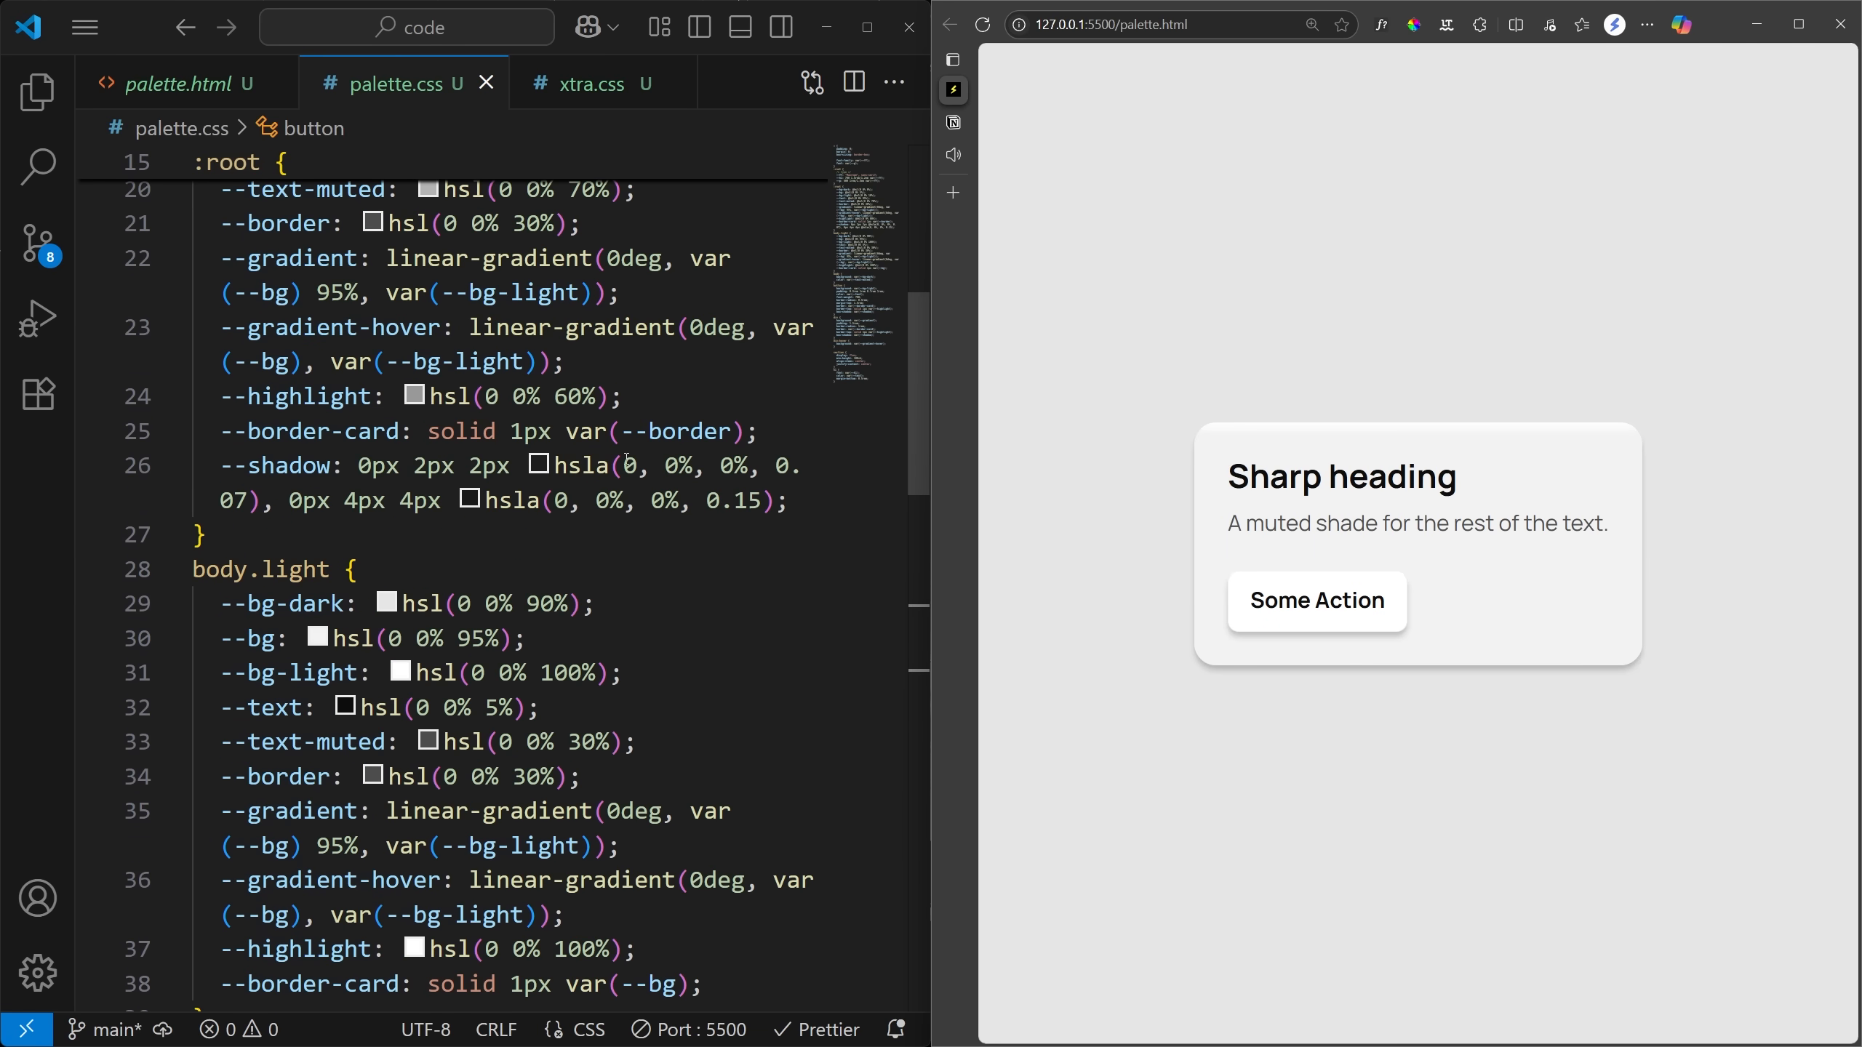
mouse_move(695, 557)
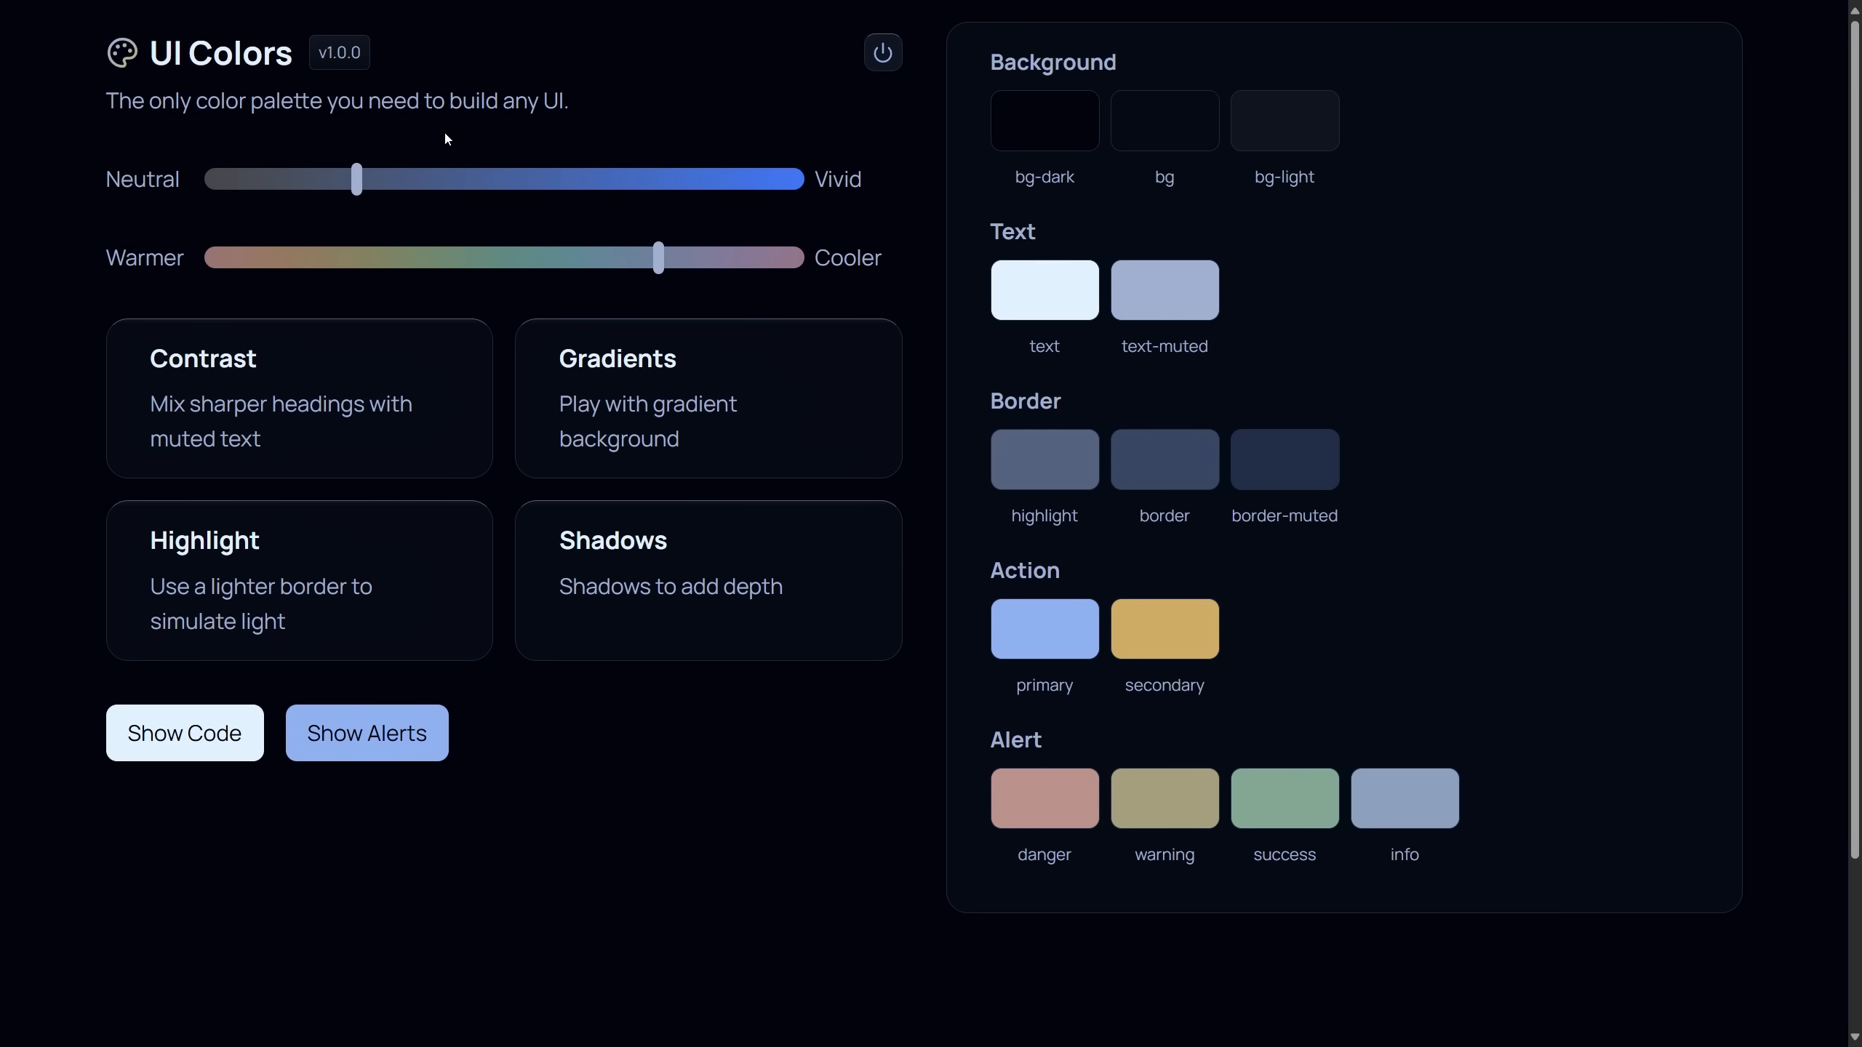
Try the palette fully vivid, back to neutral, then shift its hue cooler toward blue
drag(356, 179, 770, 179)
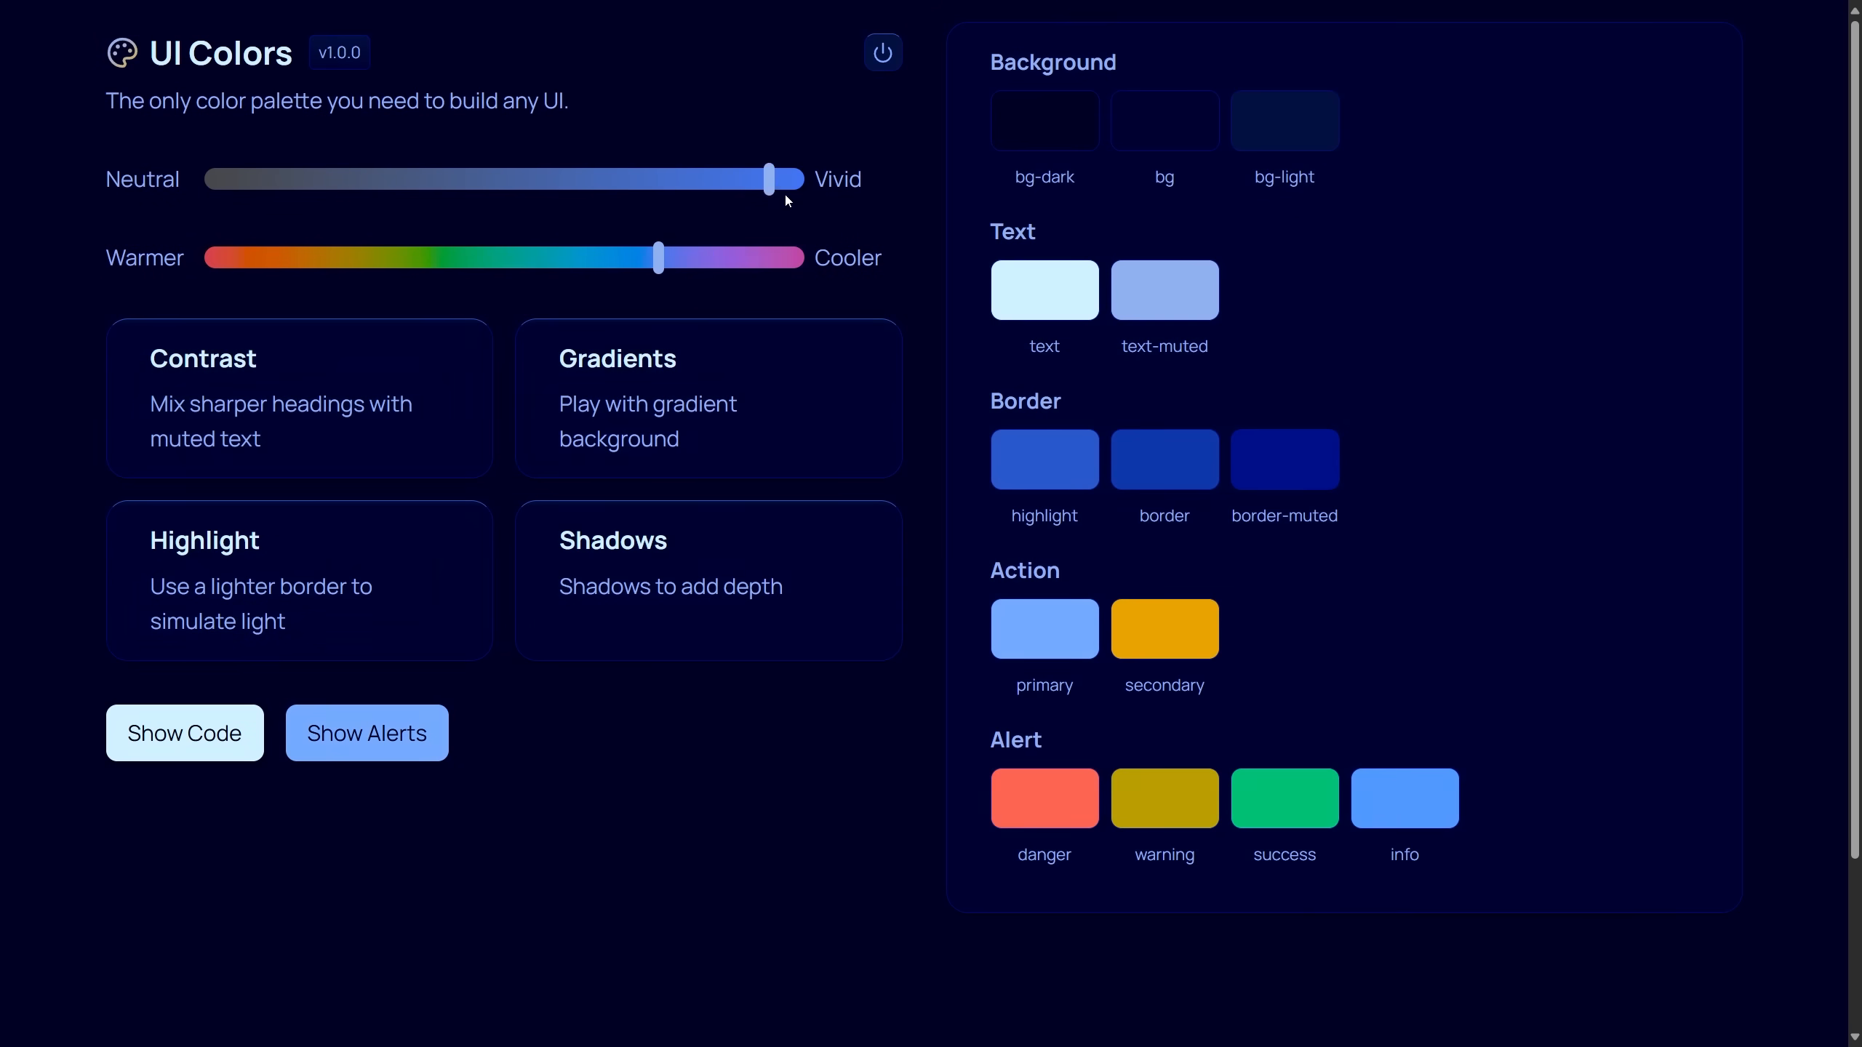
drag(772, 179, 297, 179)
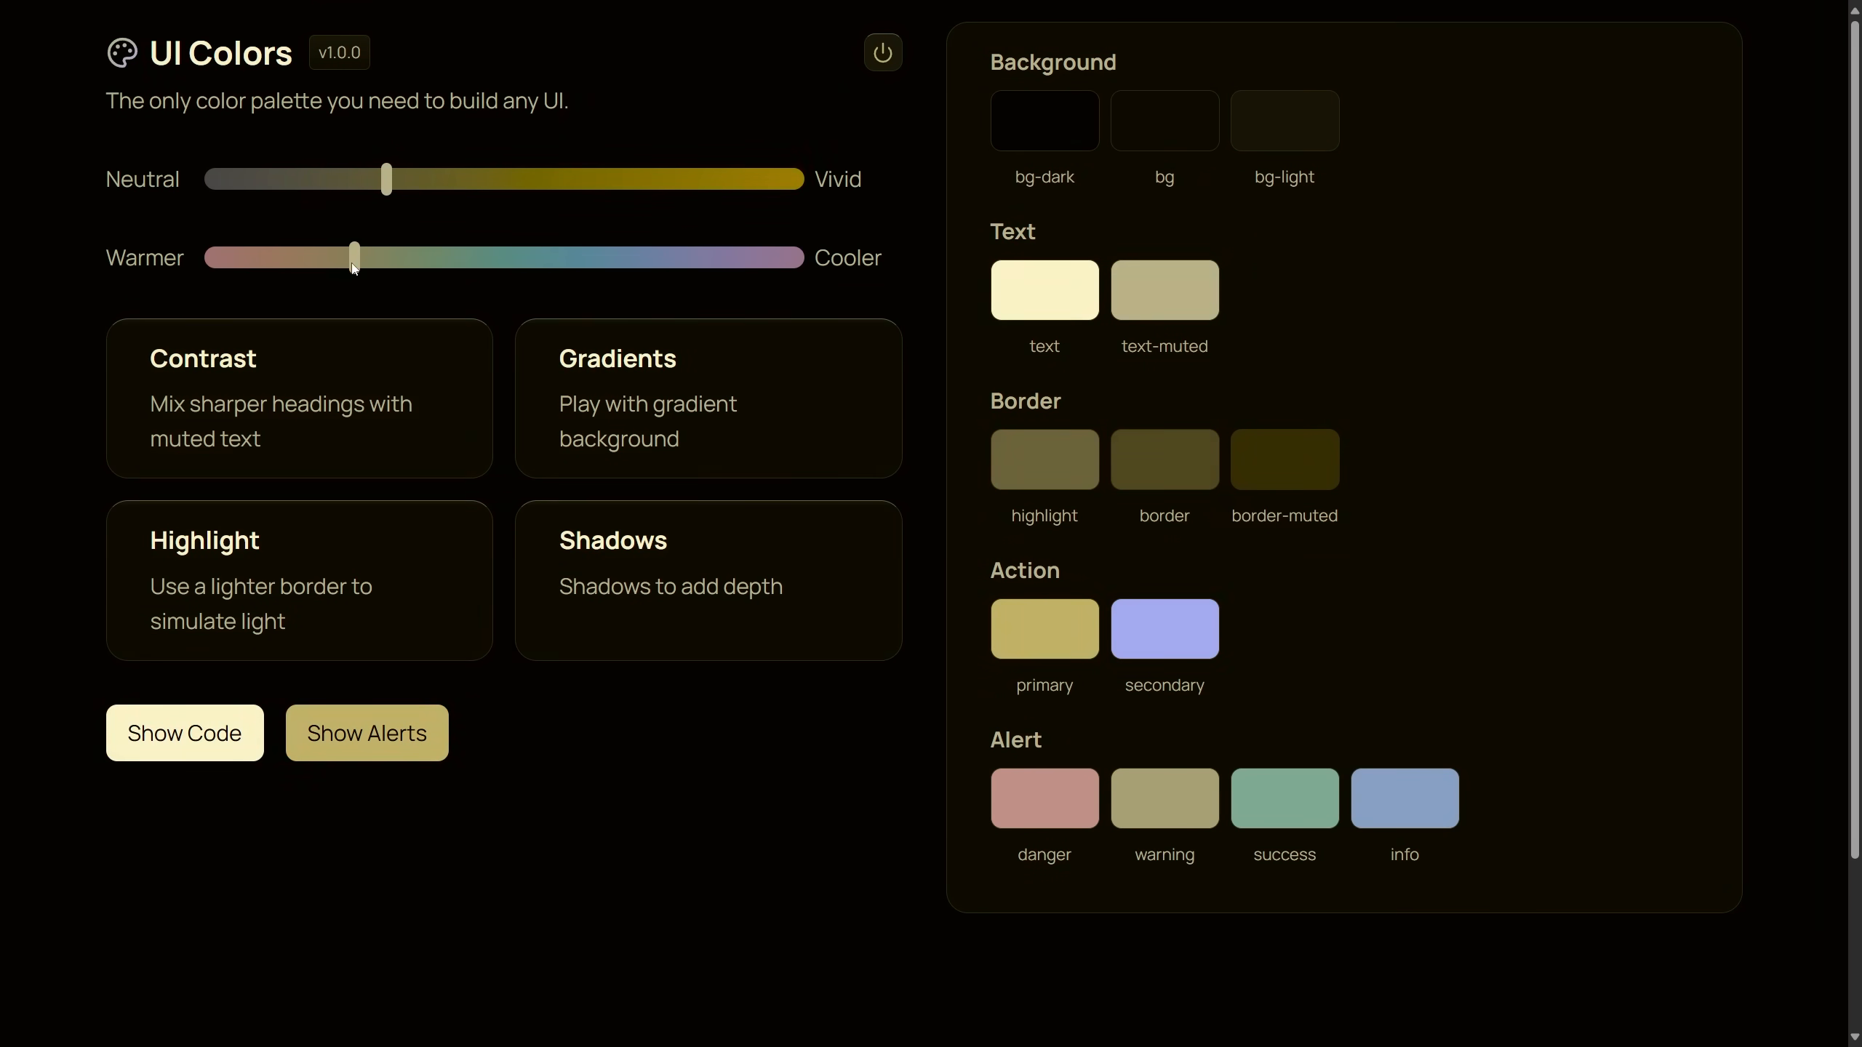
drag(352, 257, 681, 258)
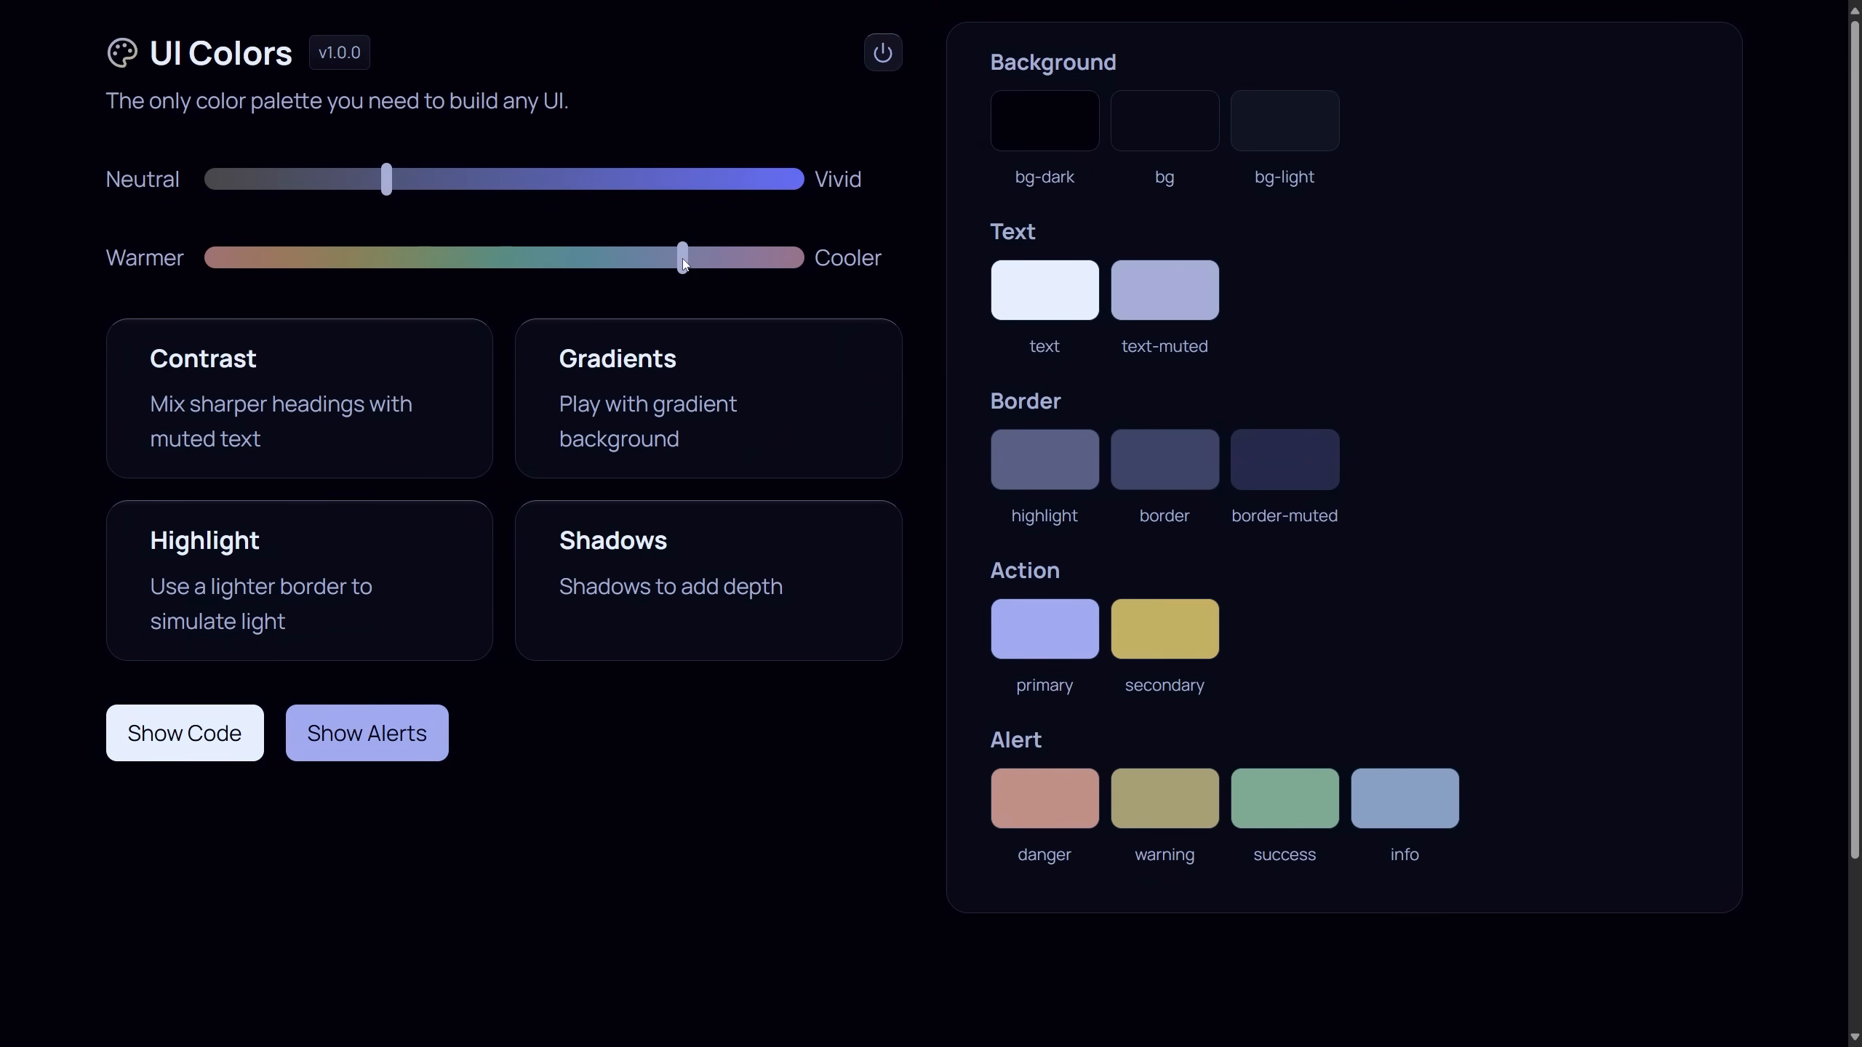
Try a vivid purple, tone it down, and settle on a muted cool violet palette
drag(384, 179, 650, 179)
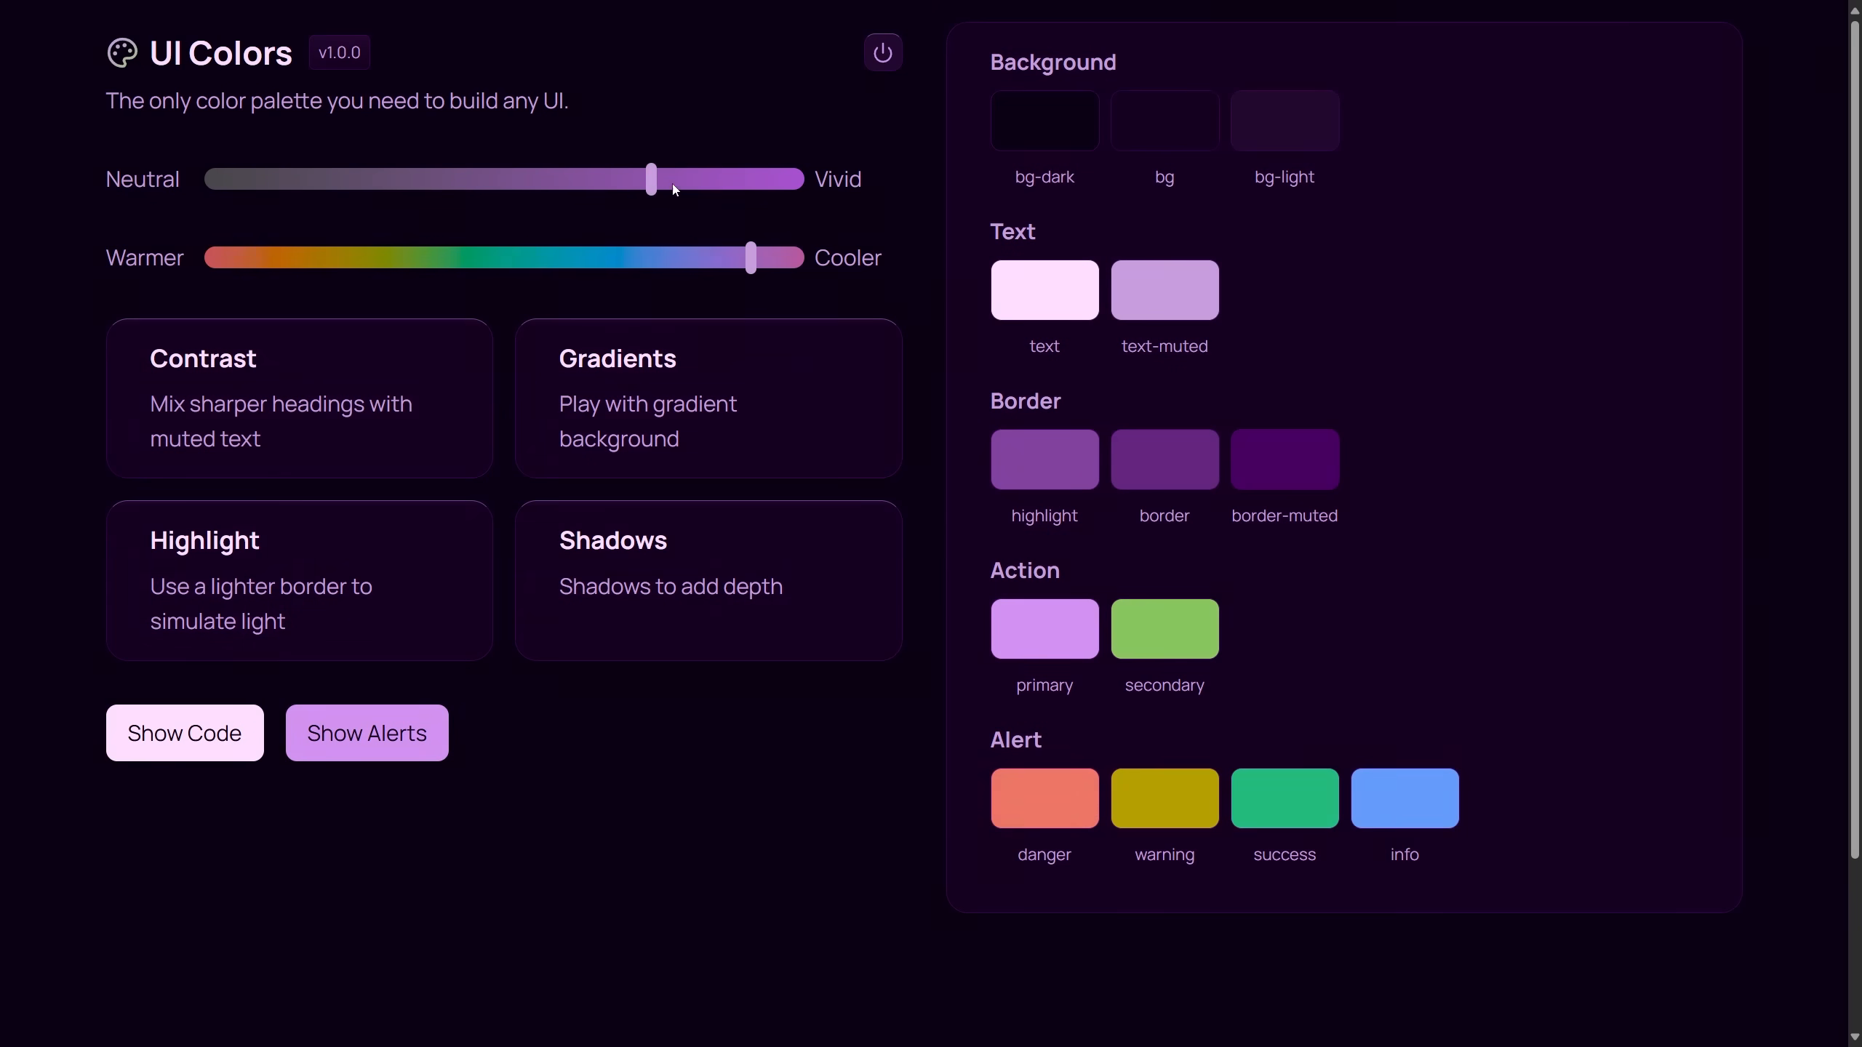
drag(650, 179, 384, 179)
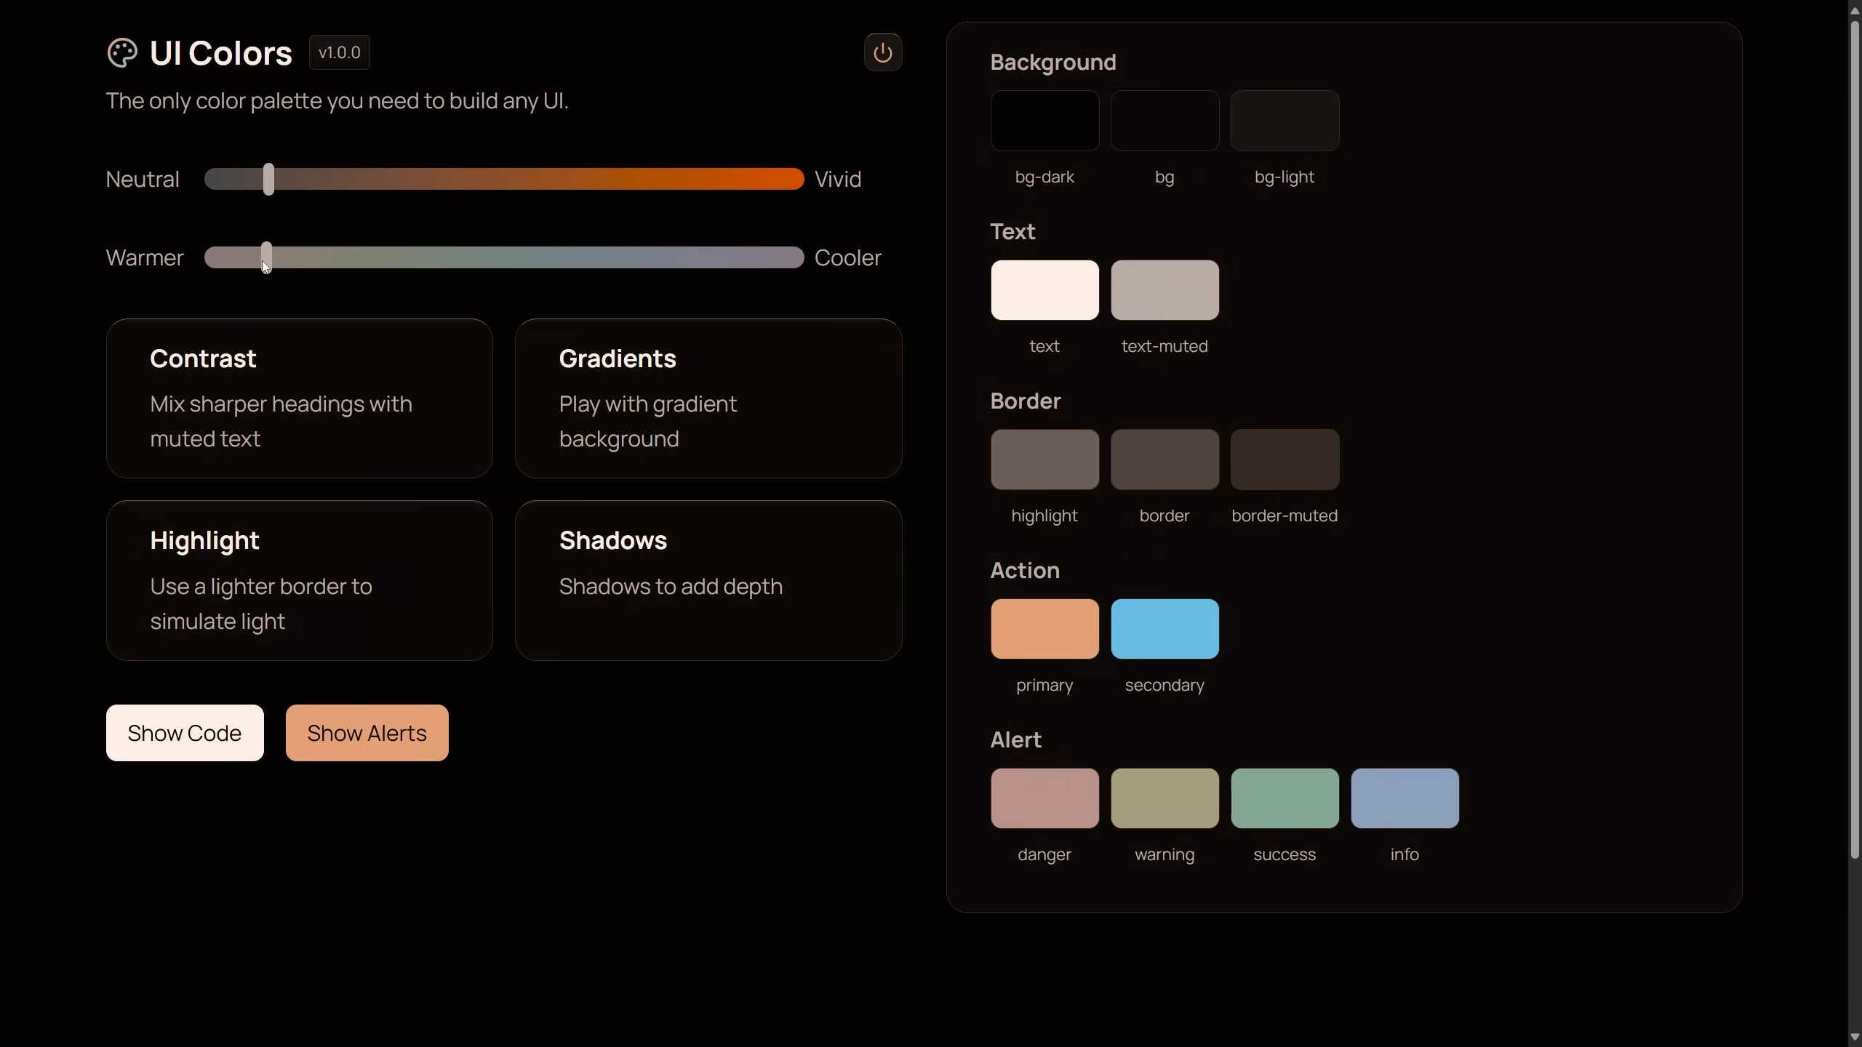
drag(267, 258, 714, 258)
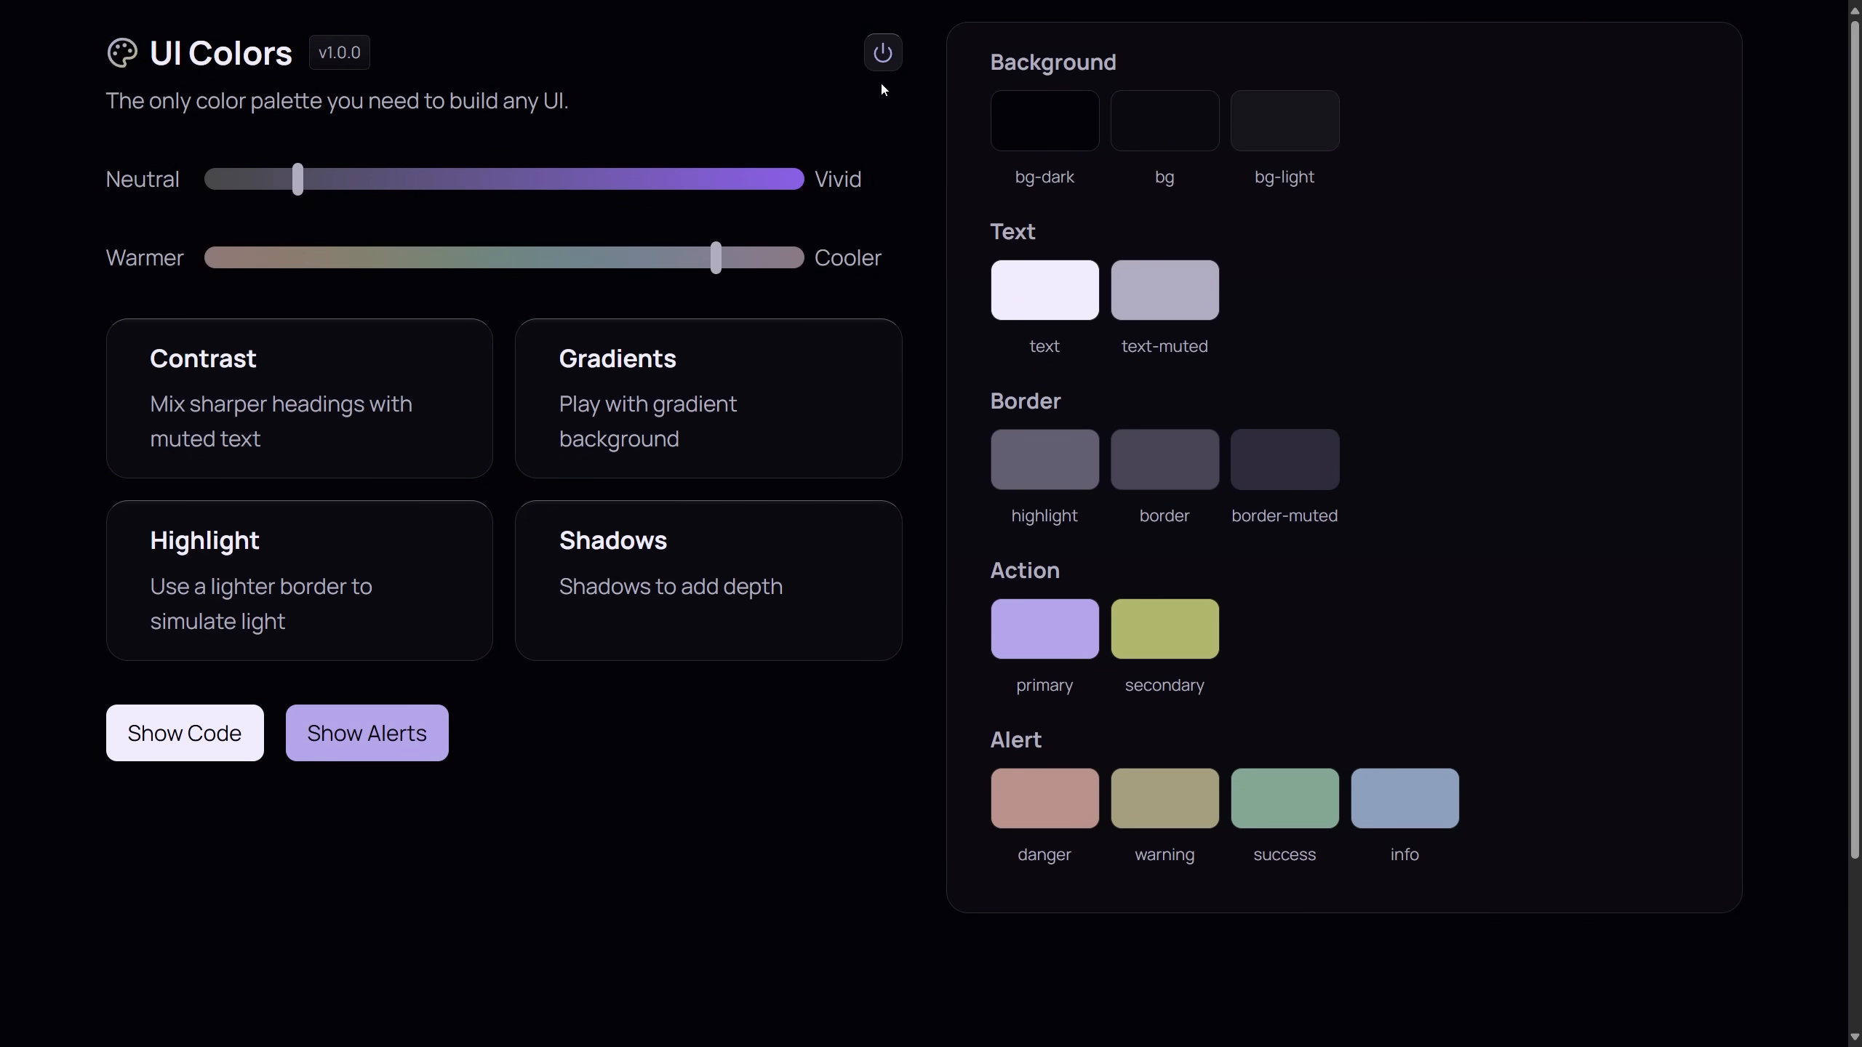
Switch the violet palette to light mode, preview its alert messages, then dismiss them
click(882, 52)
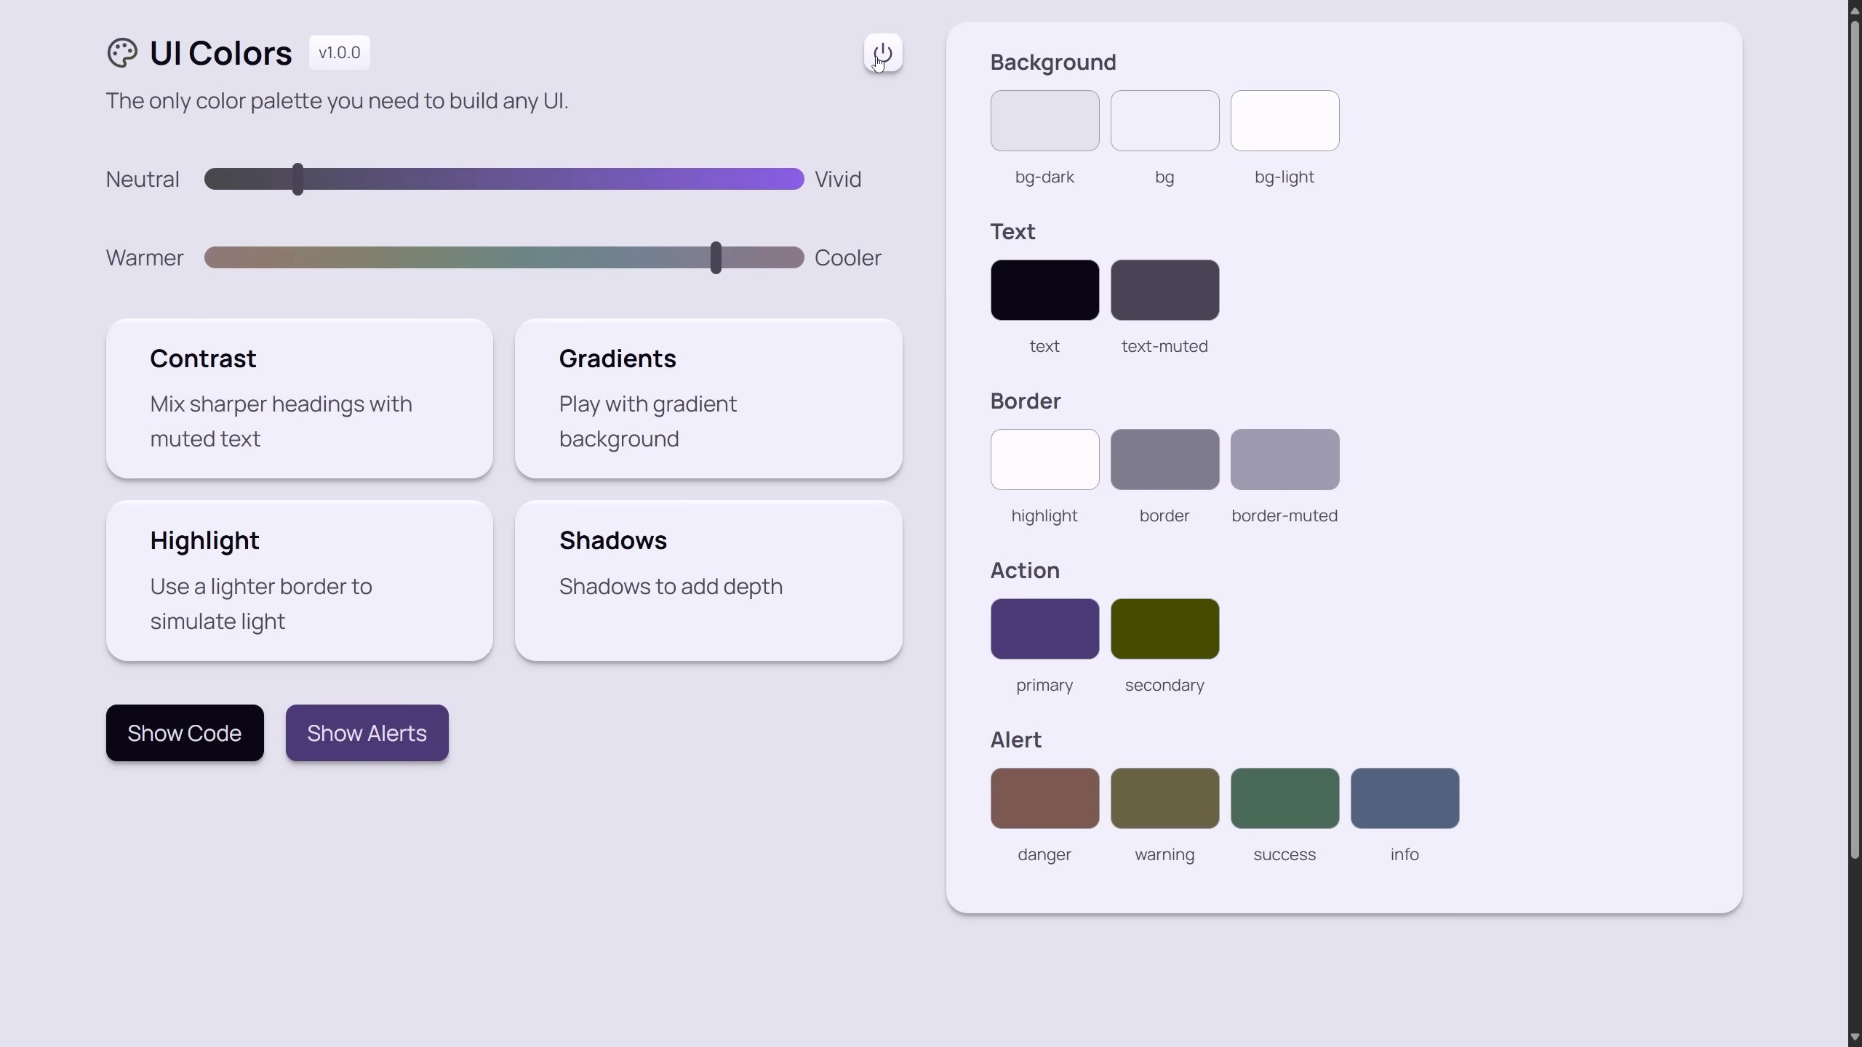
mouse_move(1232, 163)
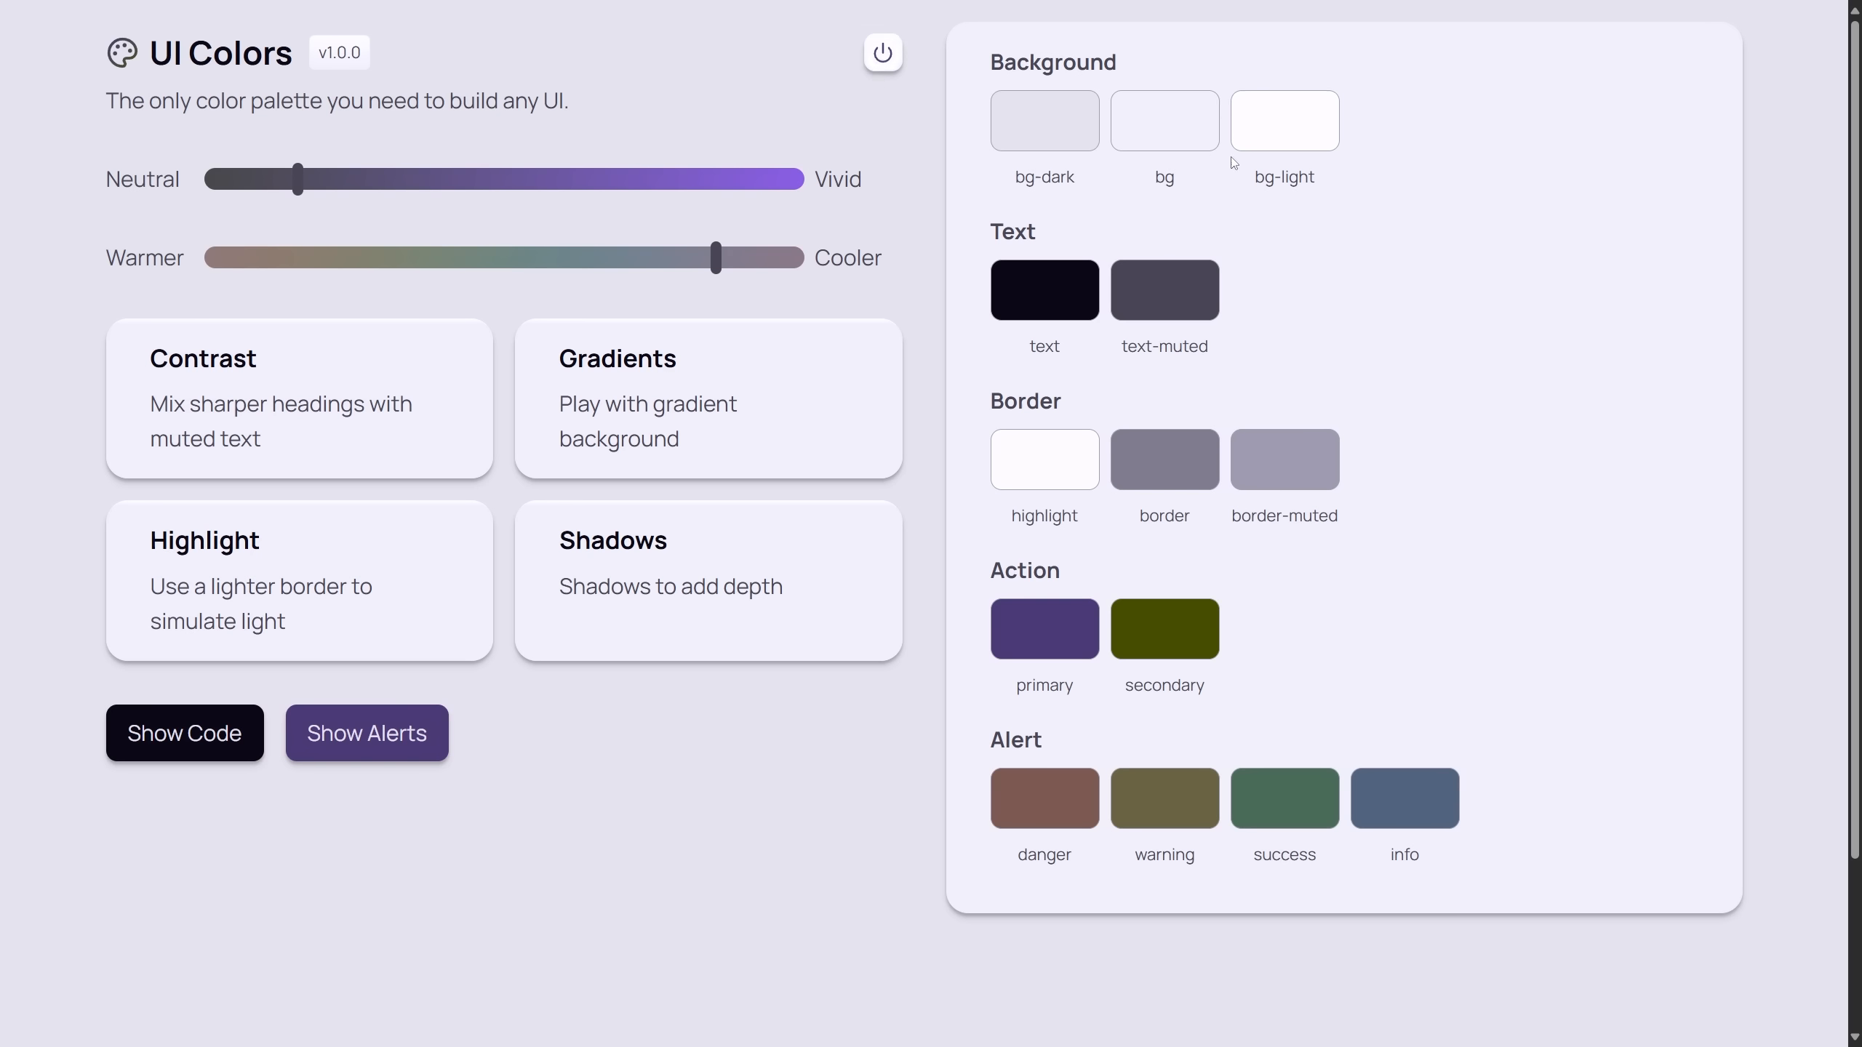
mouse_move(601, 746)
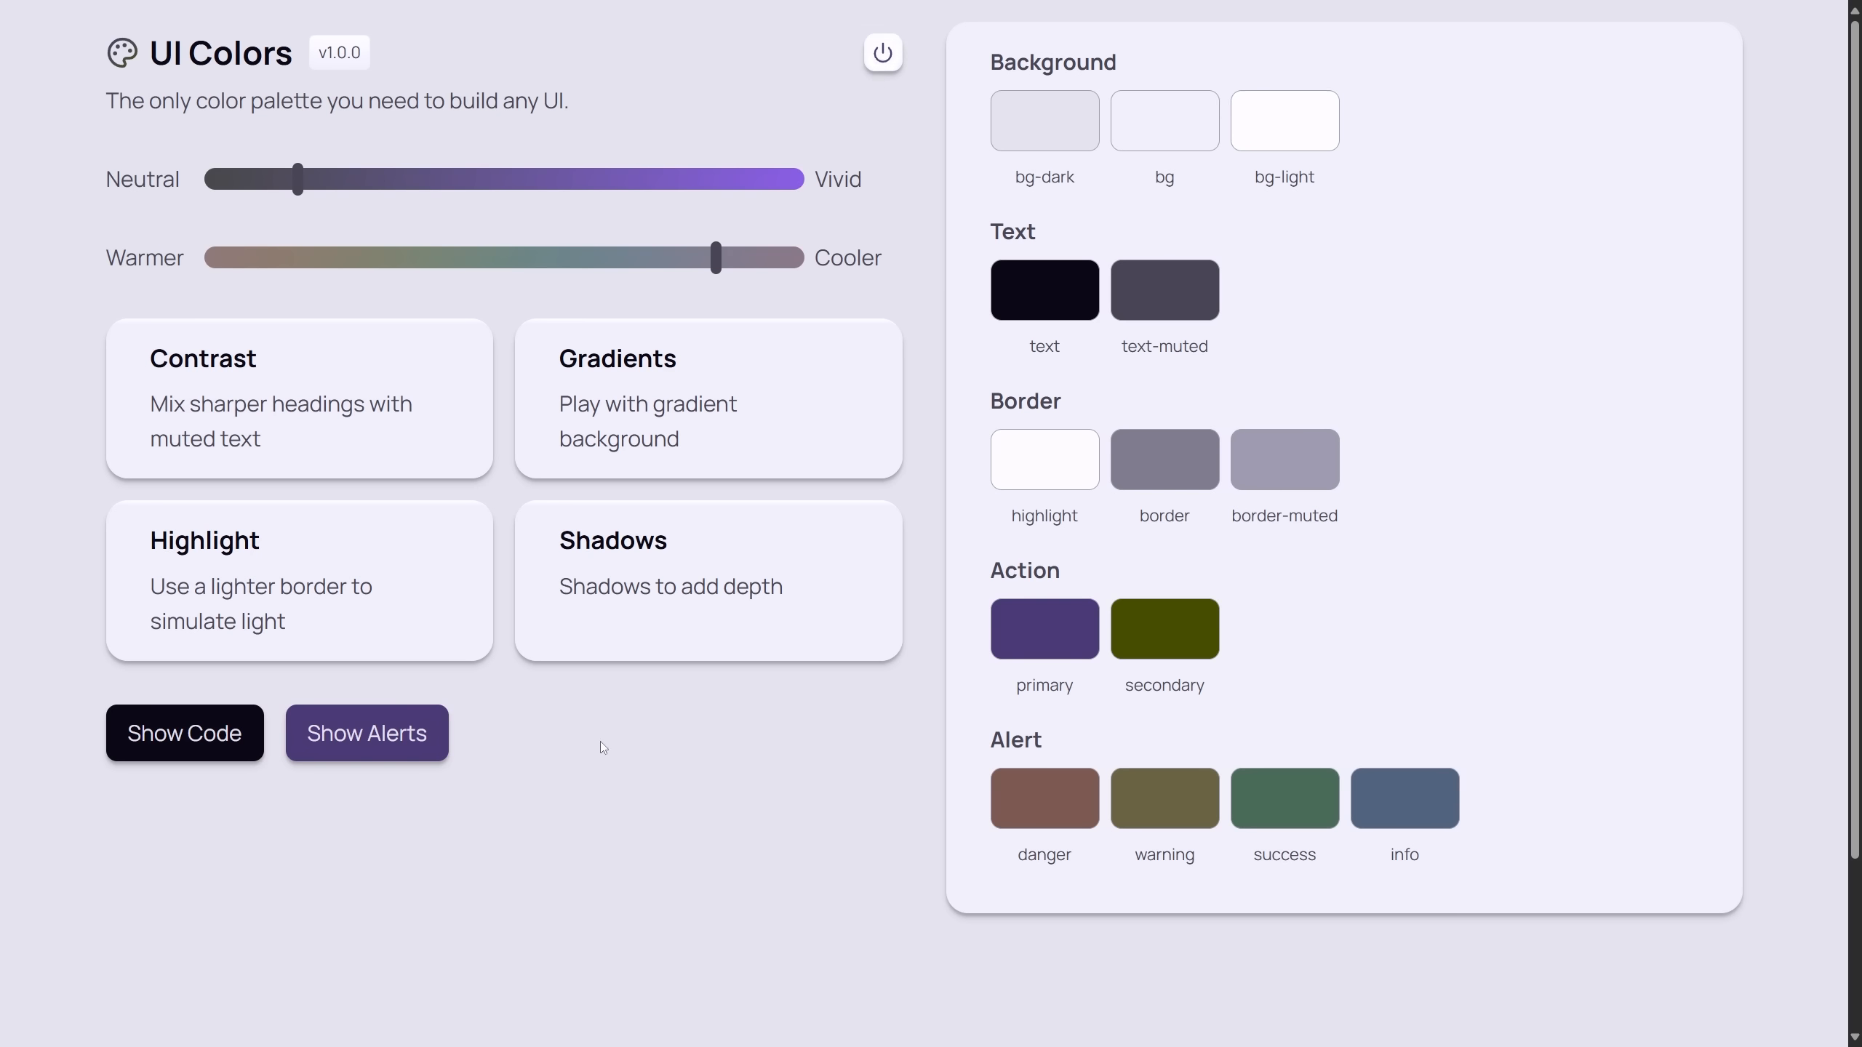
click(365, 733)
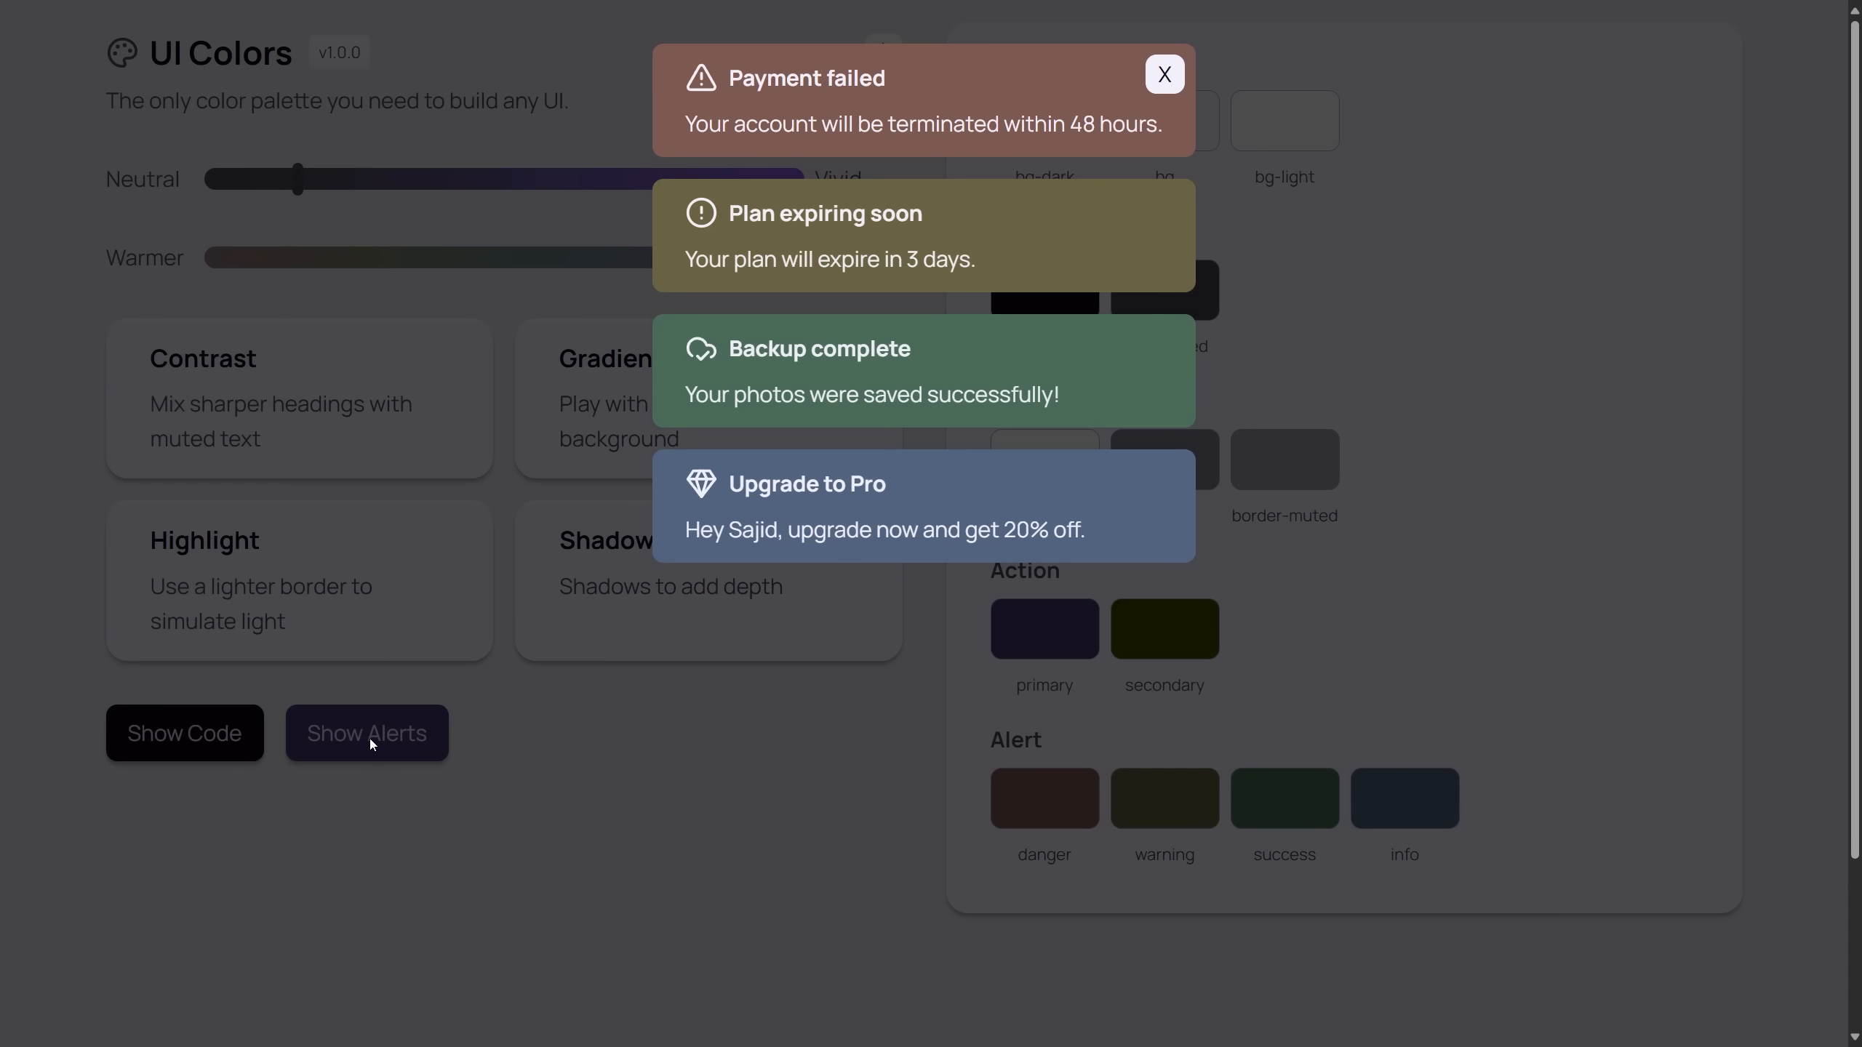
mouse_move(898, 301)
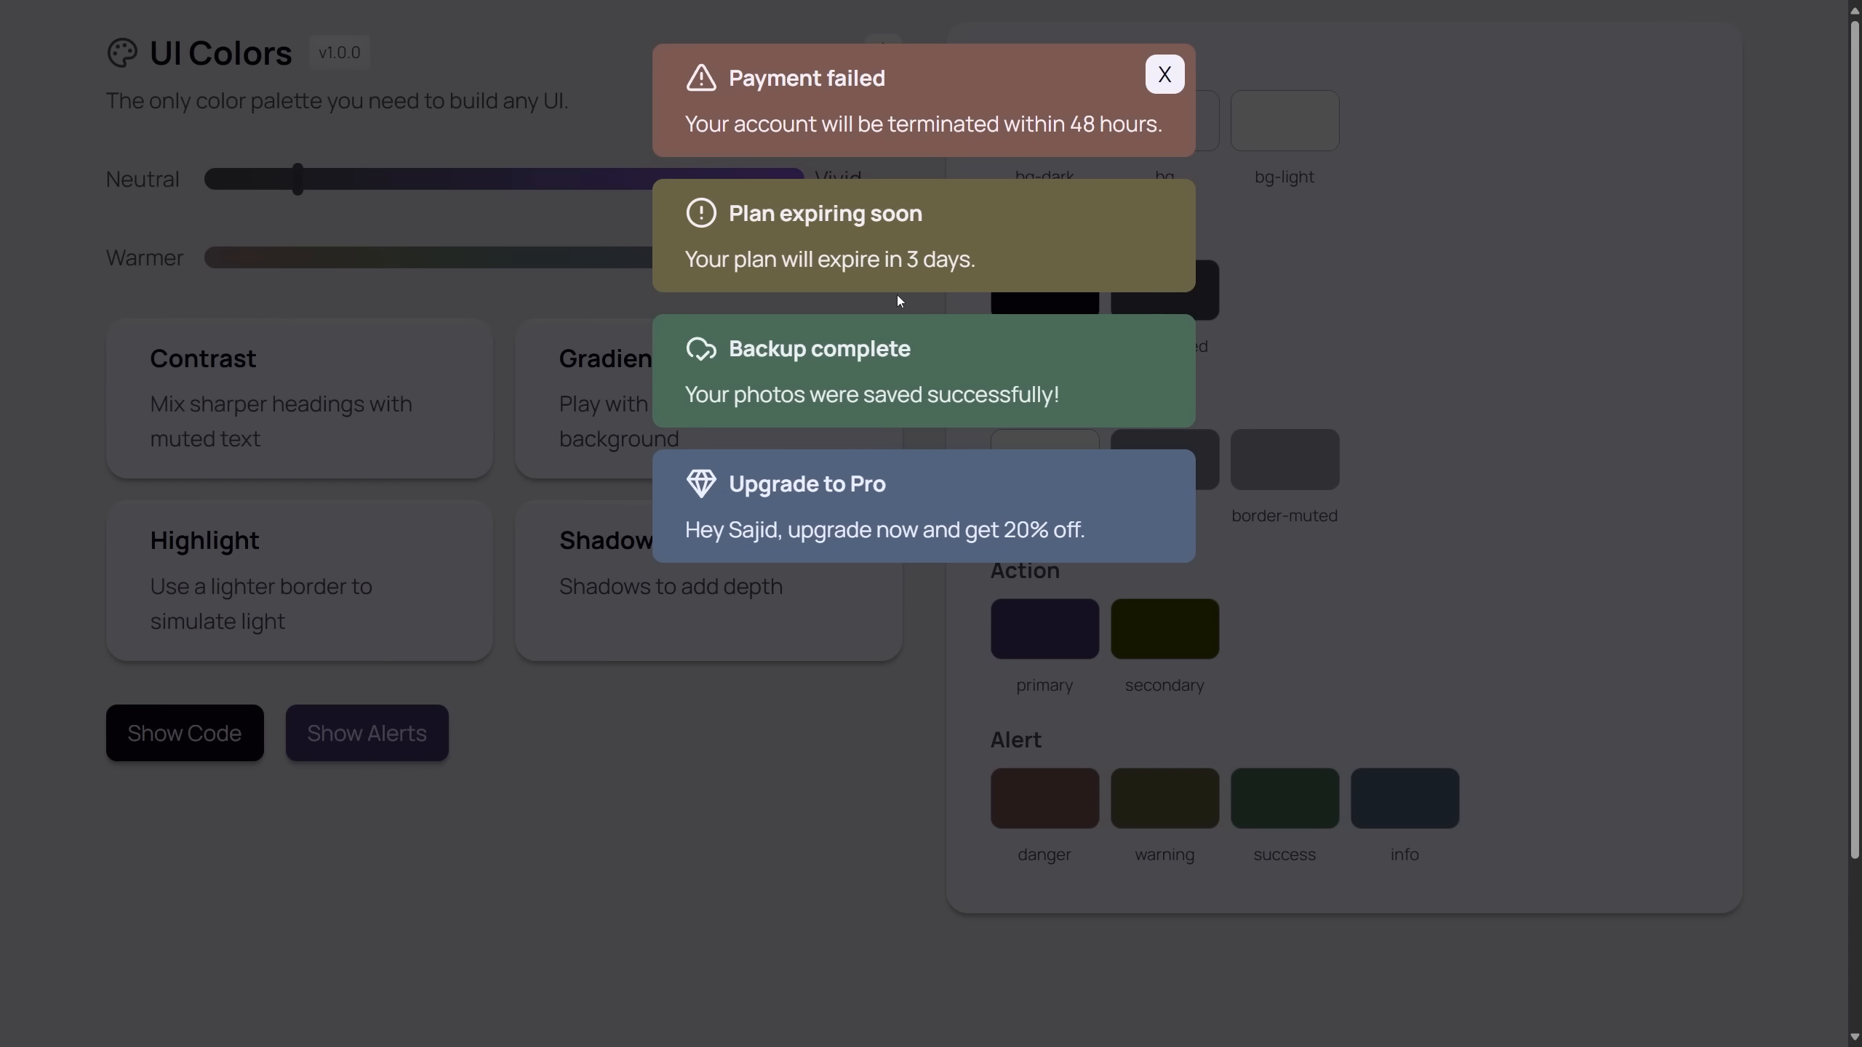
click(1162, 74)
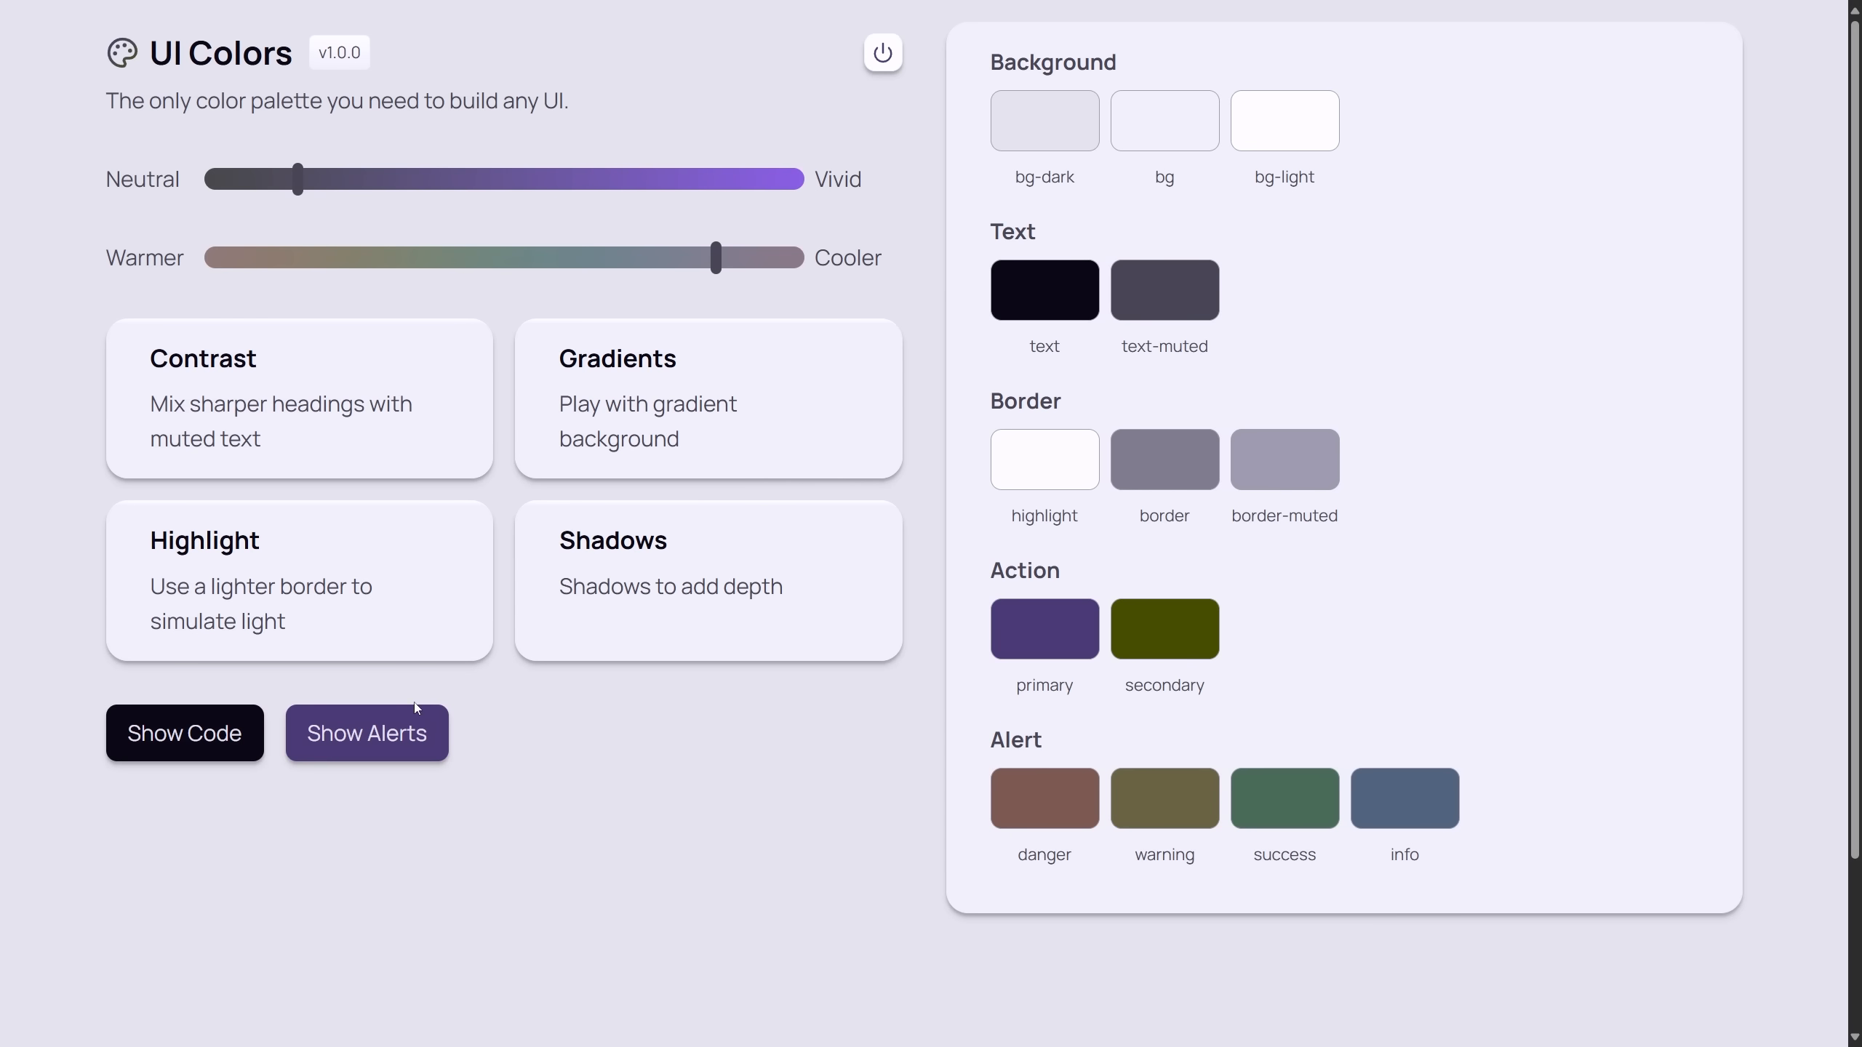
Show the light palette as OKLCH code, then move to greys.css and its preview
click(184, 733)
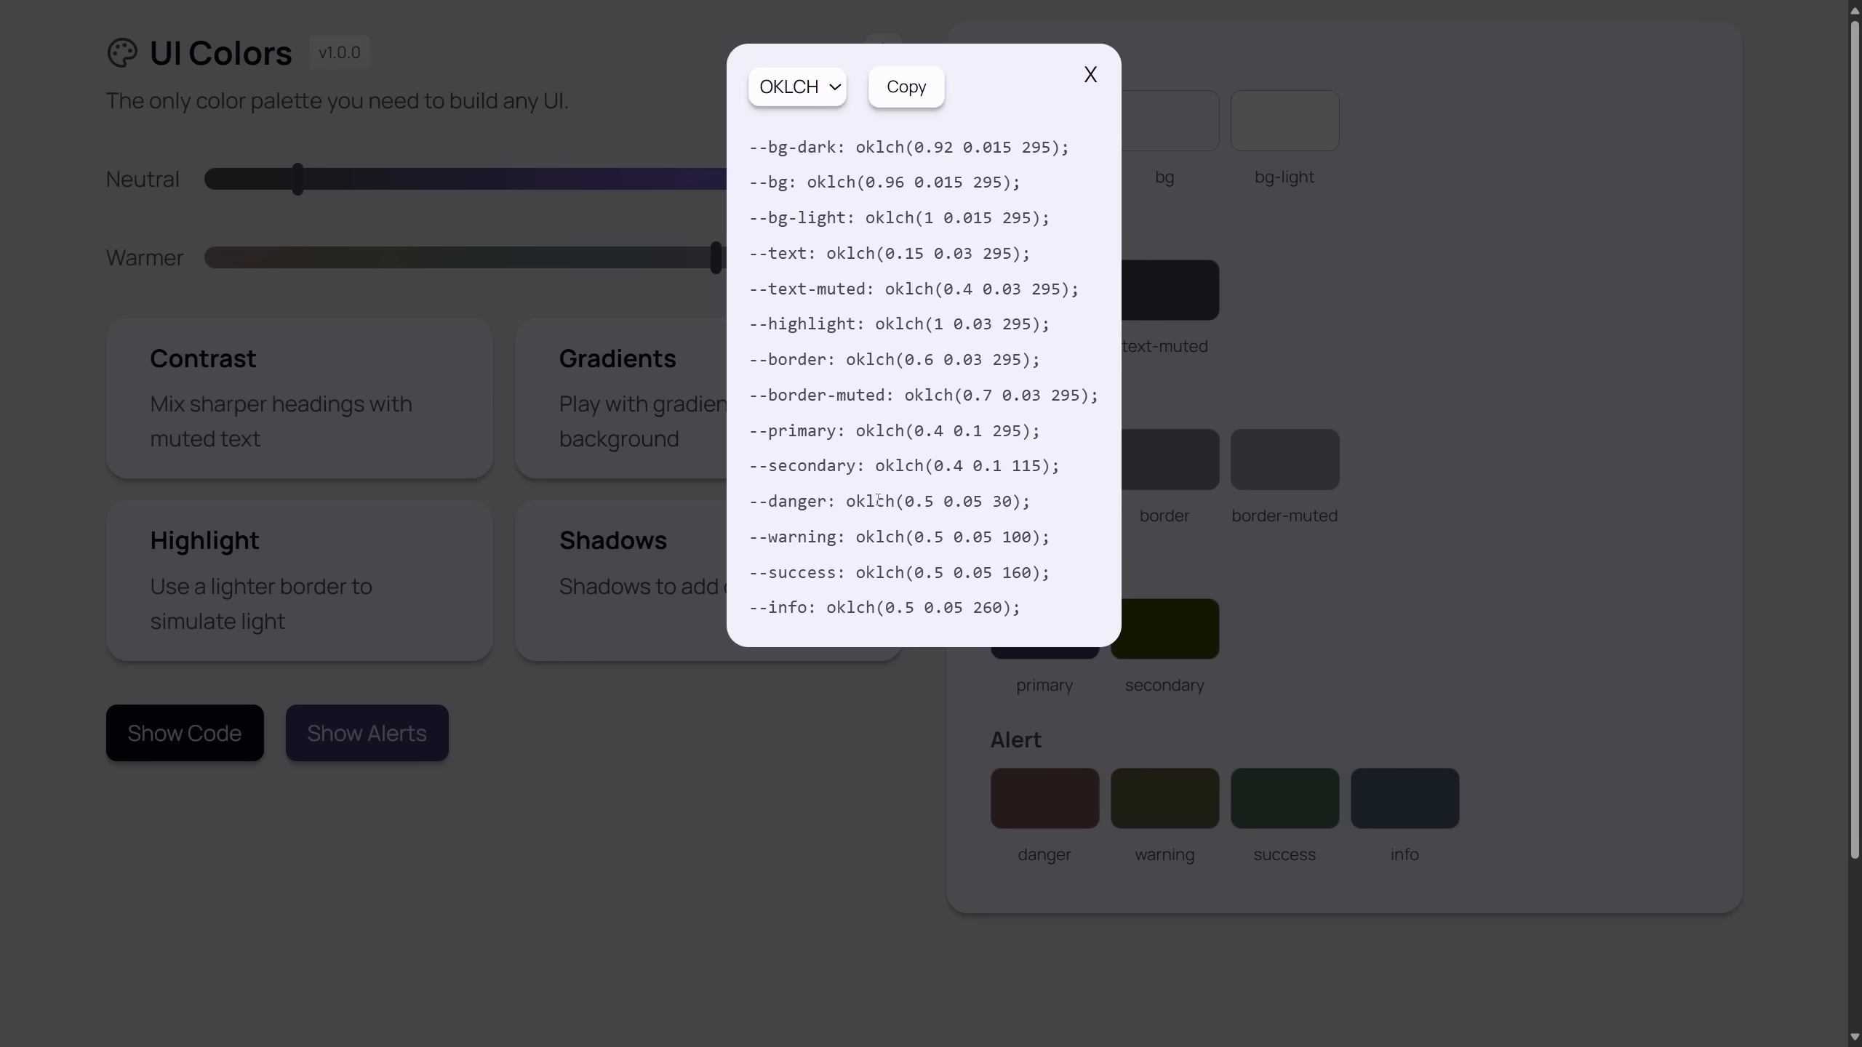
click(795, 86)
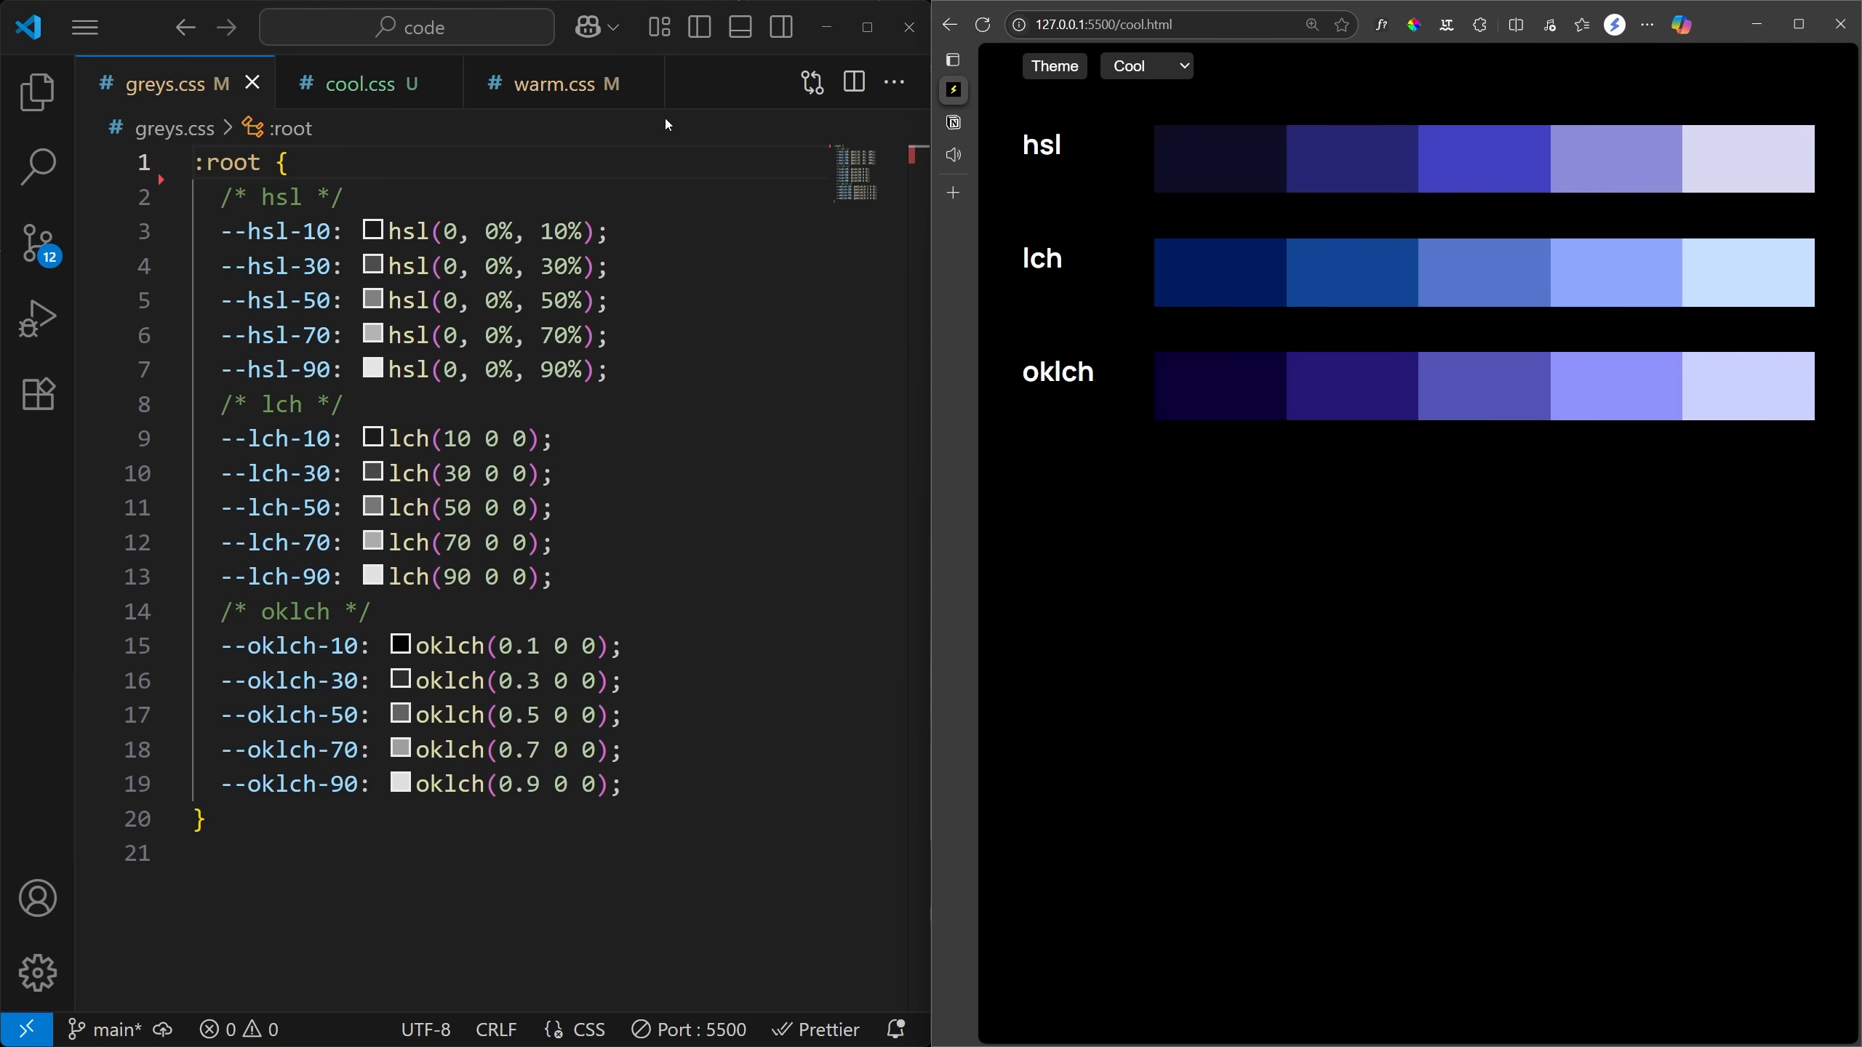
View cool.css and warm.css on the way to the hsl.css color scales
click(357, 83)
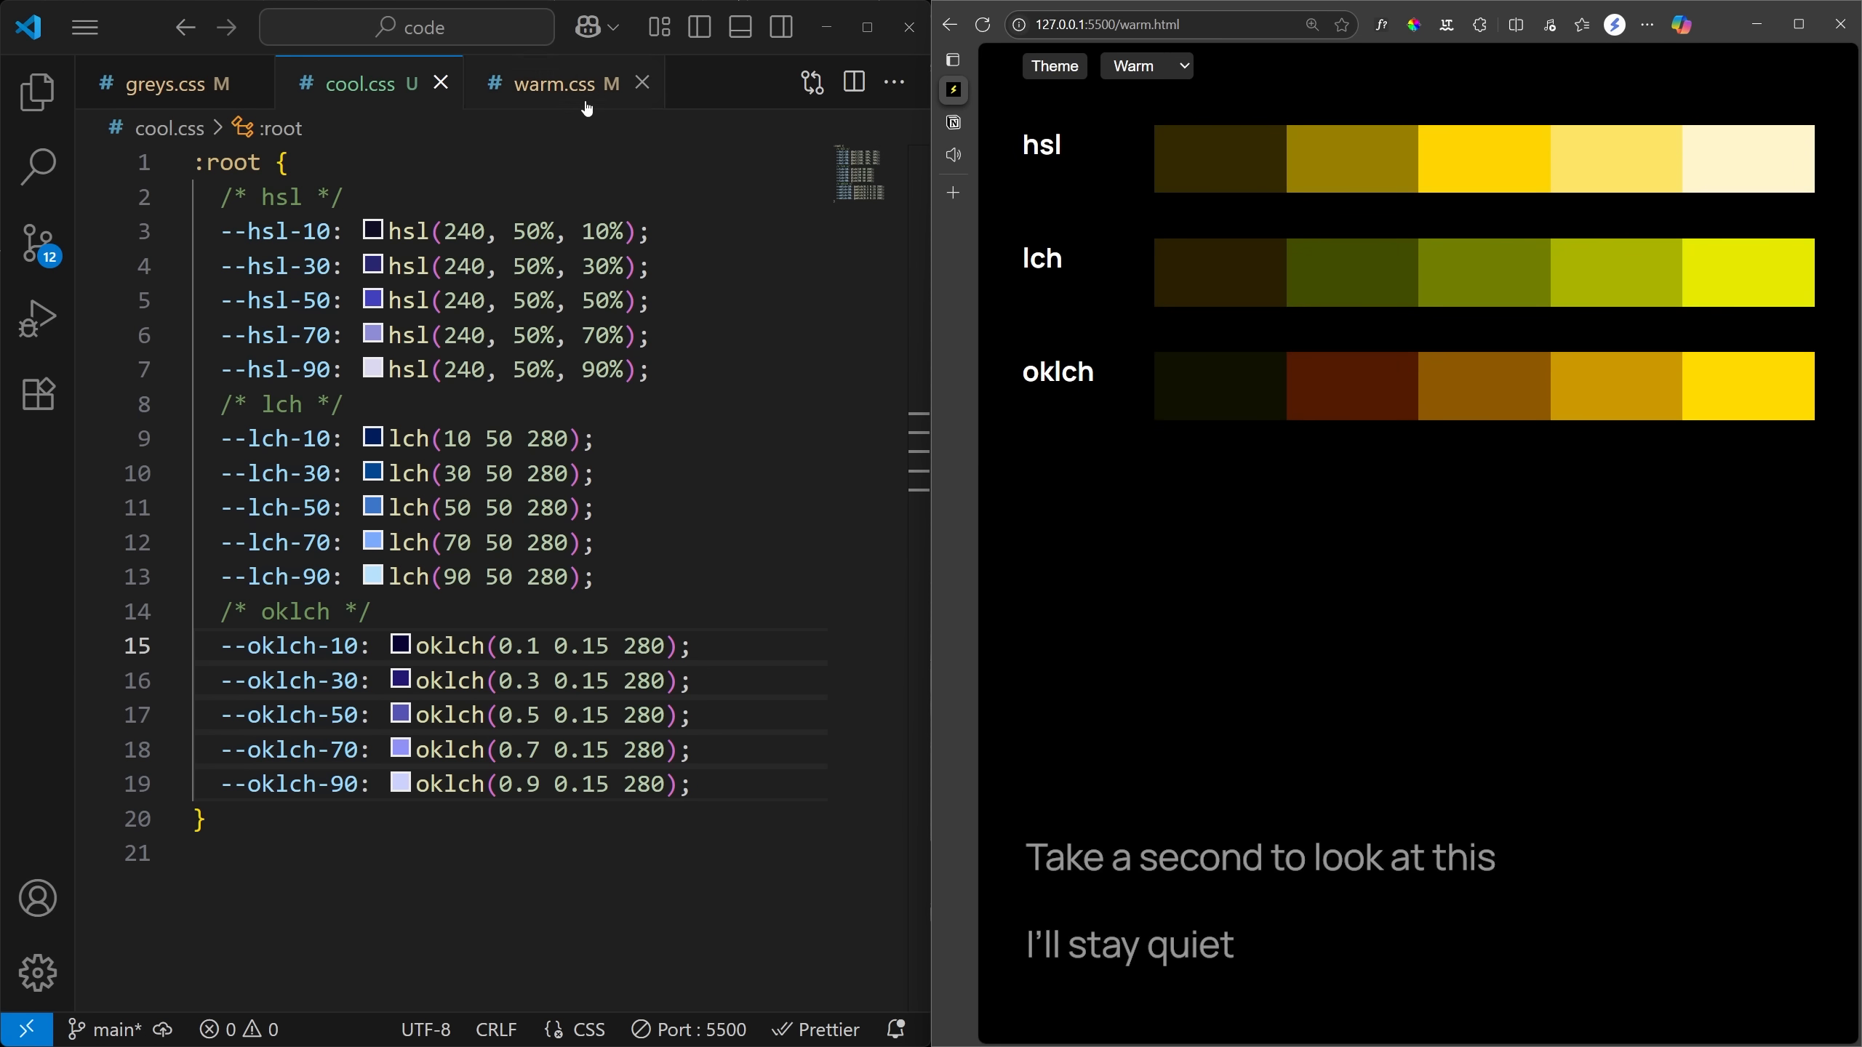
click(551, 83)
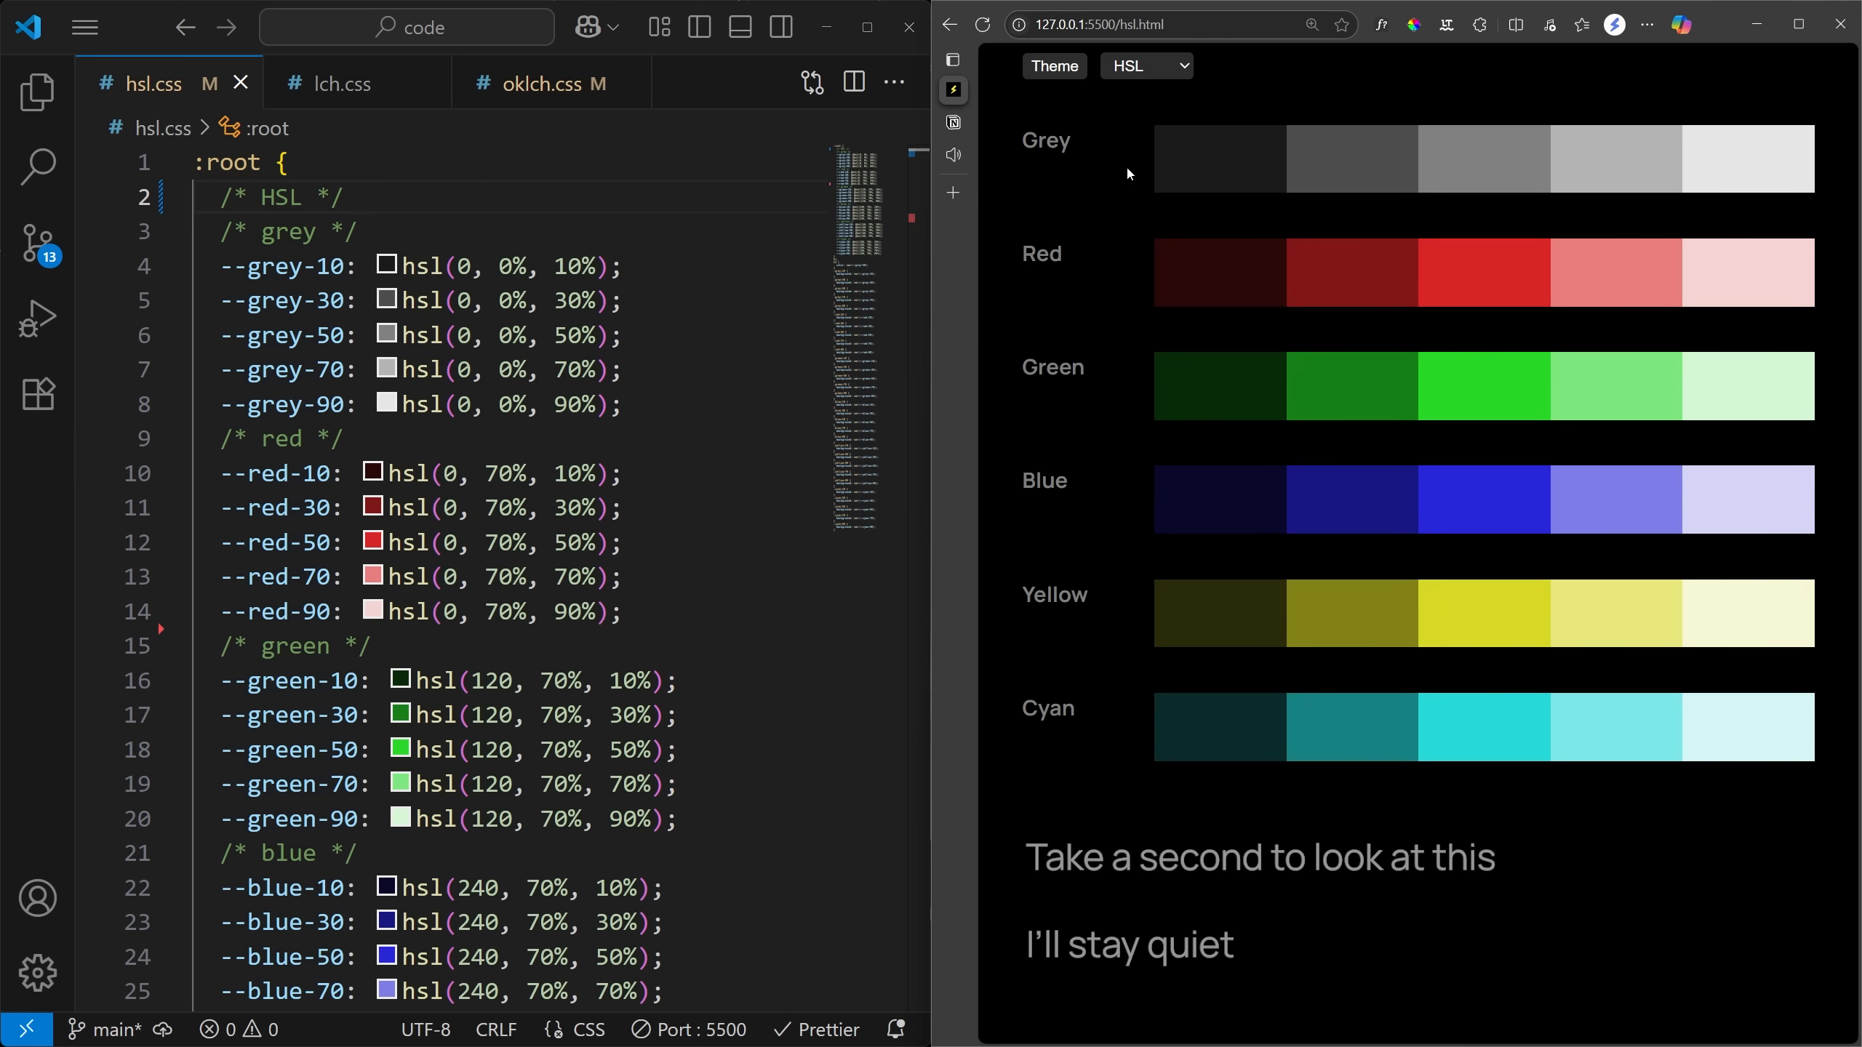
Preview the LCH scales with lch.css open, then the OKLCH scales
click(1053, 66)
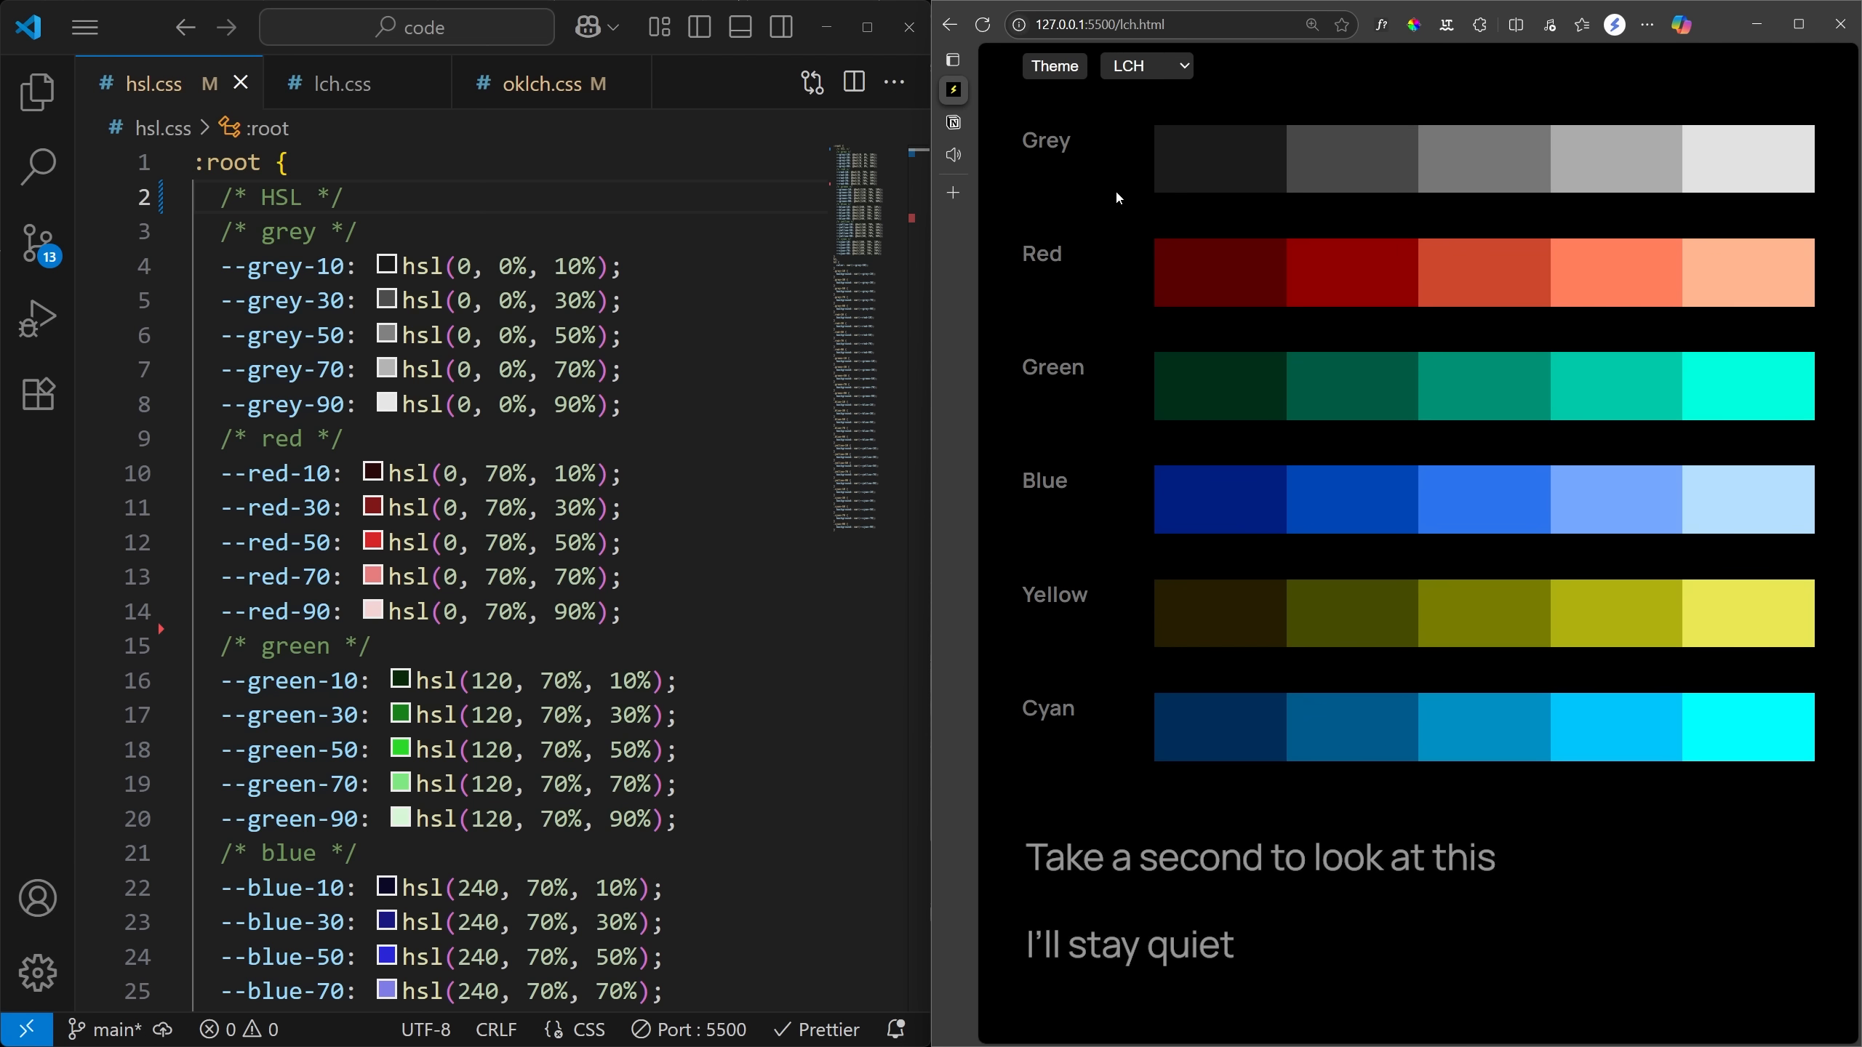
click(340, 82)
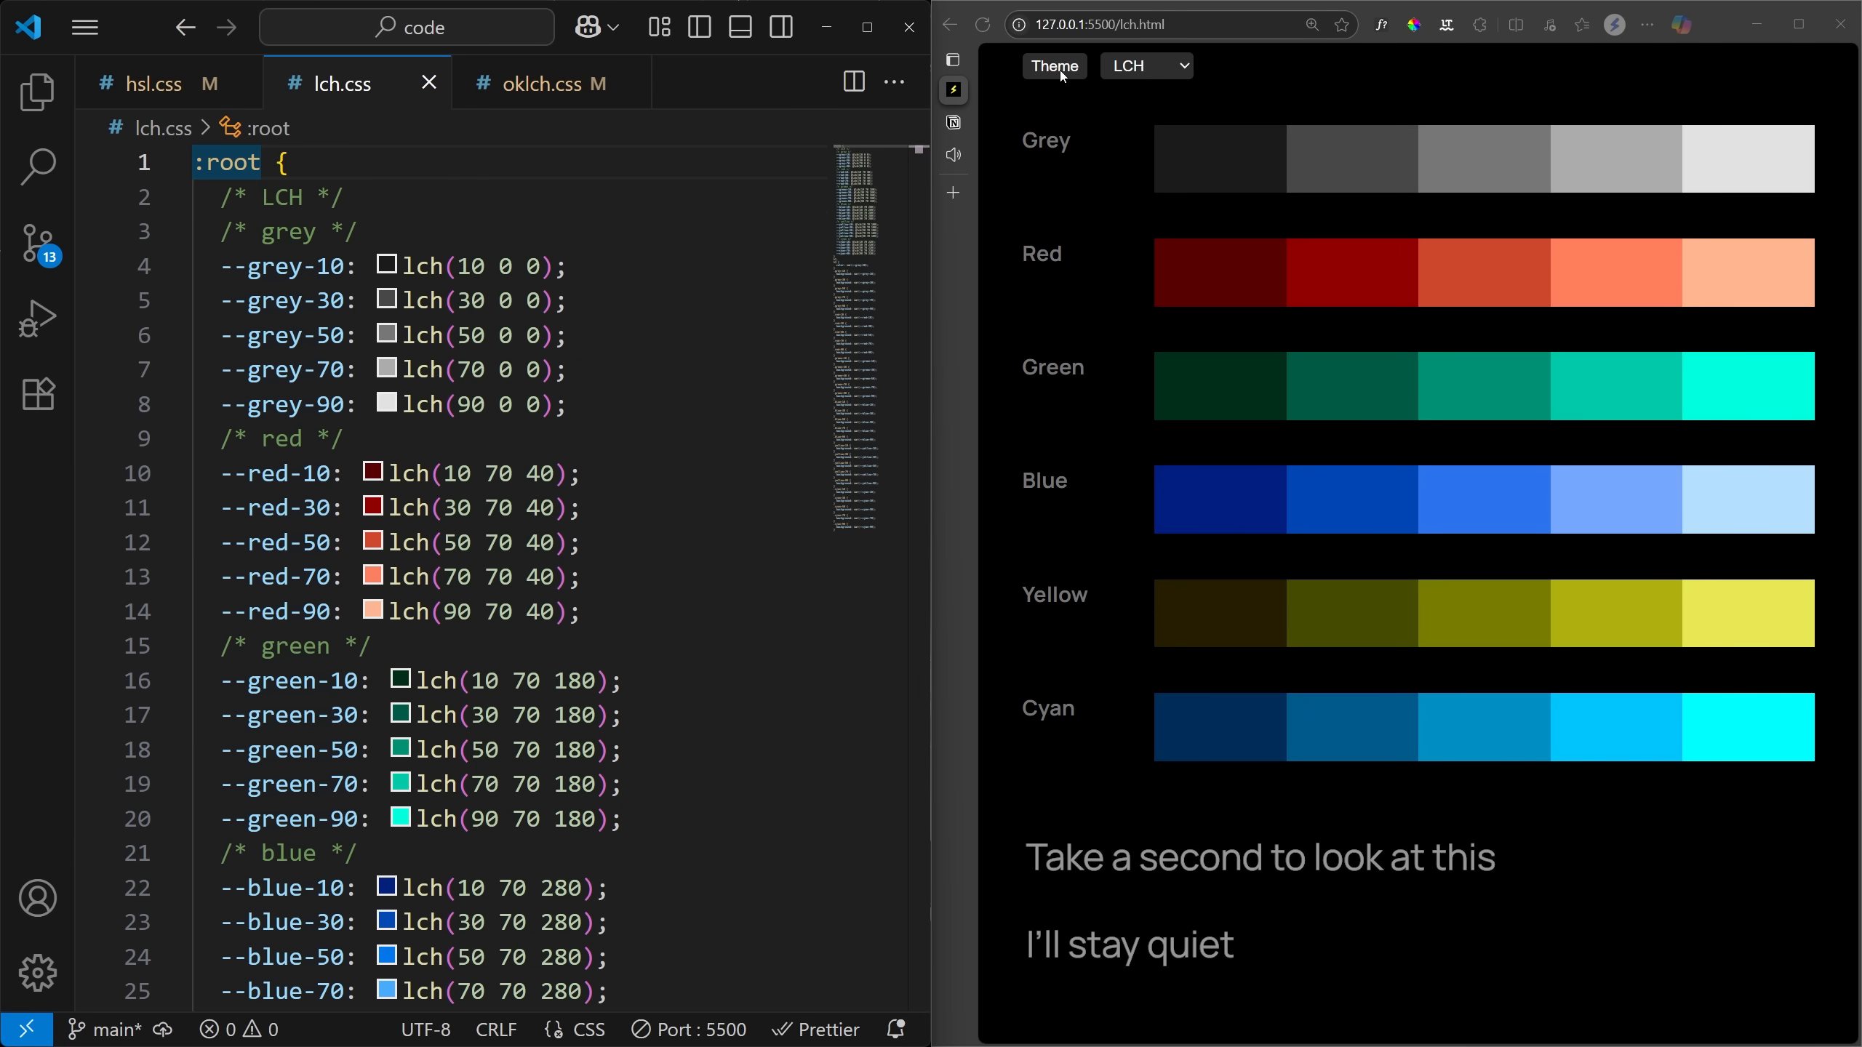
double_click(227, 163)
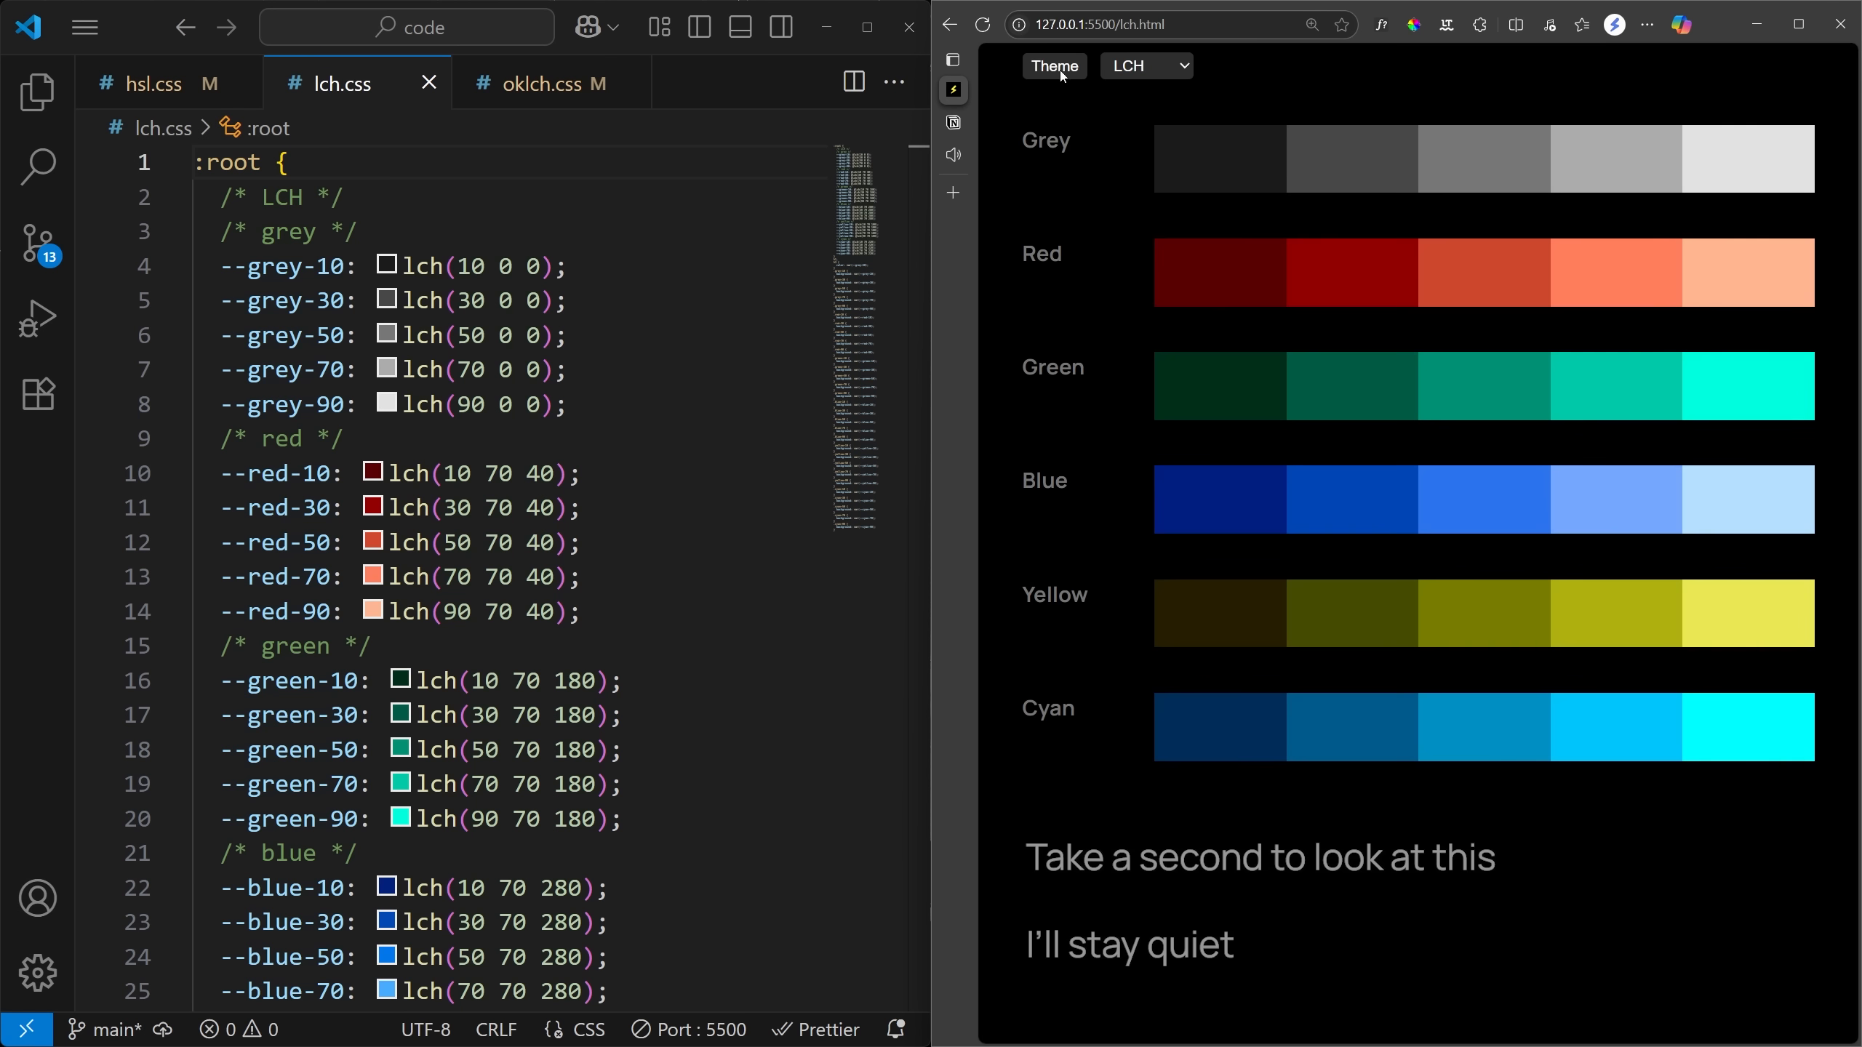
click(1143, 65)
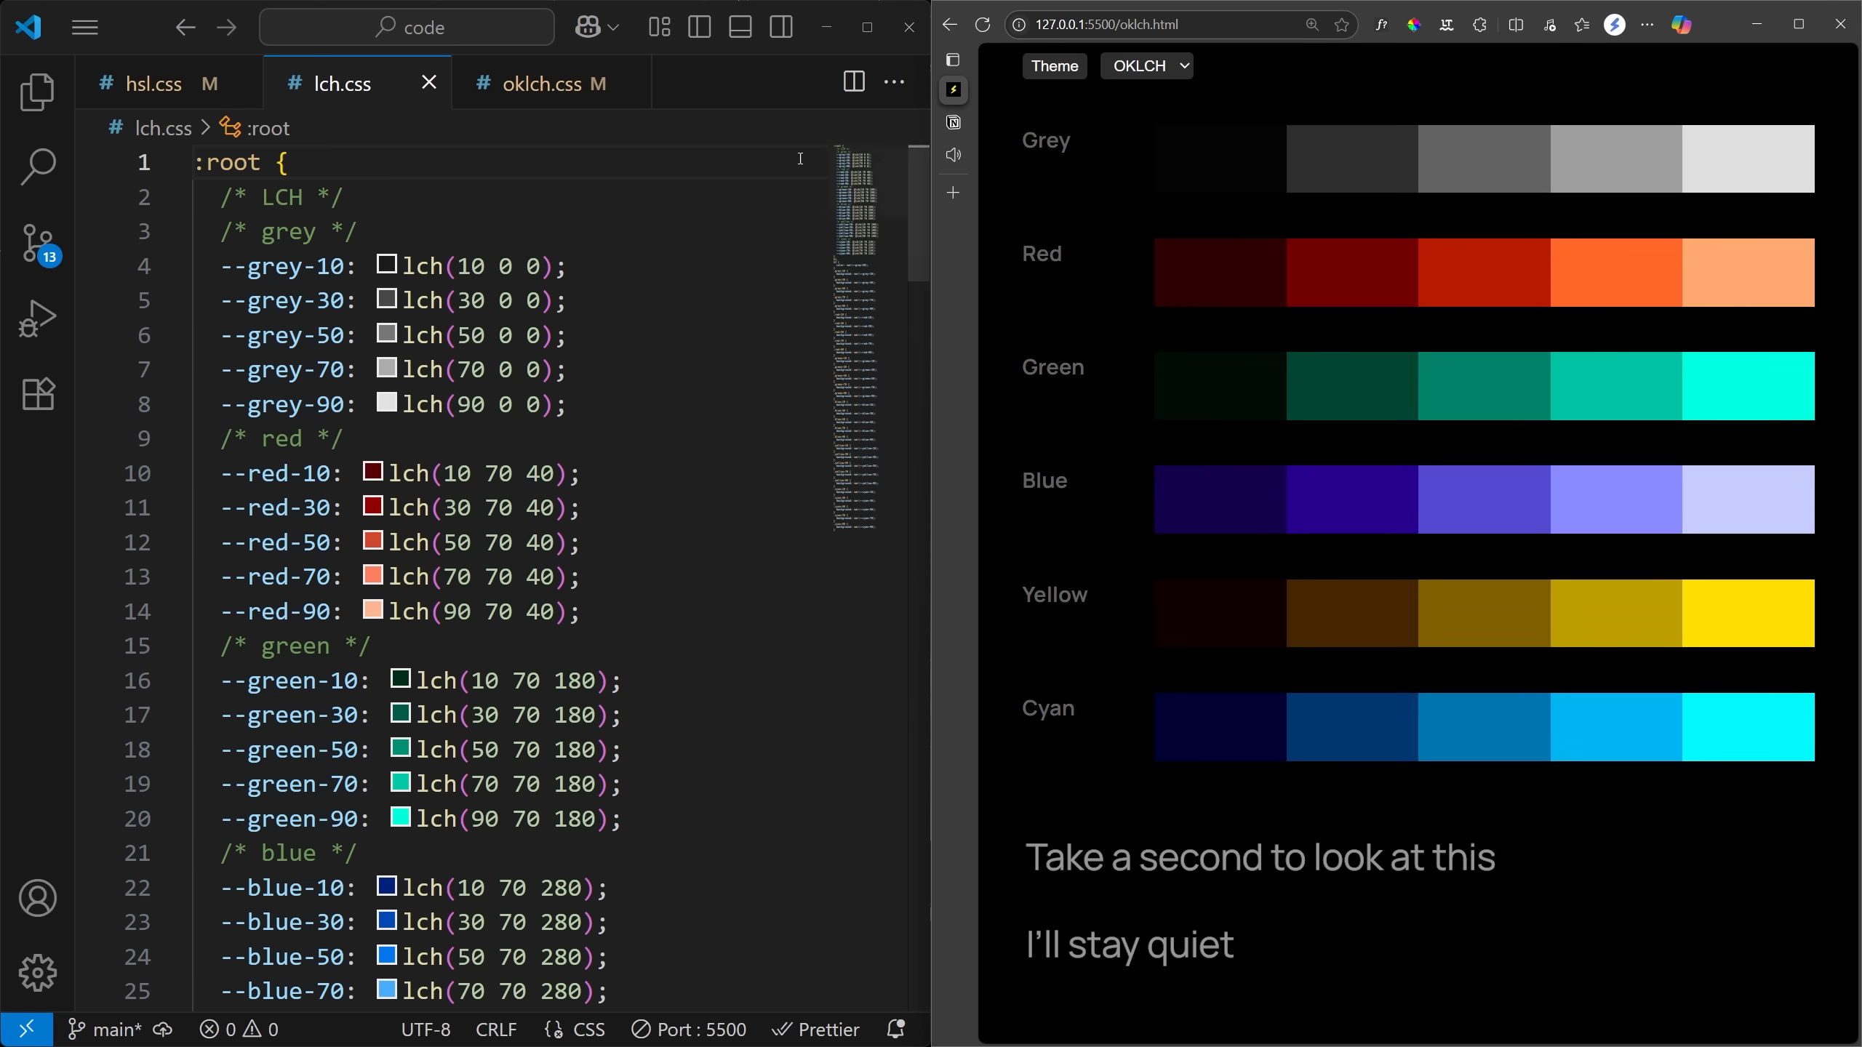
Toggle the preview between light and dark backgrounds, then return to the HSL scales
click(548, 83)
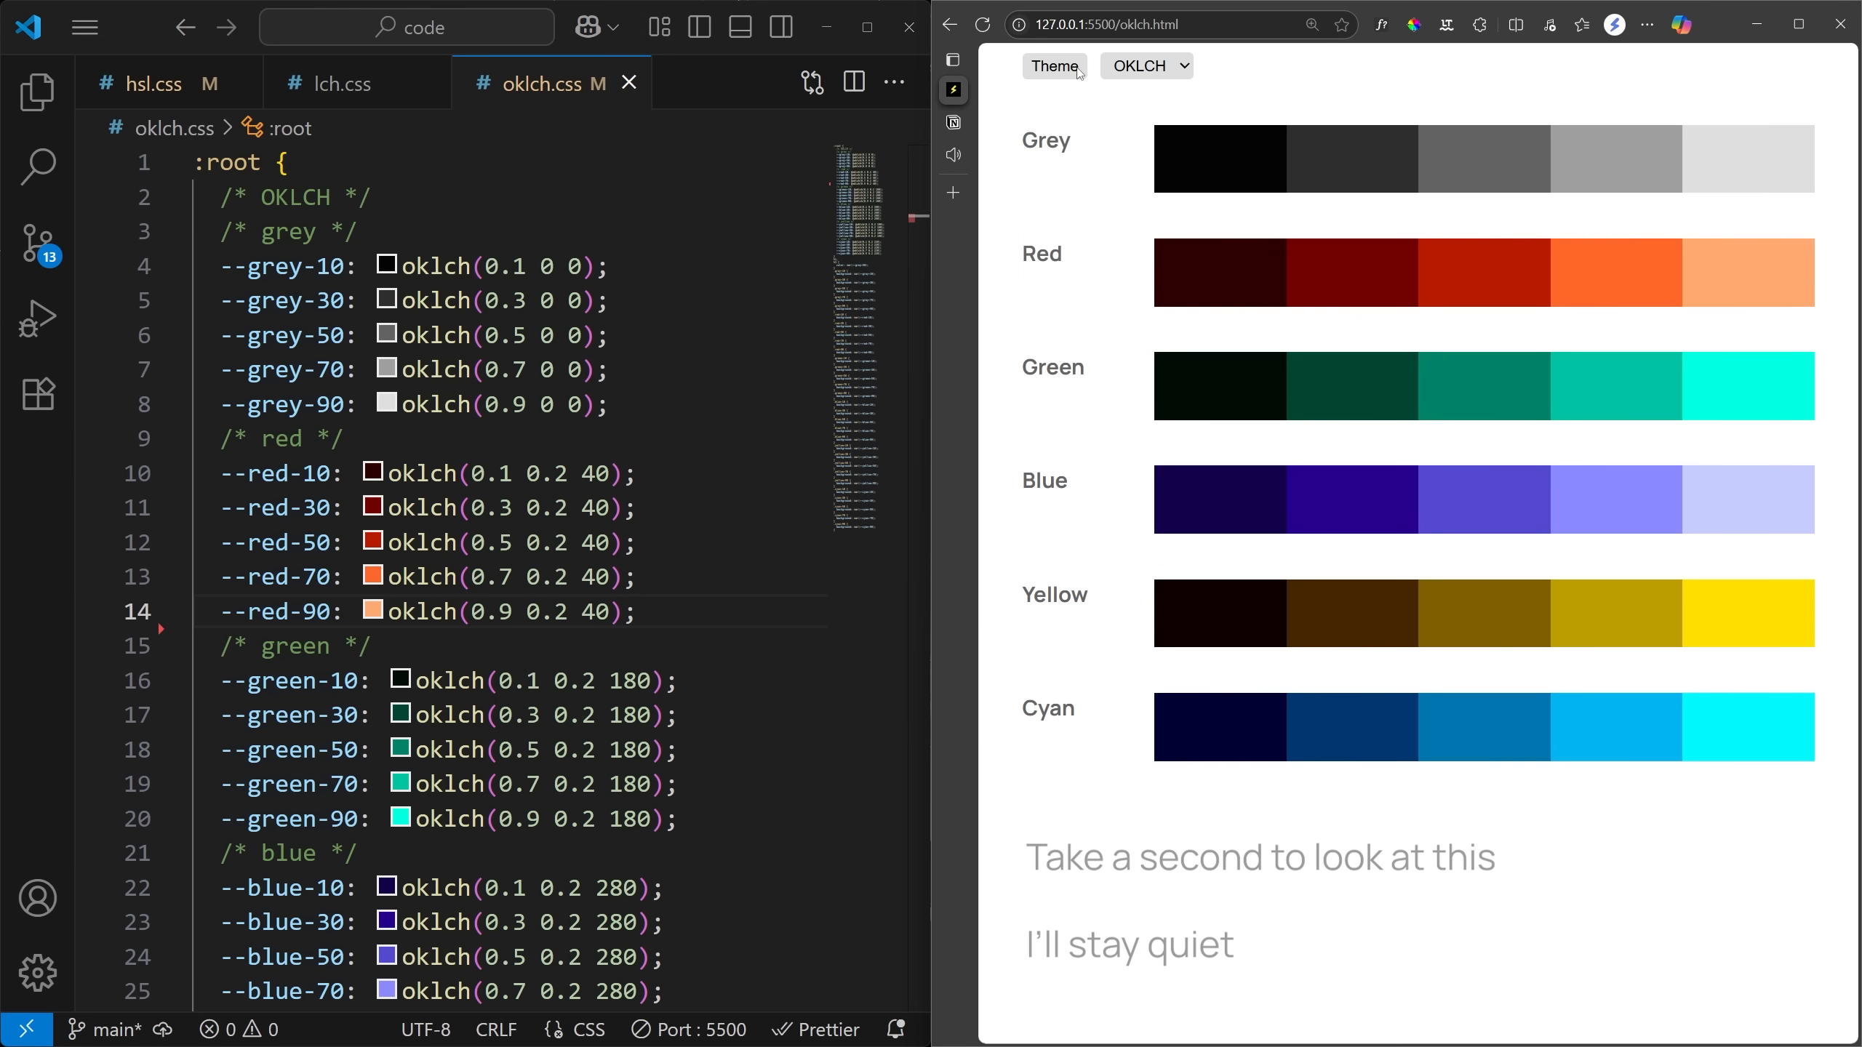
click(1052, 65)
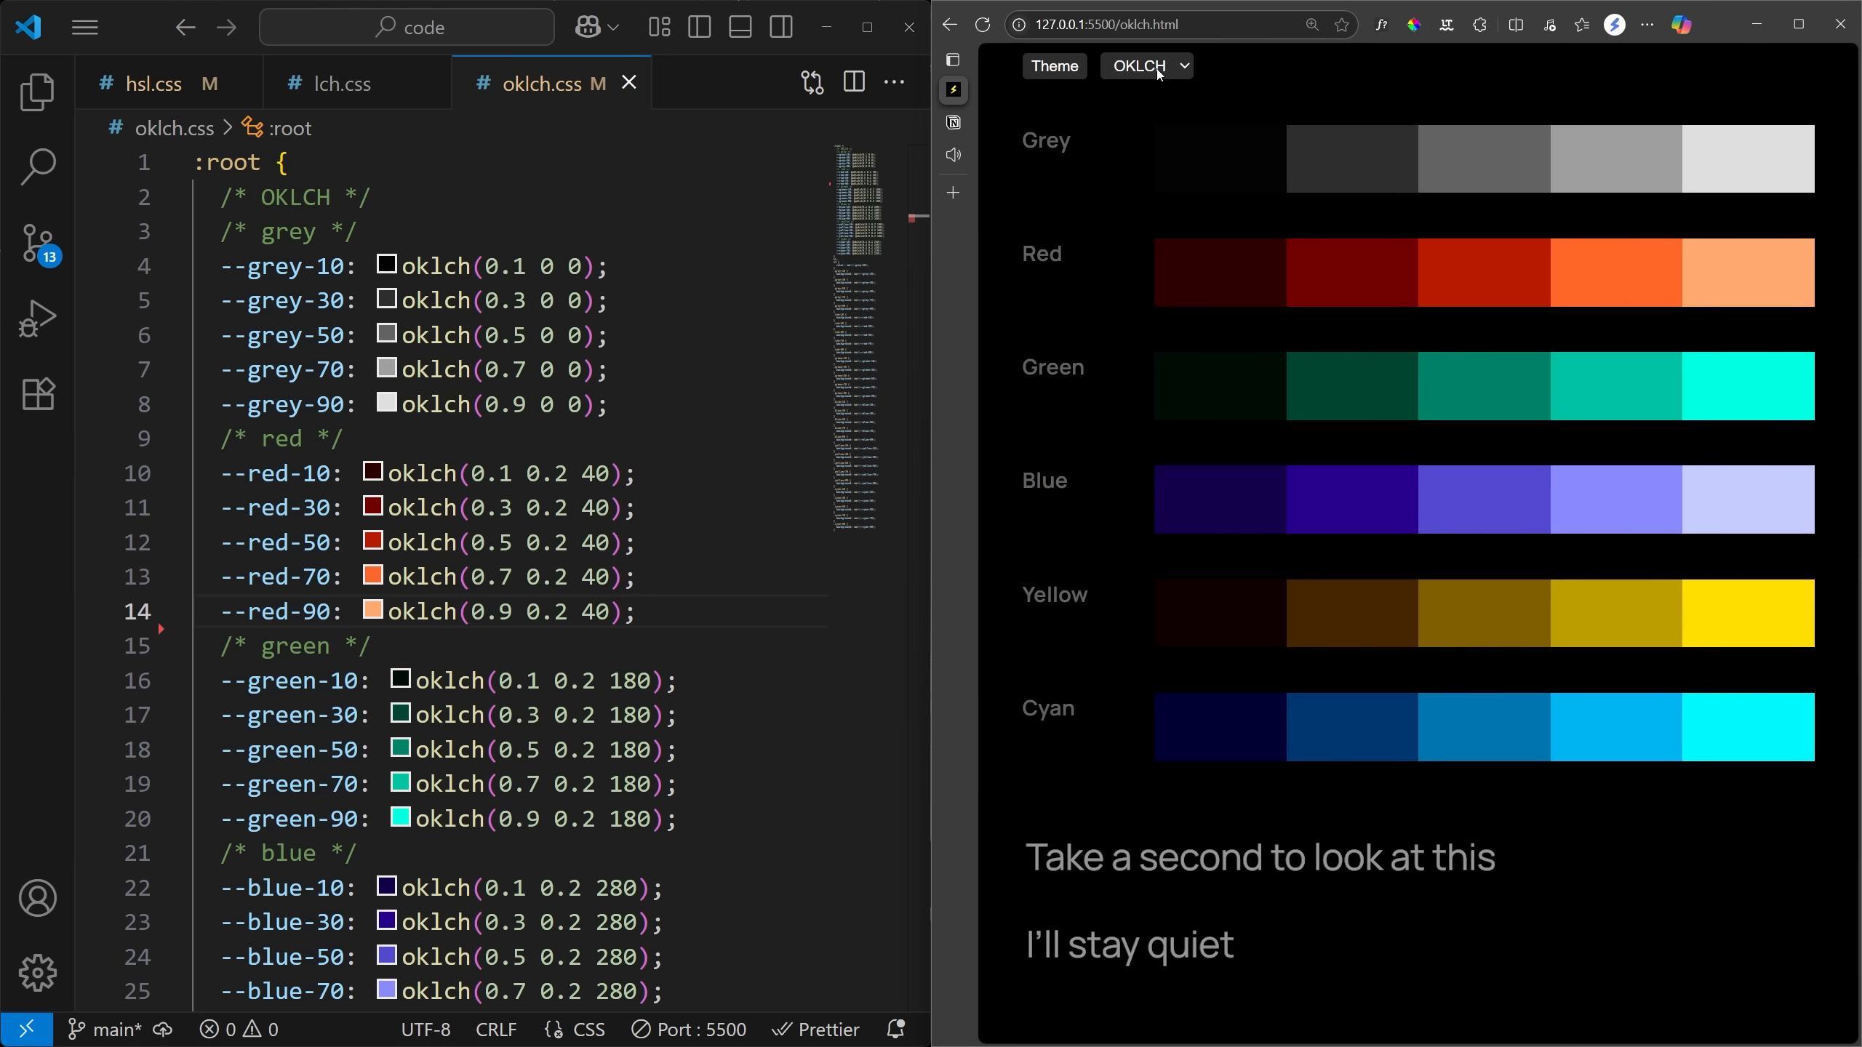
click(1144, 66)
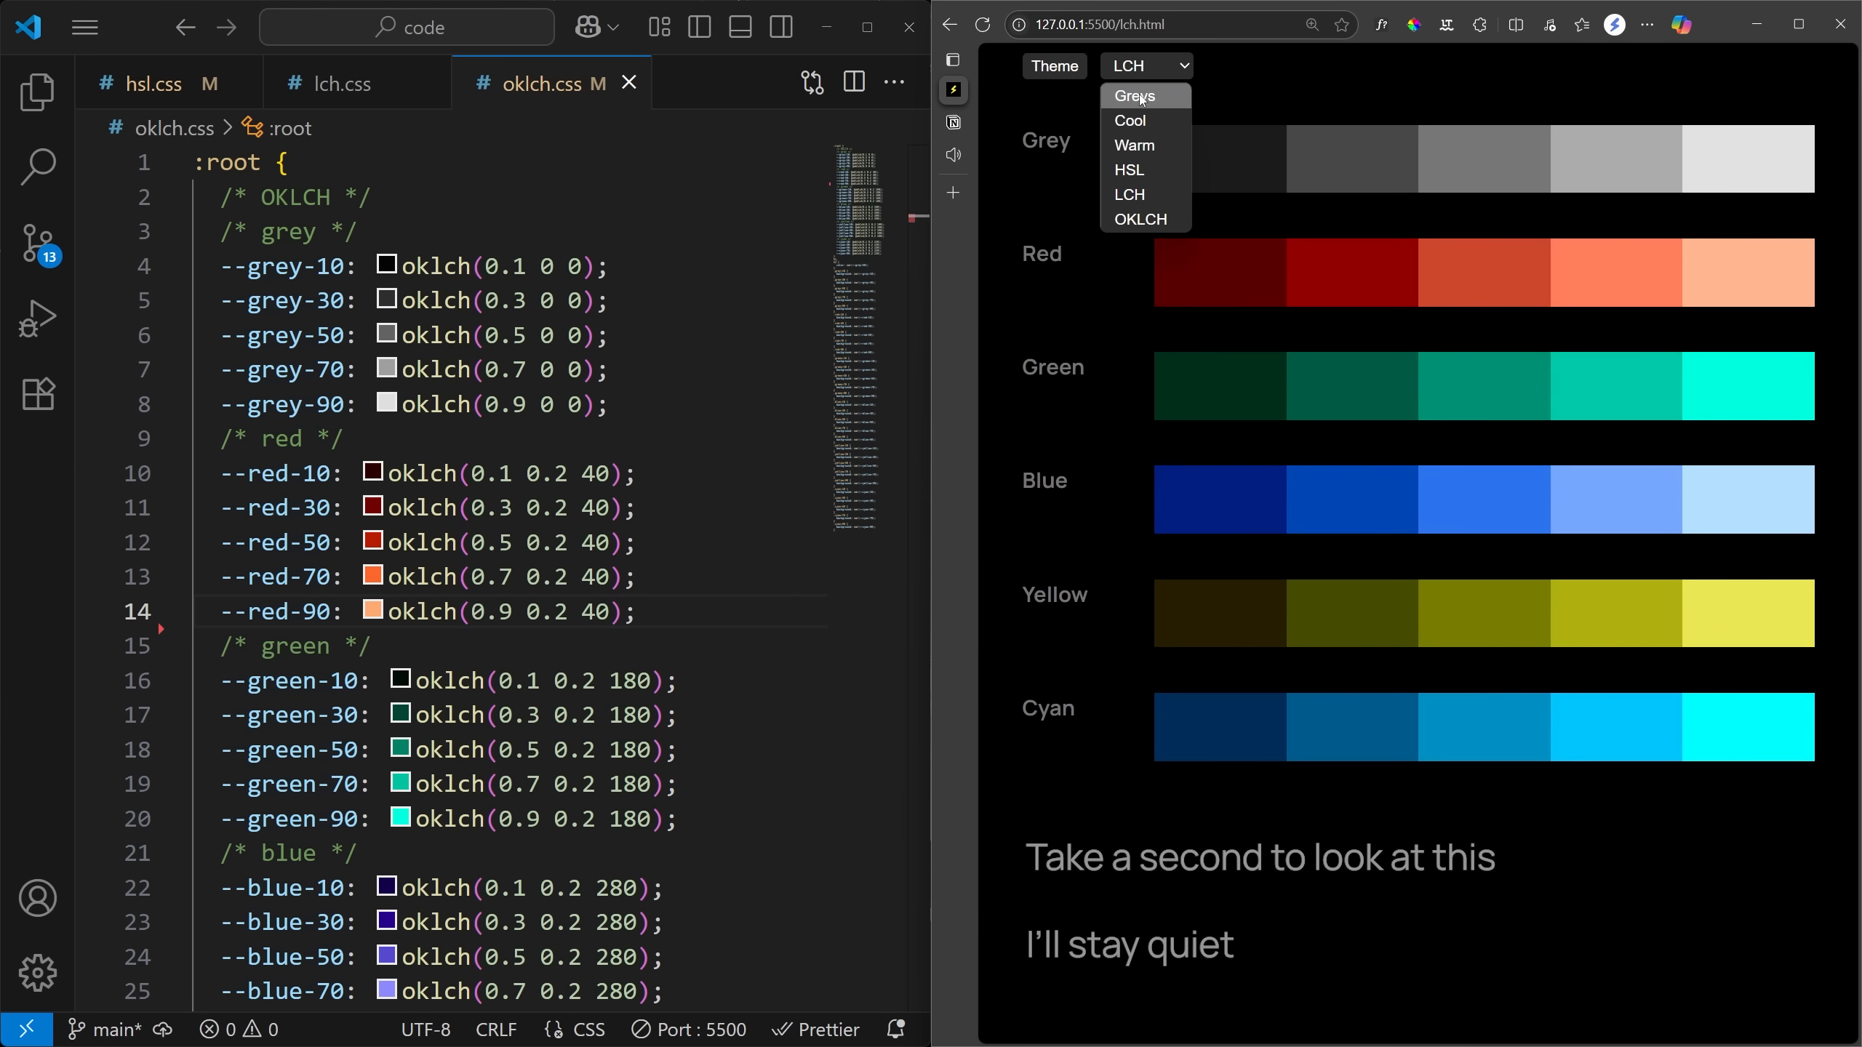
click(1129, 170)
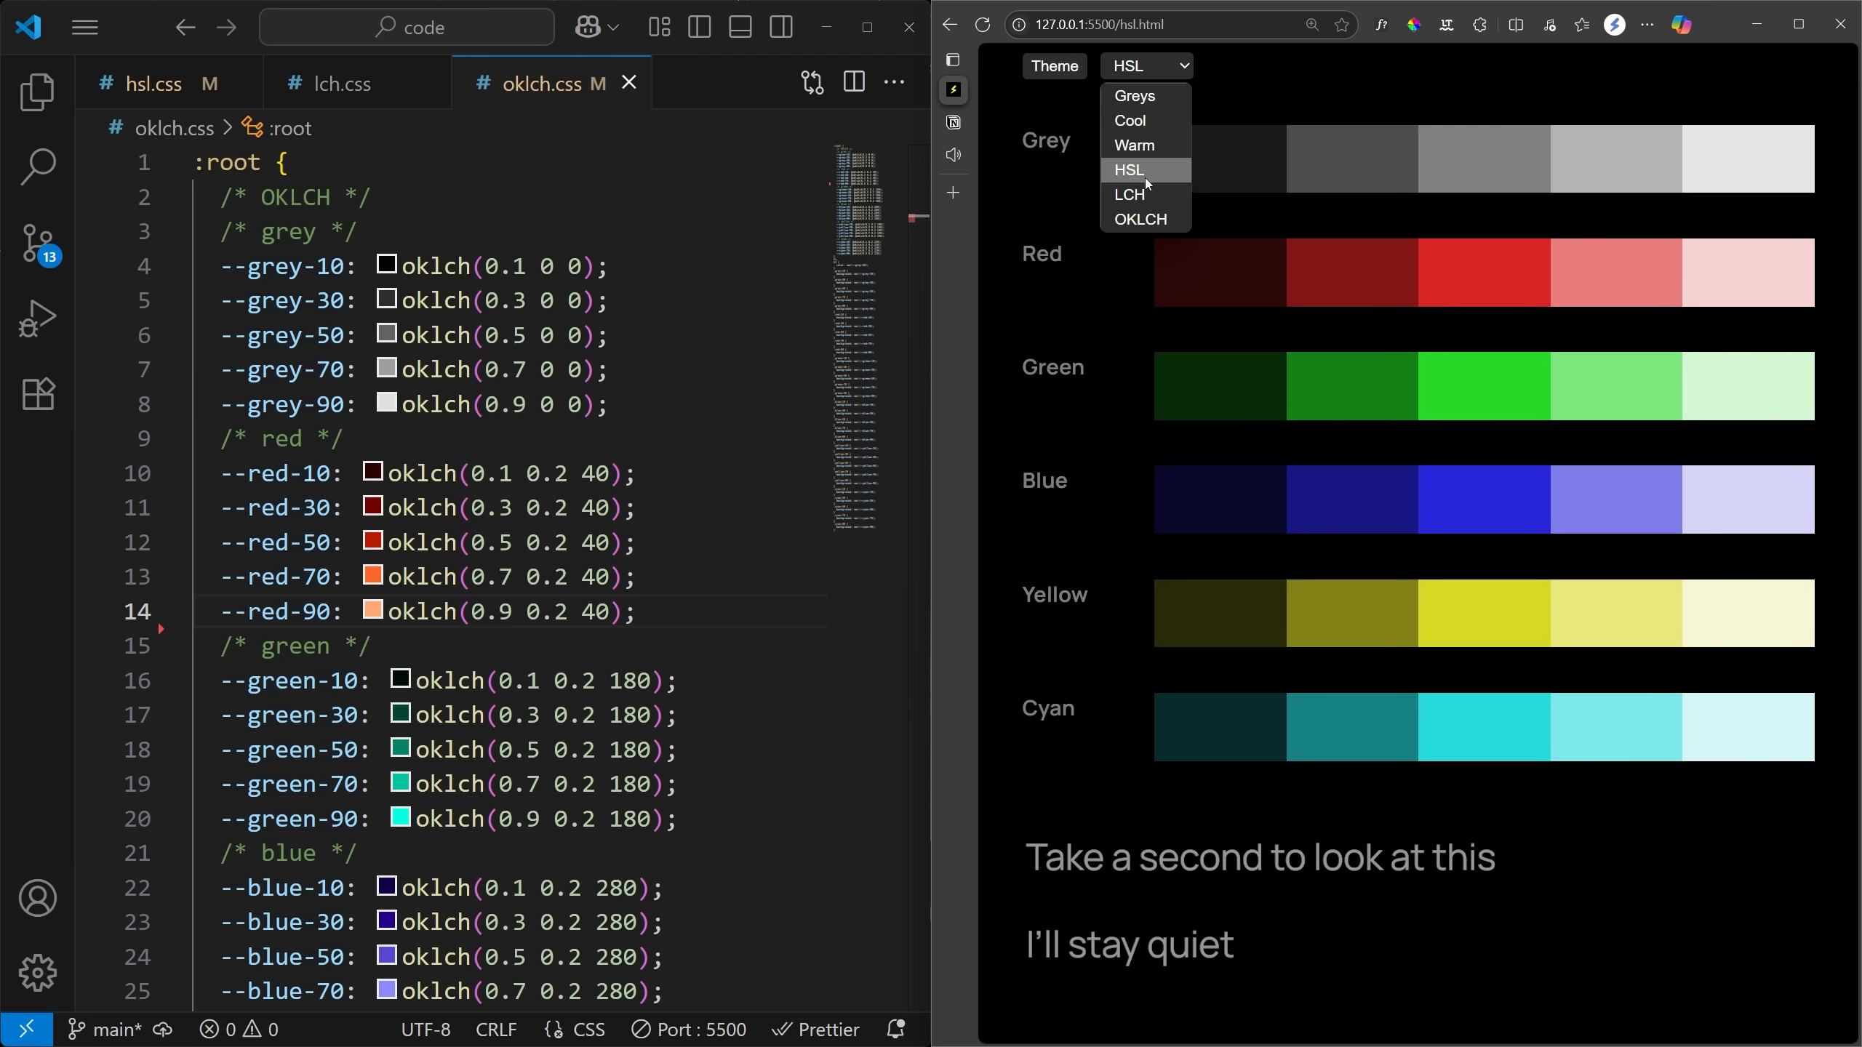
click(1140, 218)
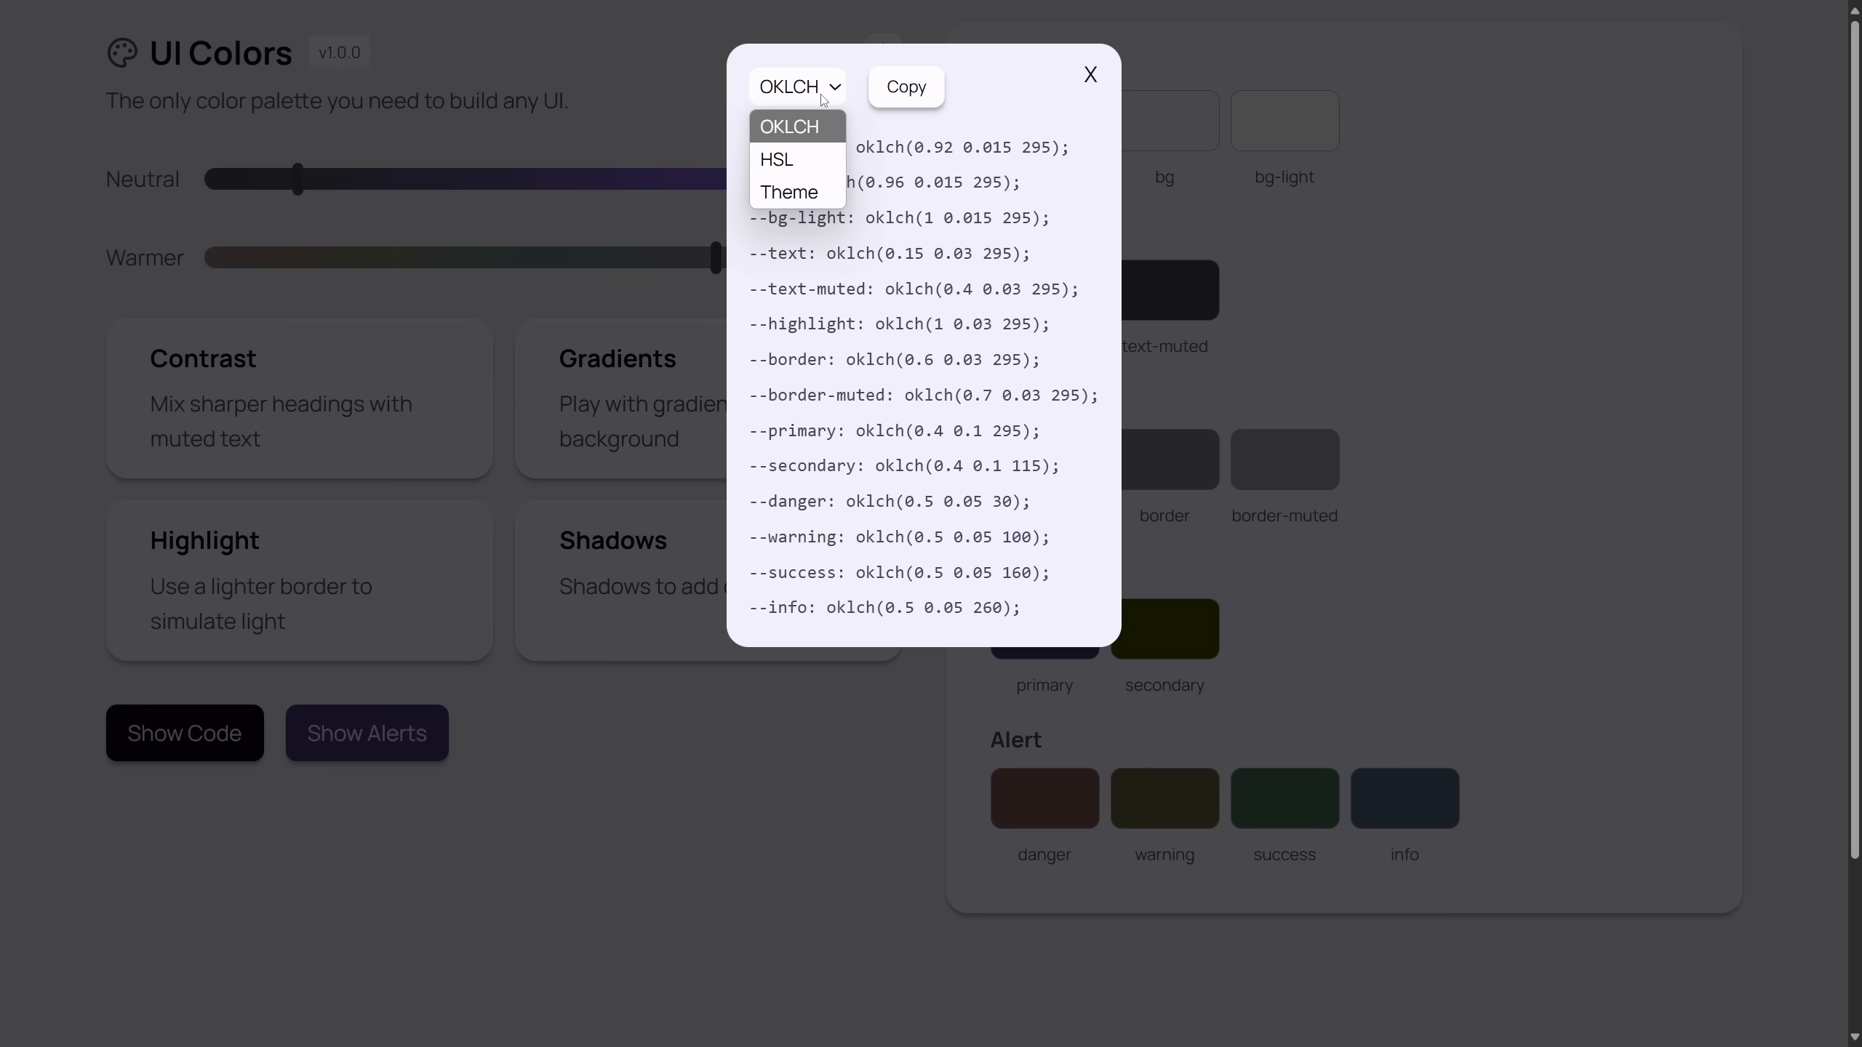
Export the palette as HSL, then as a full Theme with :root and body.light blocks
click(773, 158)
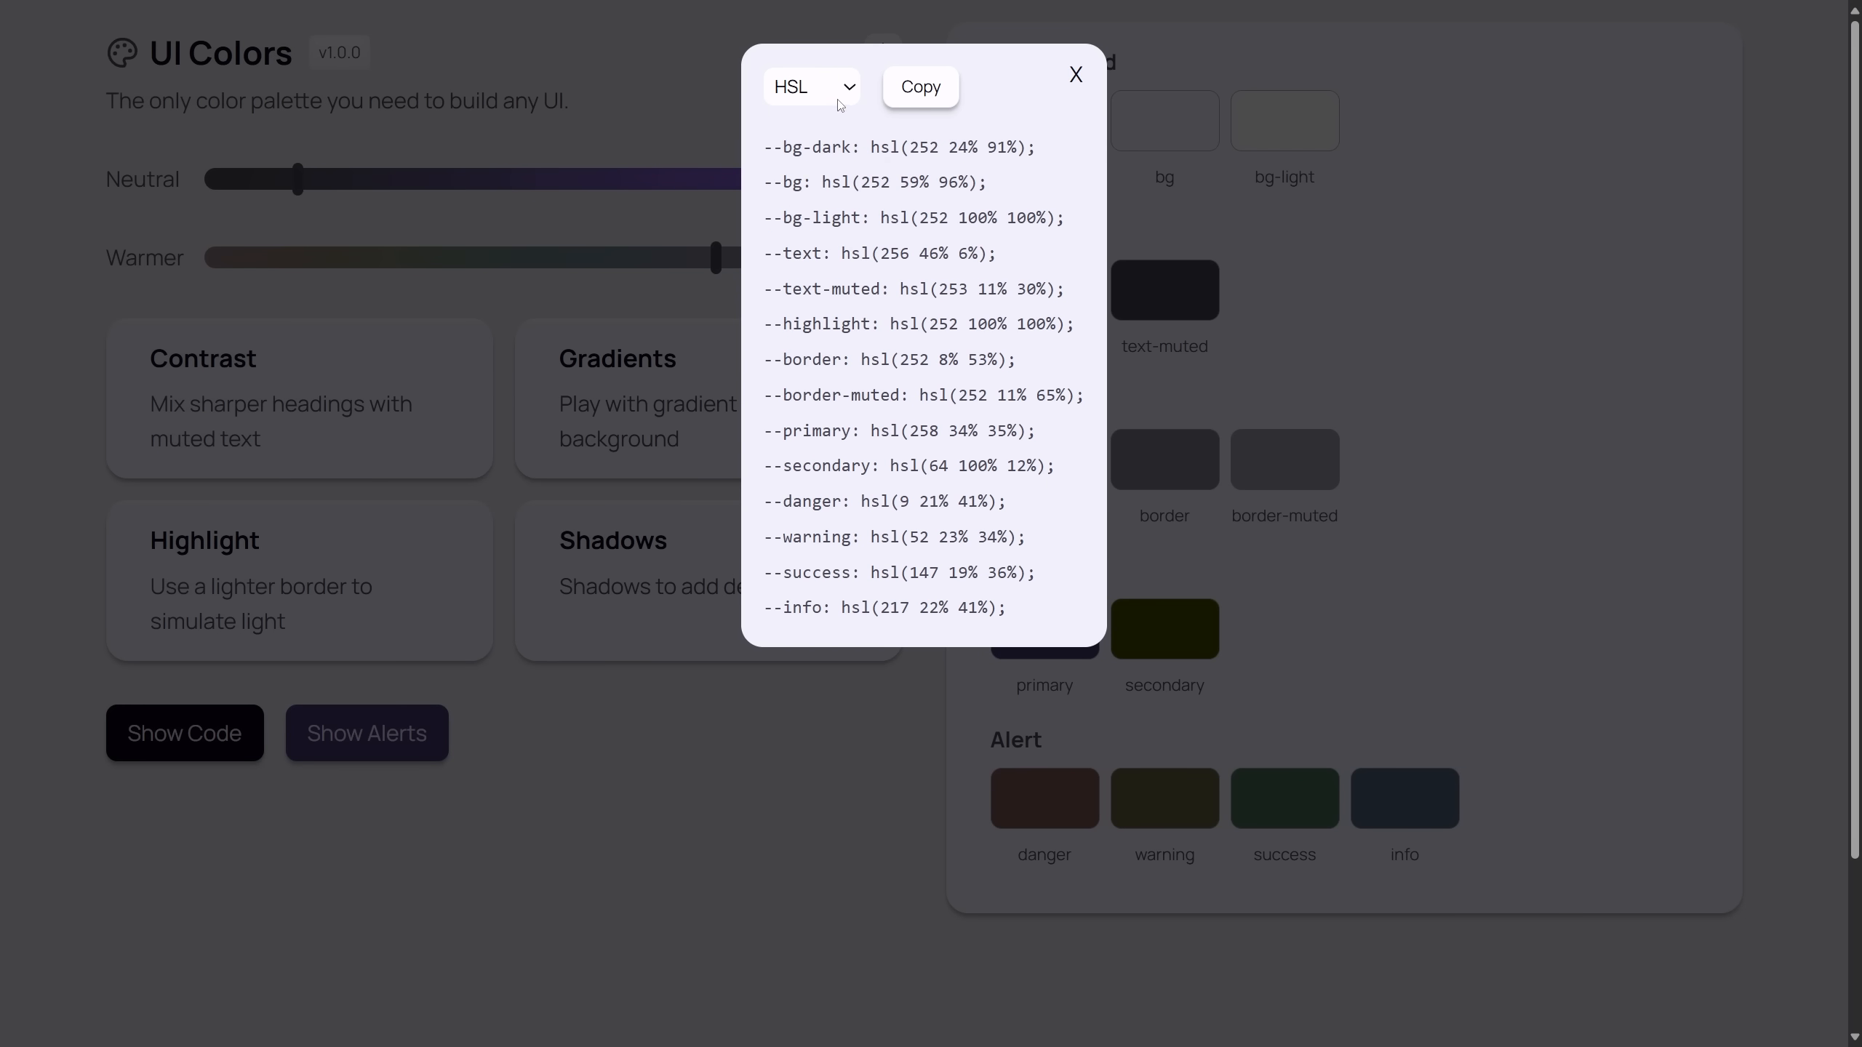
click(811, 86)
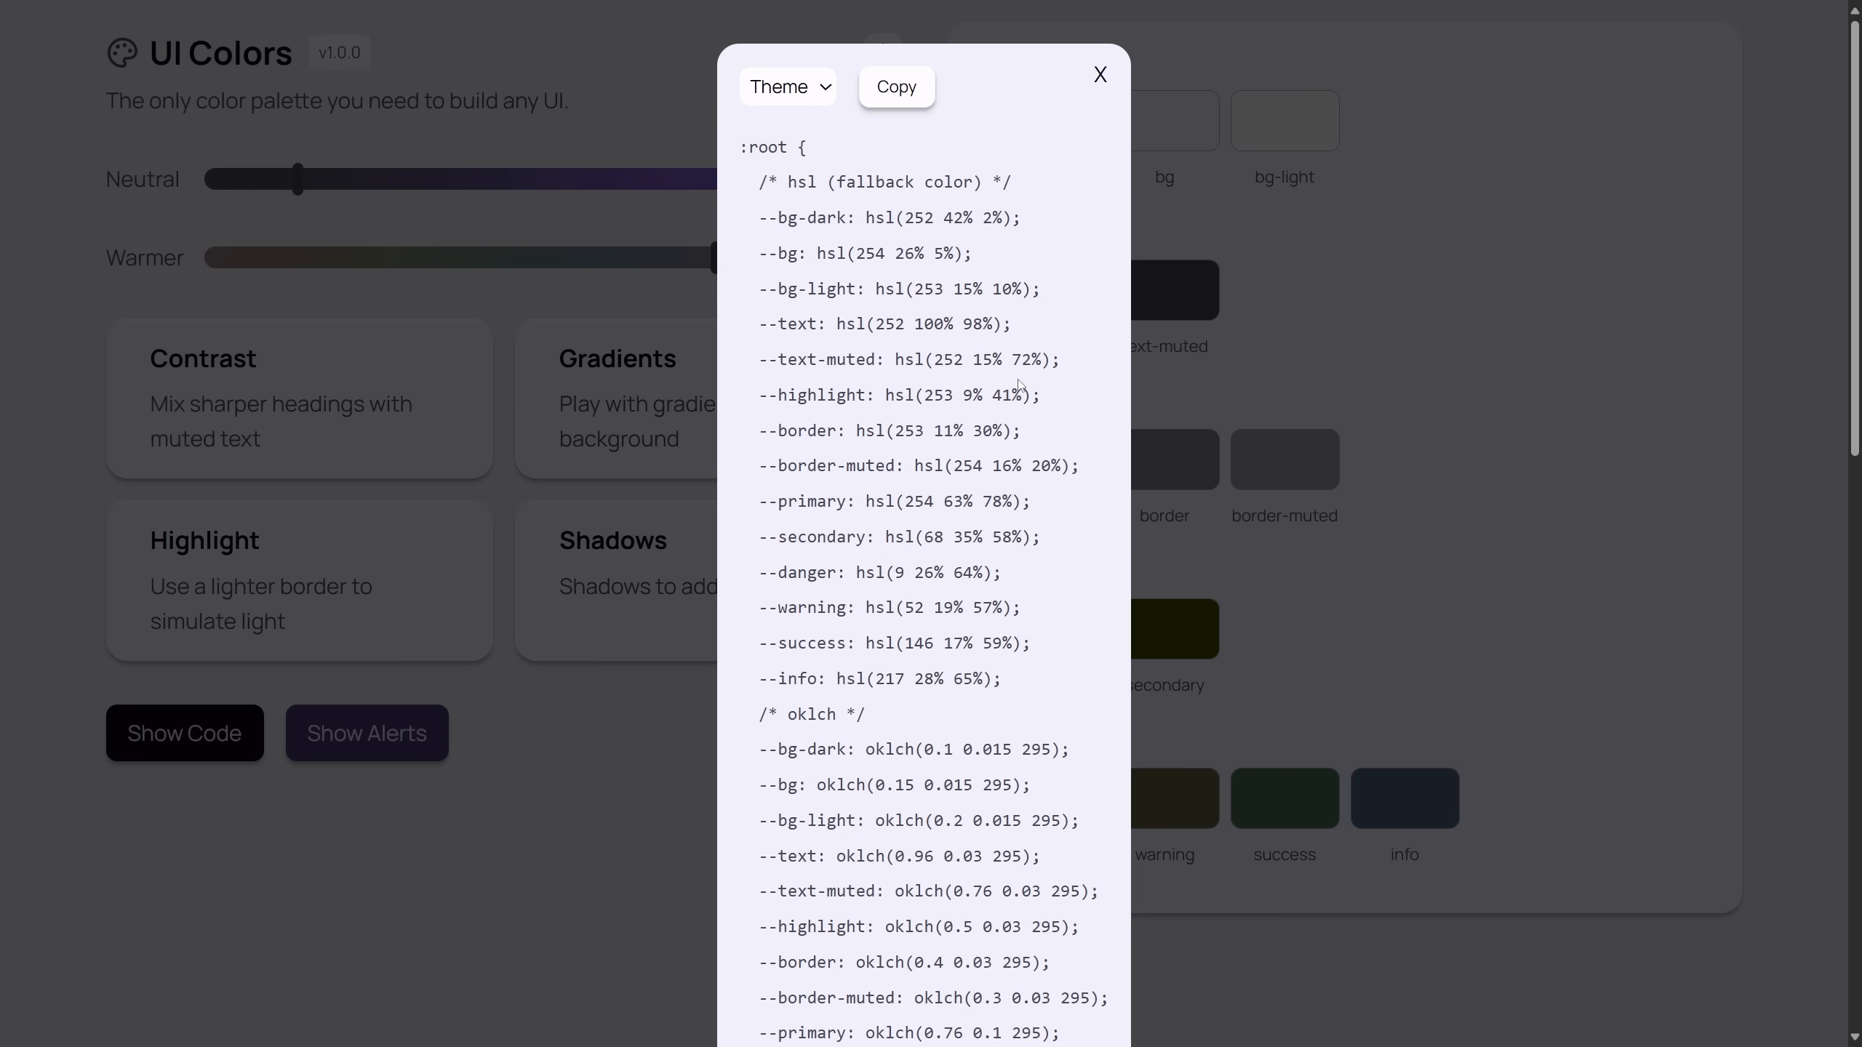
scroll(down, 3)
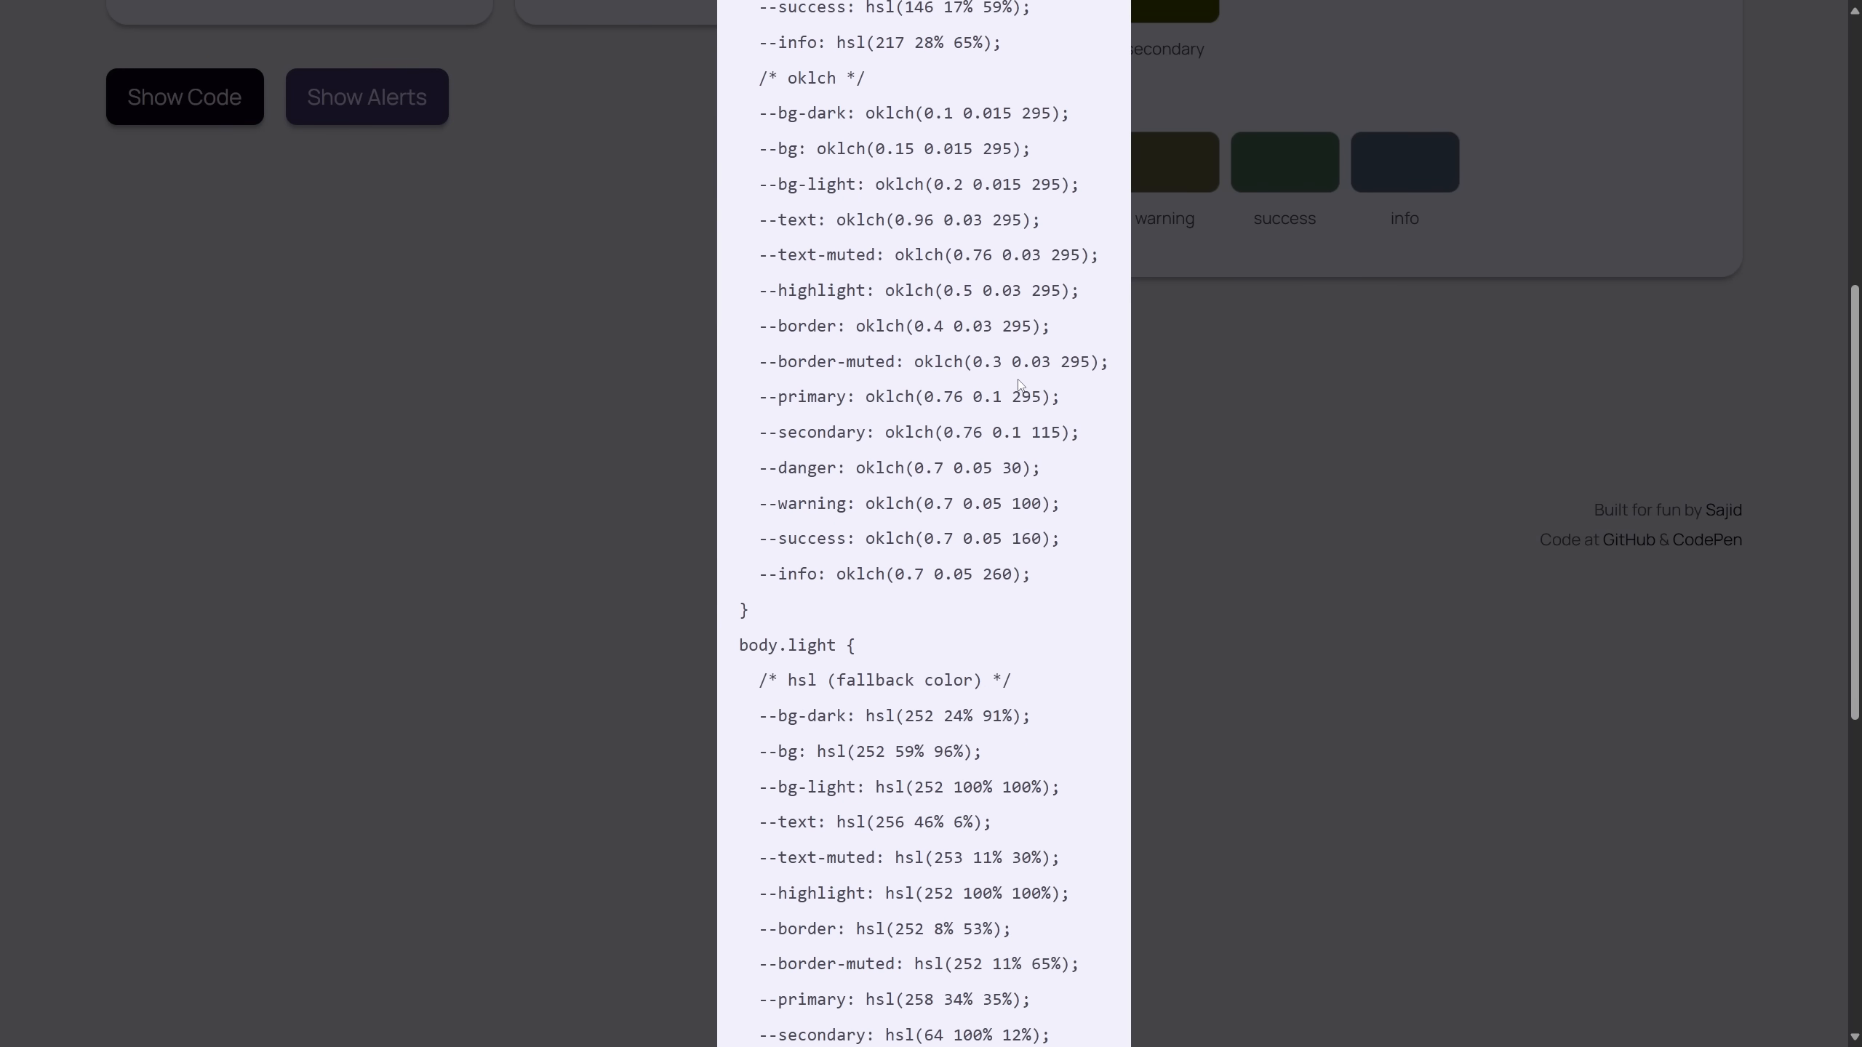